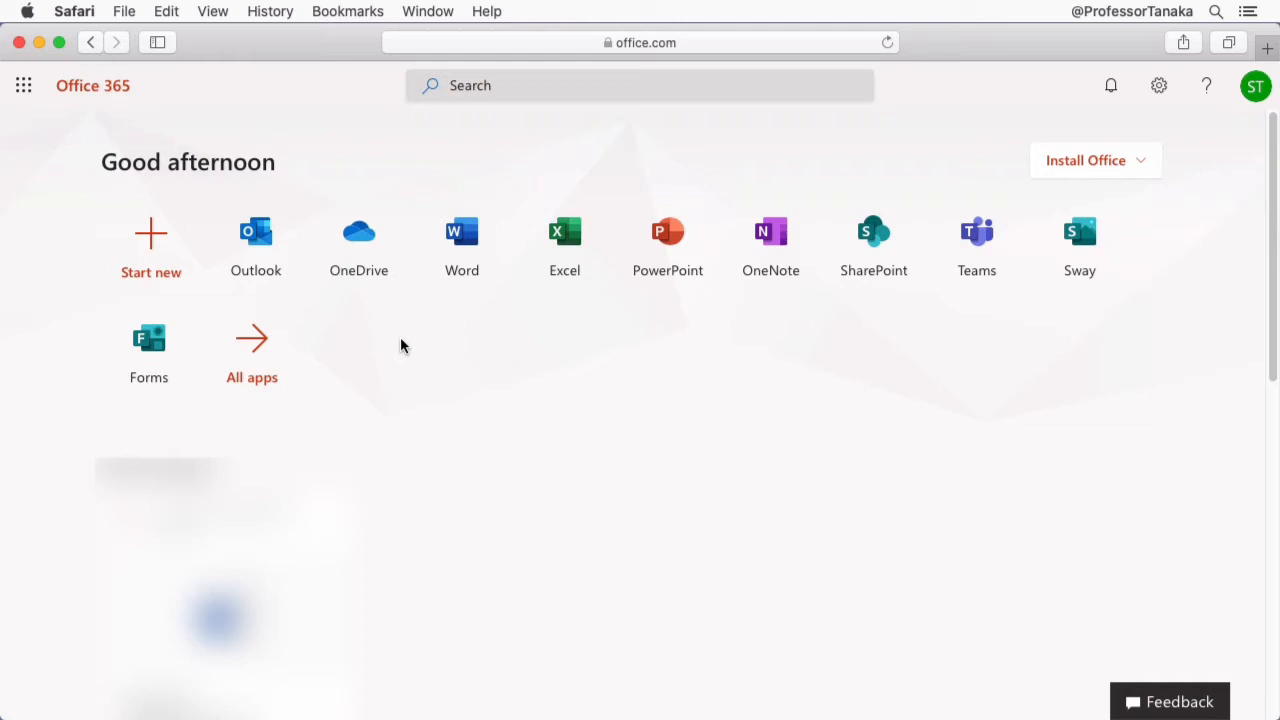
Open OneDrive from the Office 365 home page, showing an empty My files list.
click(358, 232)
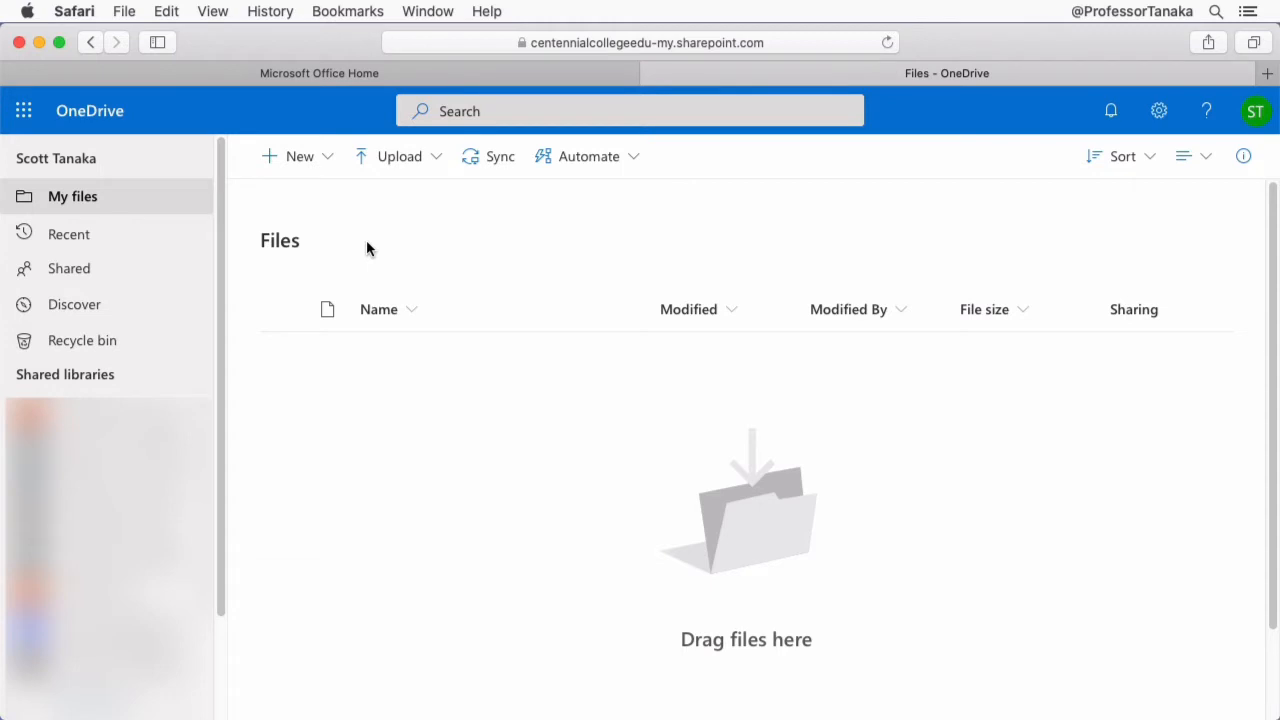
Create a folder named 'PRLG 701 Introduction to the Canadian Legal System' in My files.
click(300, 156)
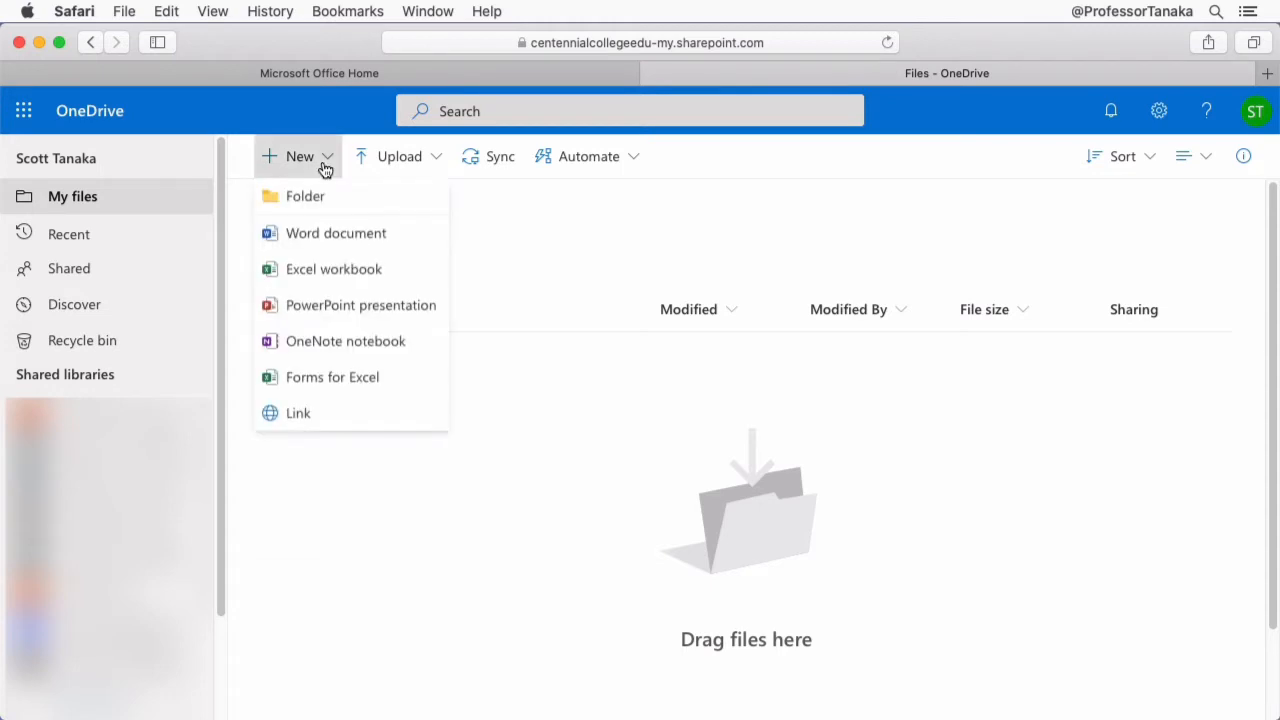
mouse_move(352, 196)
text(PRLG)
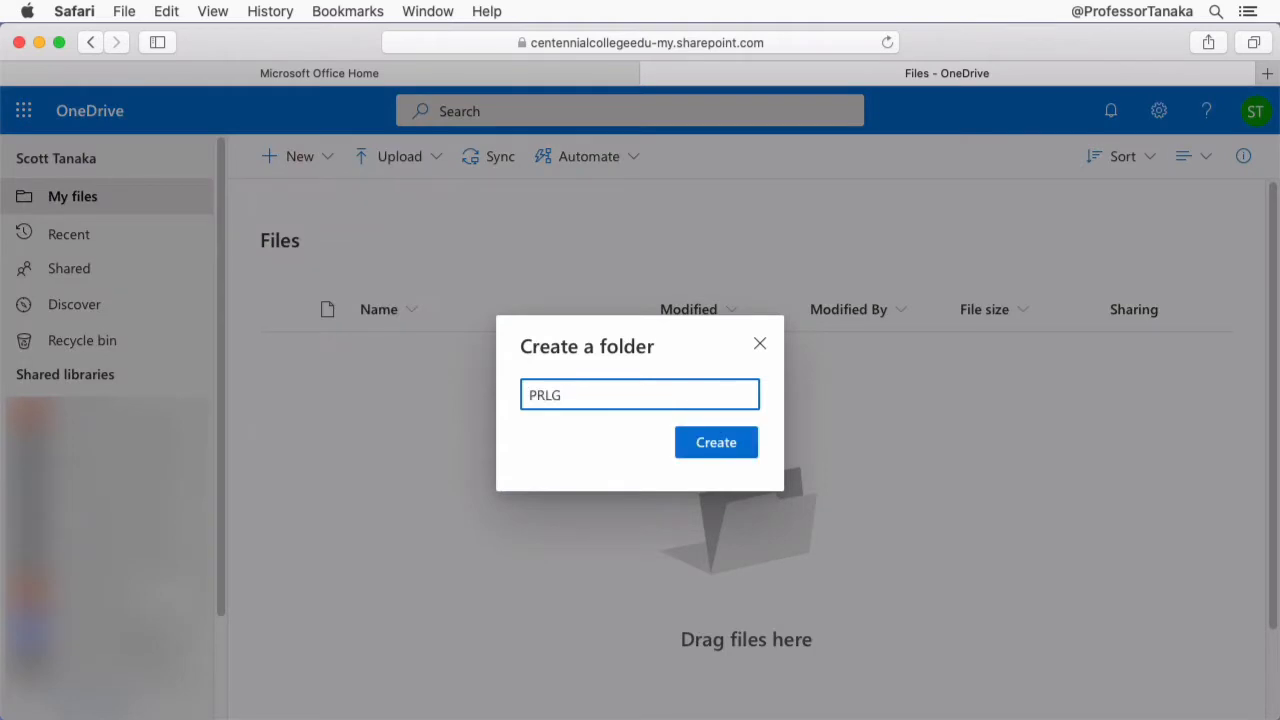
text(701)
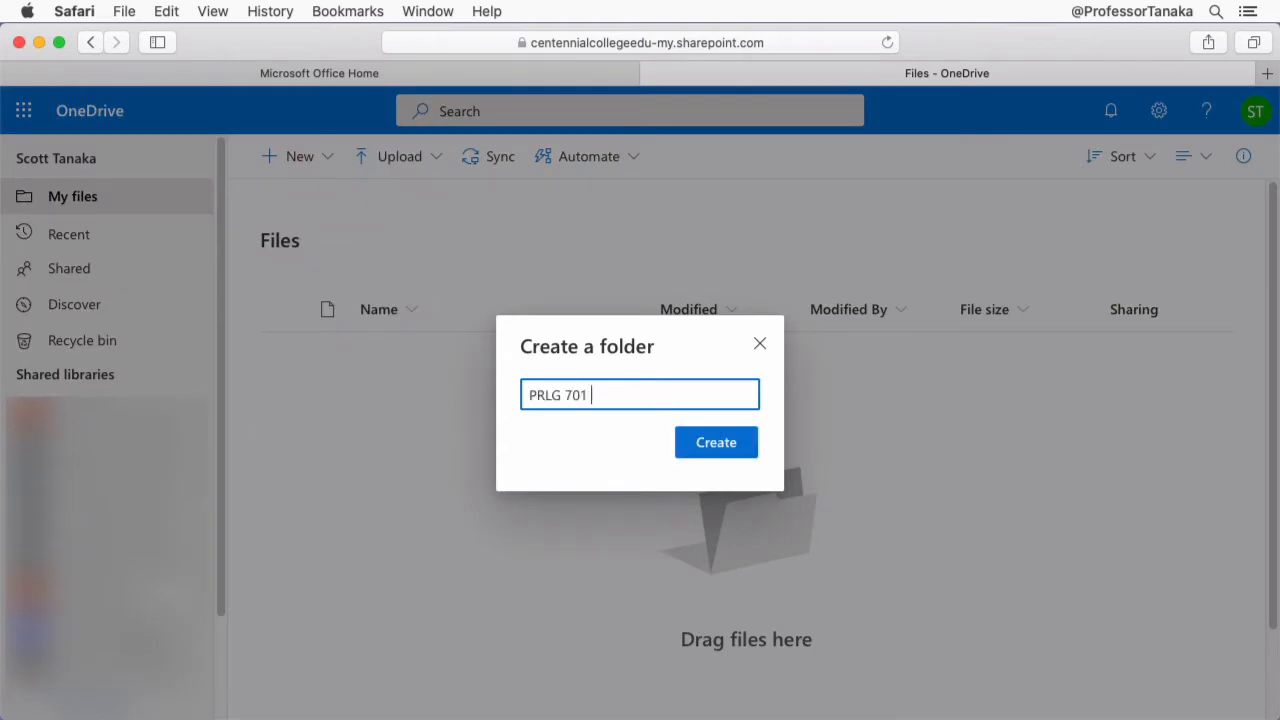
text(Introduction)
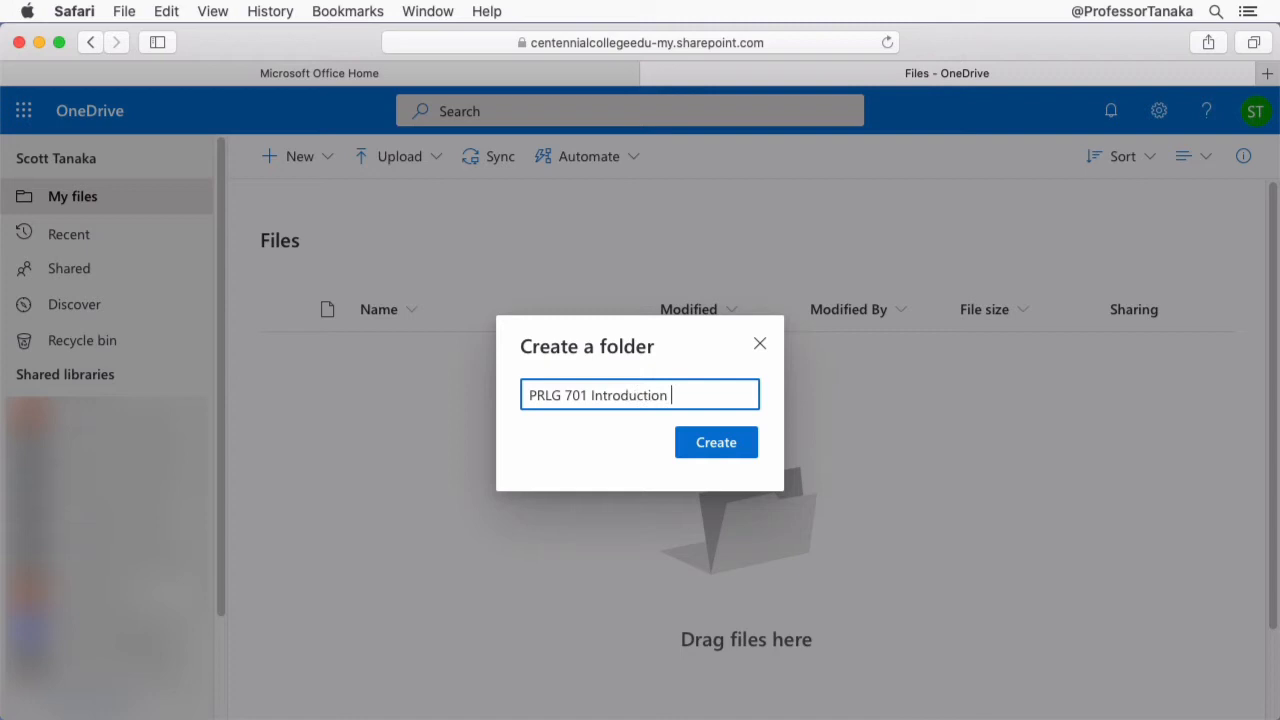
text(to the Canadian)
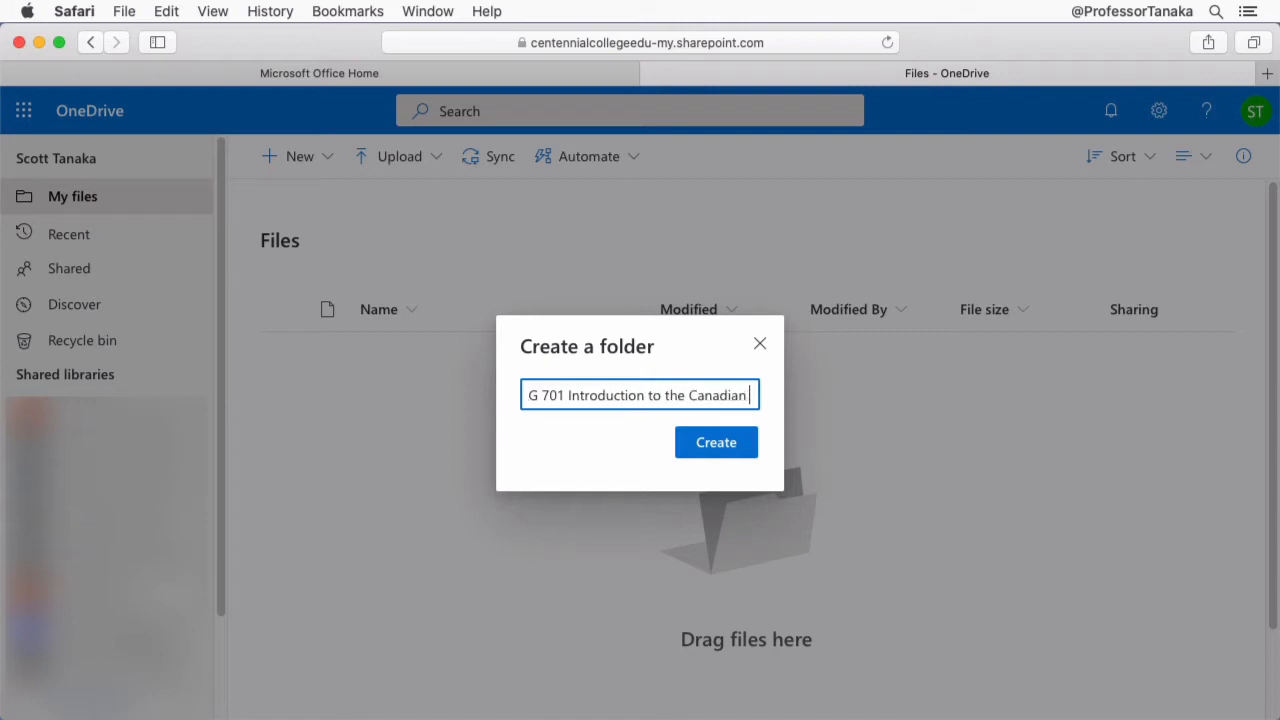
text(Legal System)
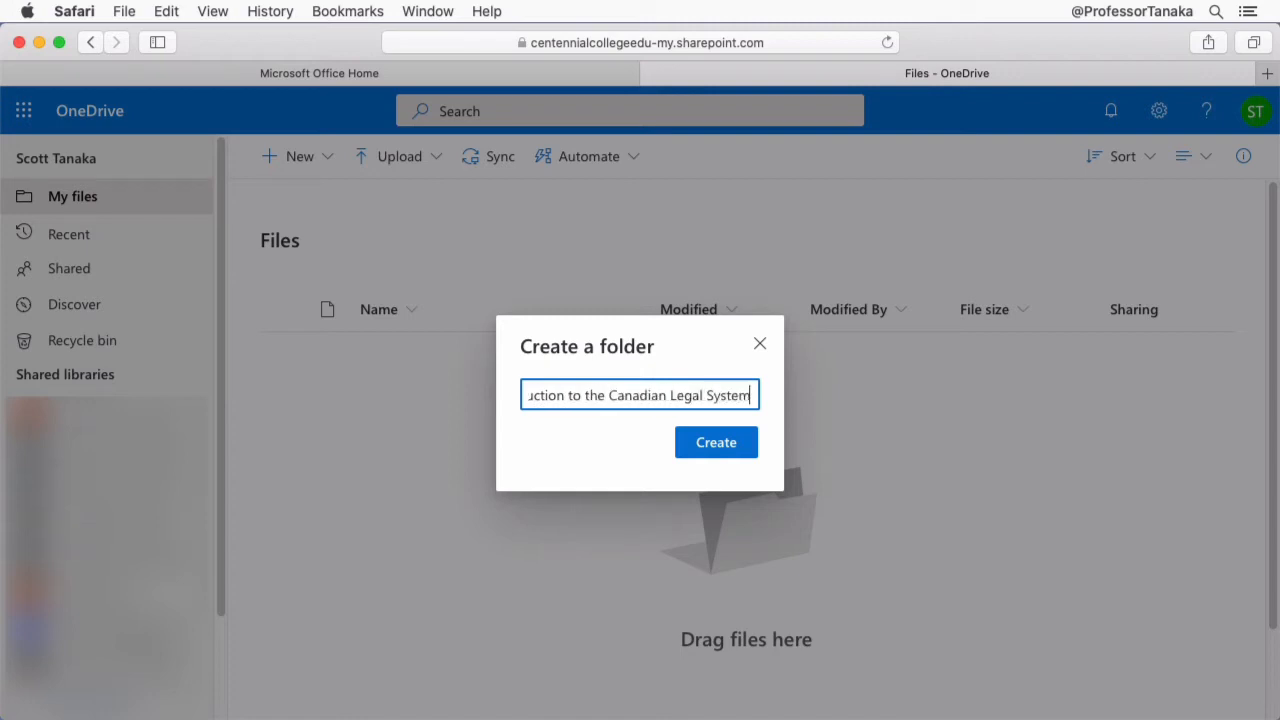
mouse_move(752, 428)
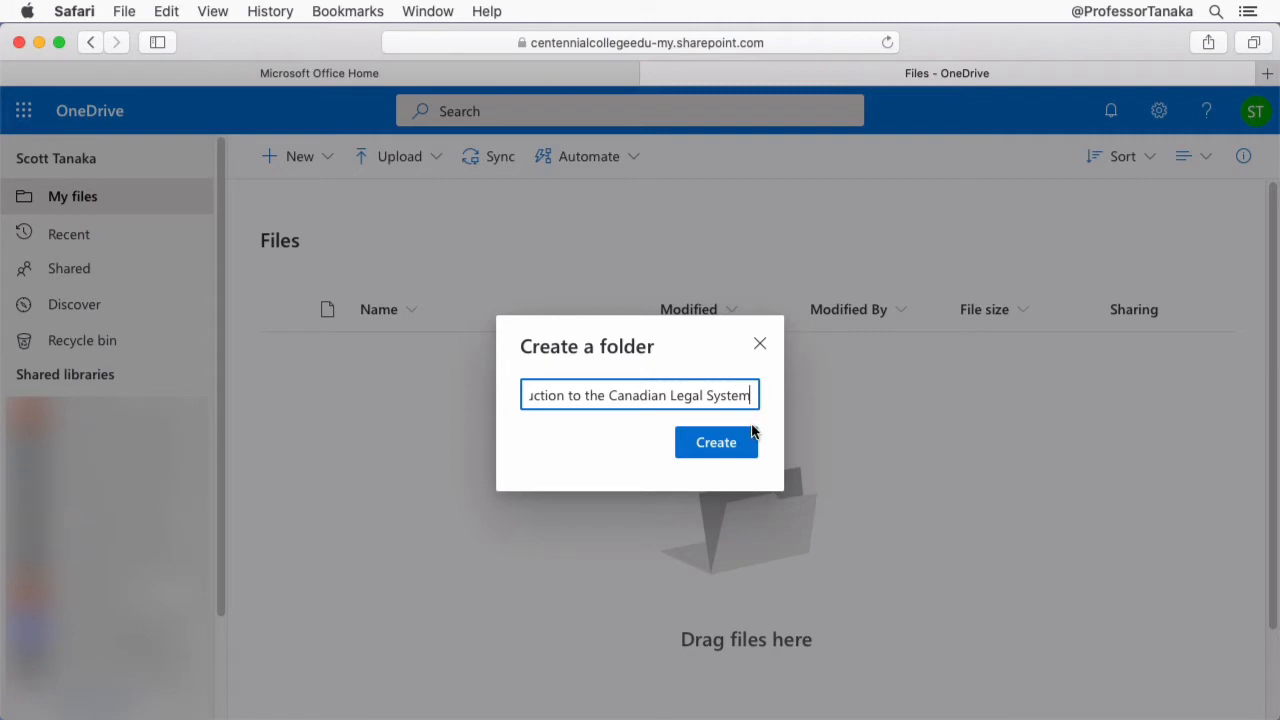
click(716, 442)
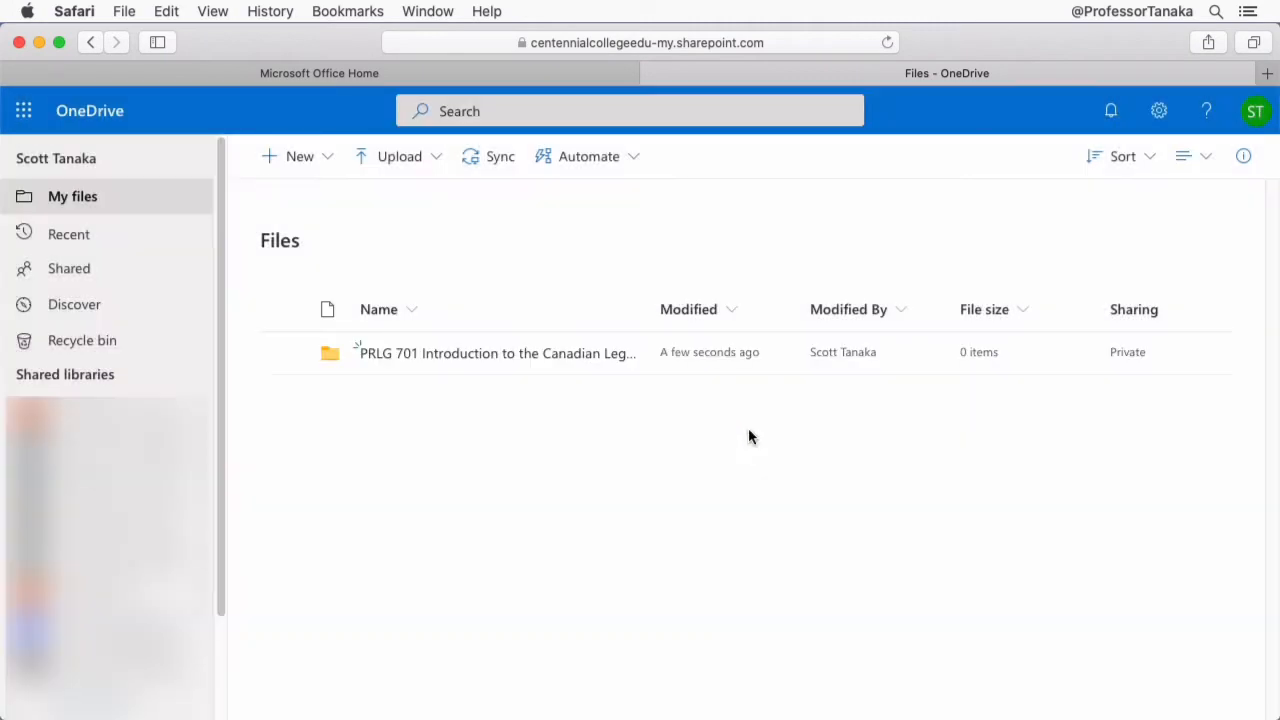
mouse_move(536, 424)
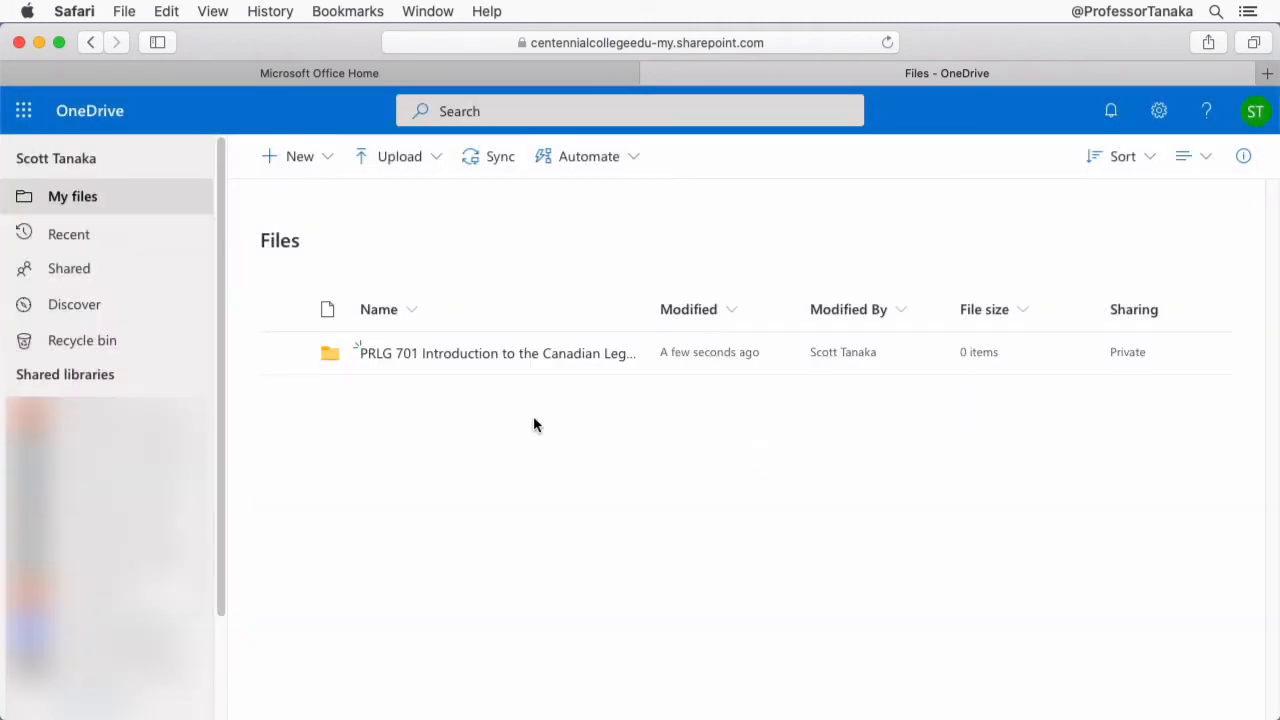
Create the PRLG 702 Legal course folder alongside PRLG 701.
click(300, 156)
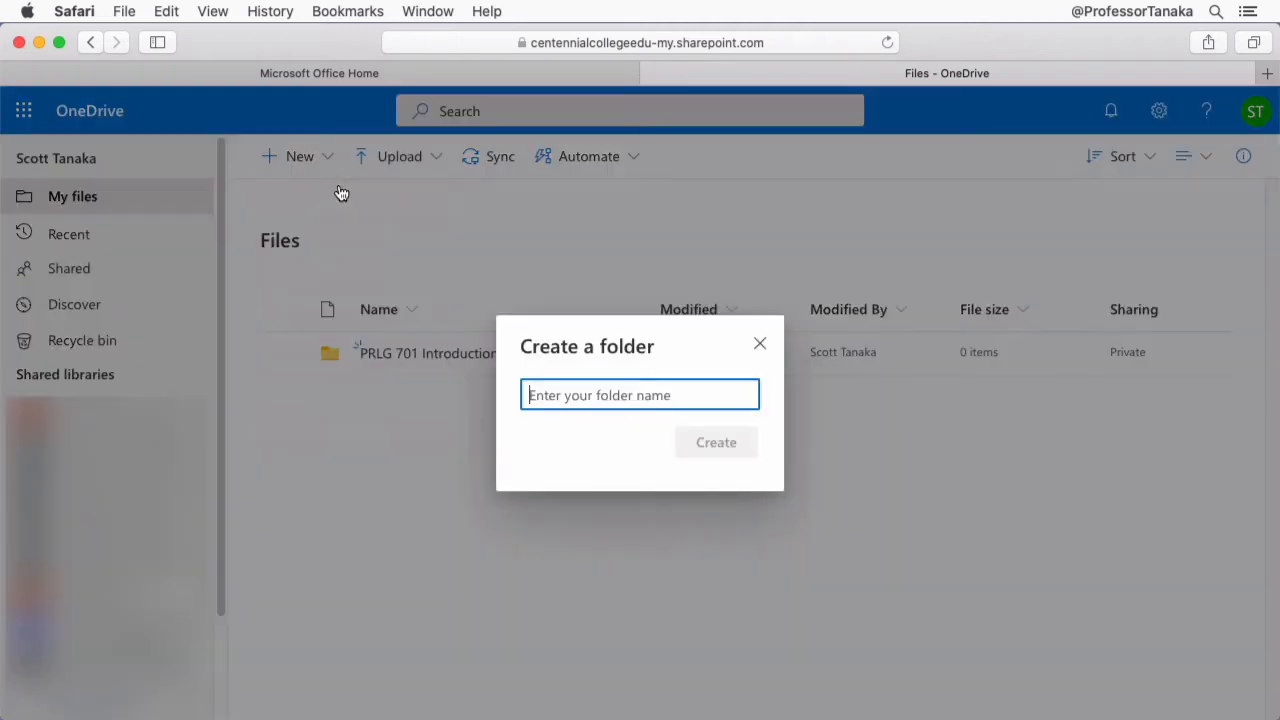
text(PRLG 702)
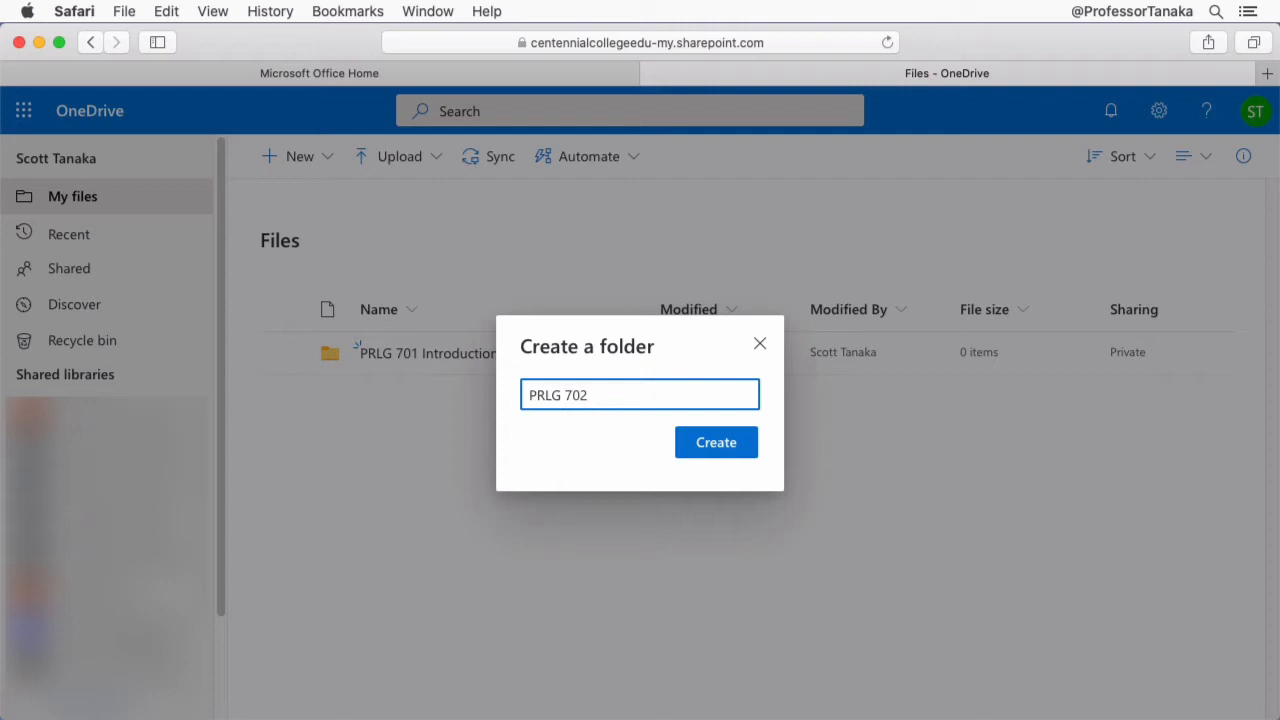
text(Legal Computer Applicat)
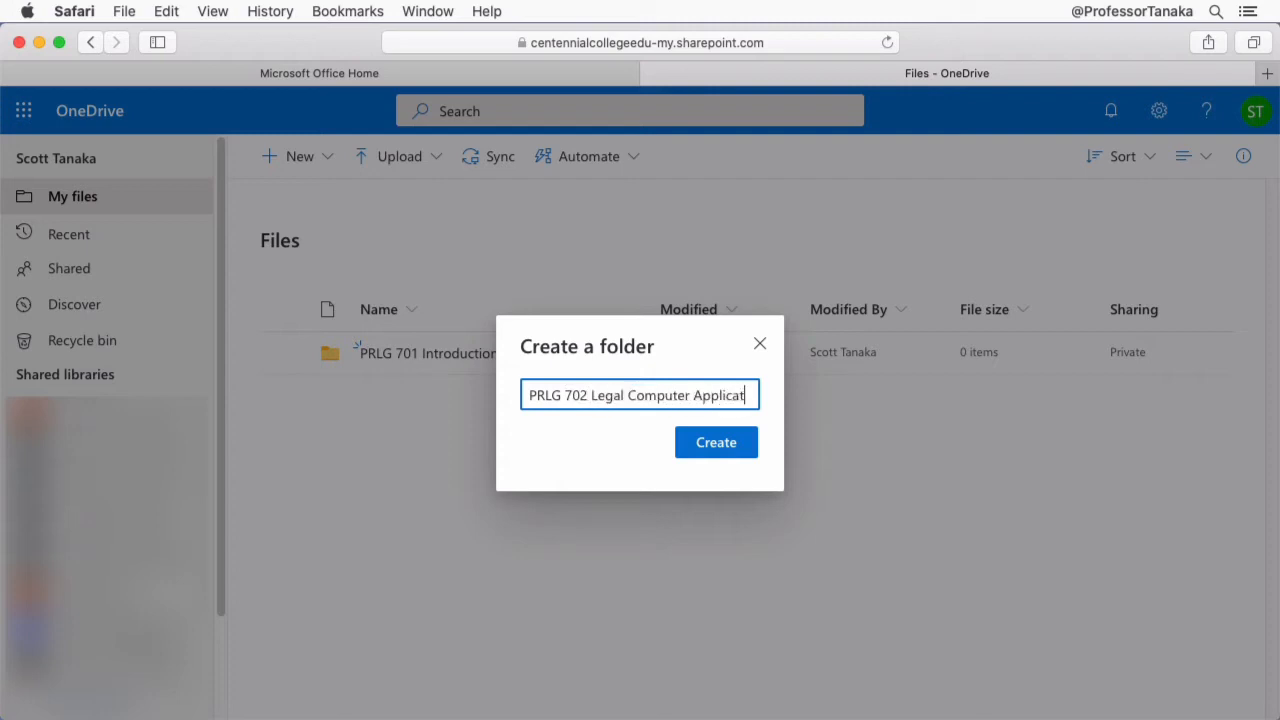
click(716, 442)
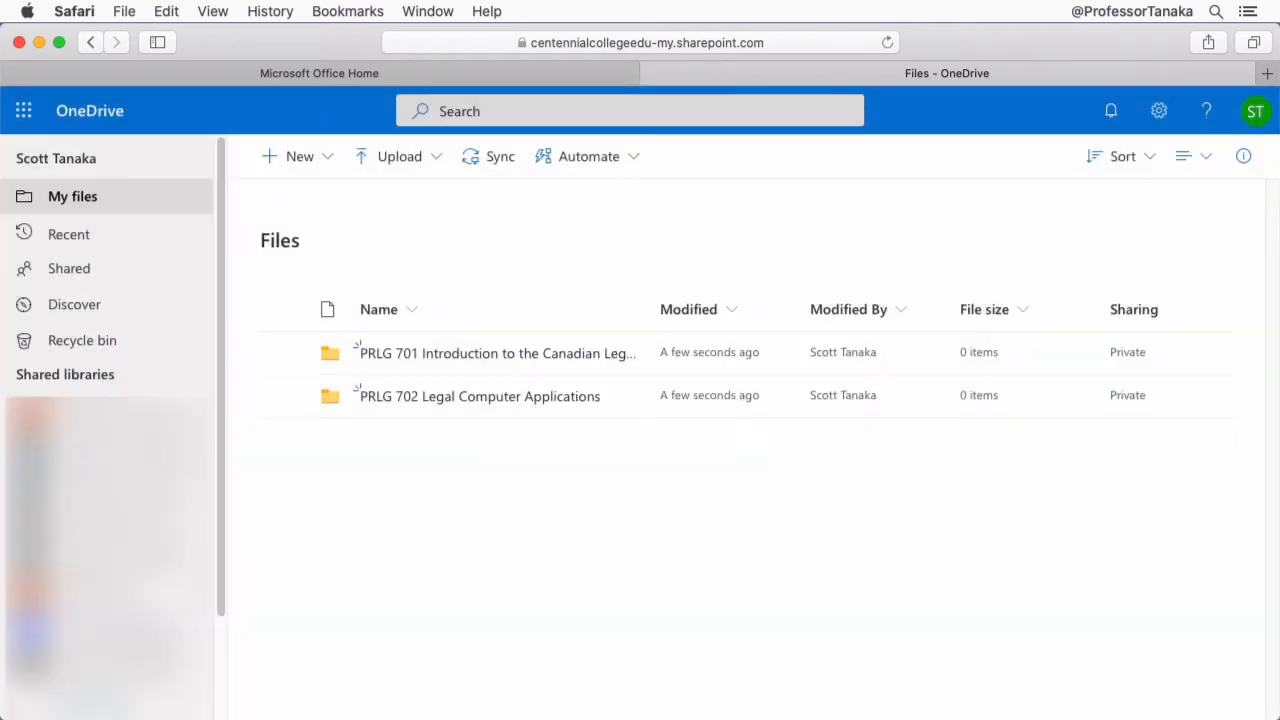
Create the PRLG 703 Legal Research, PRLG 704 and PRLG 706 course folders.
click(300, 156)
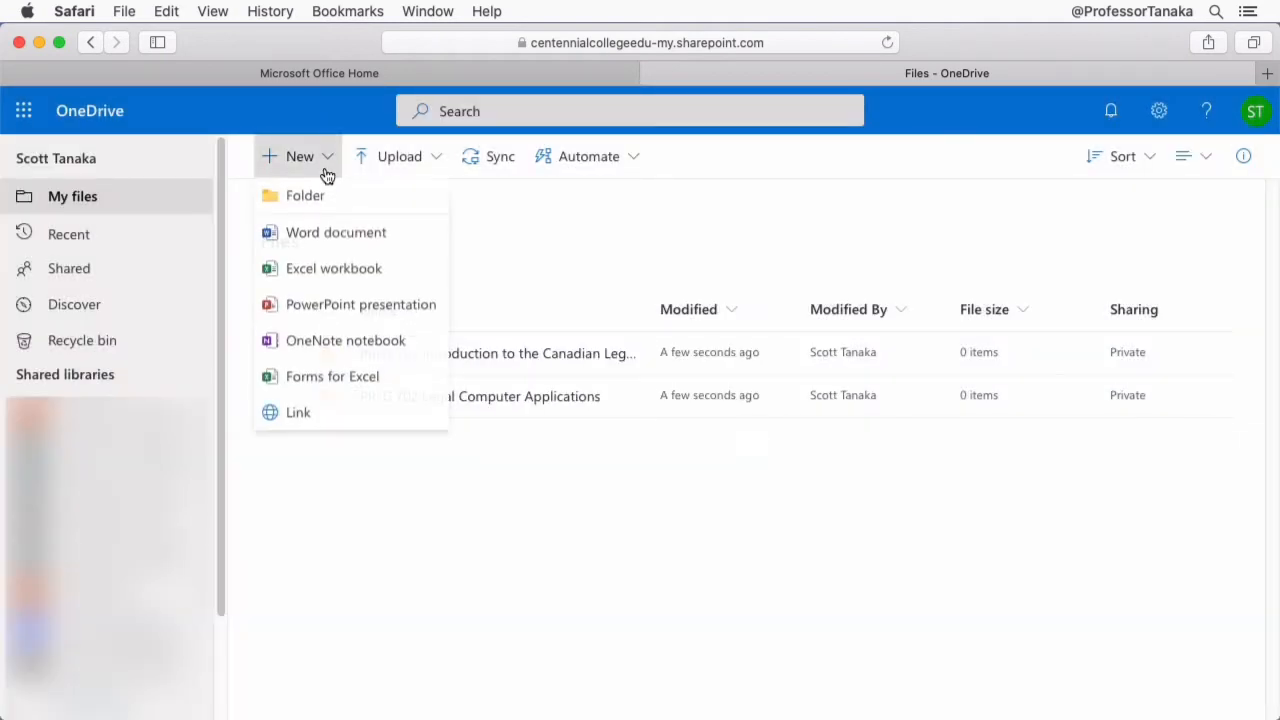
mouse_move(332, 196)
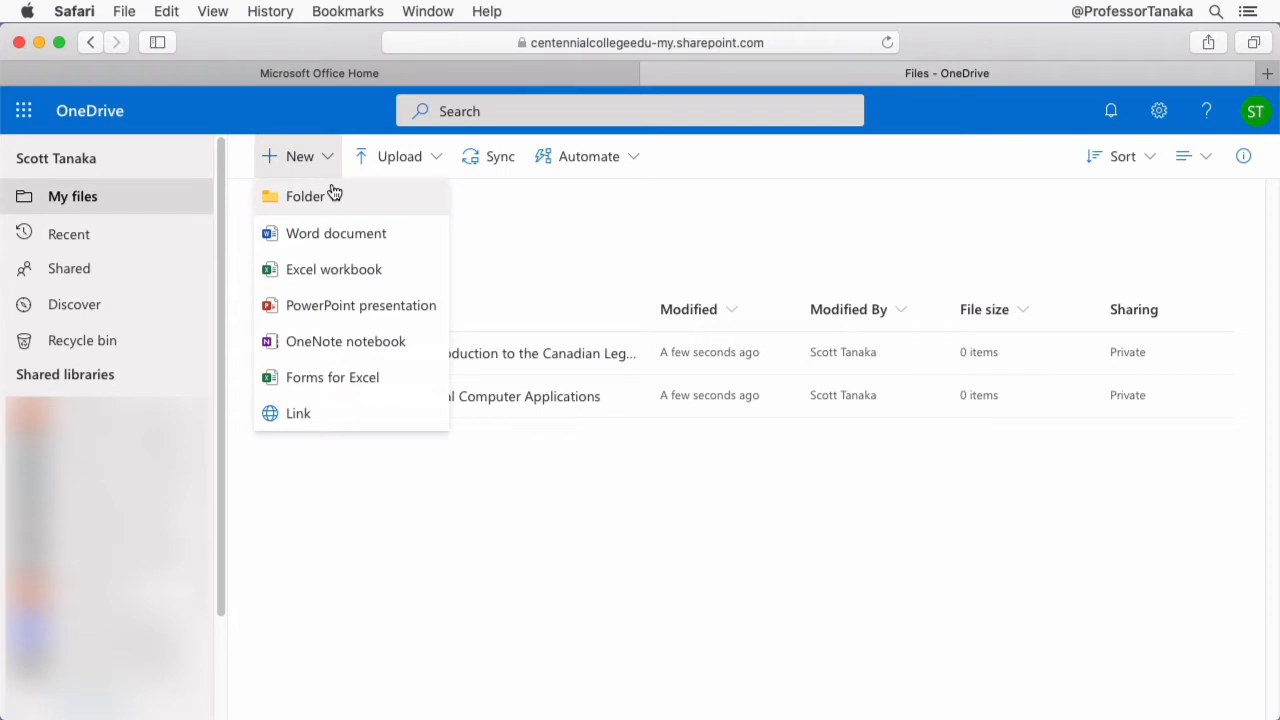
click(304, 196)
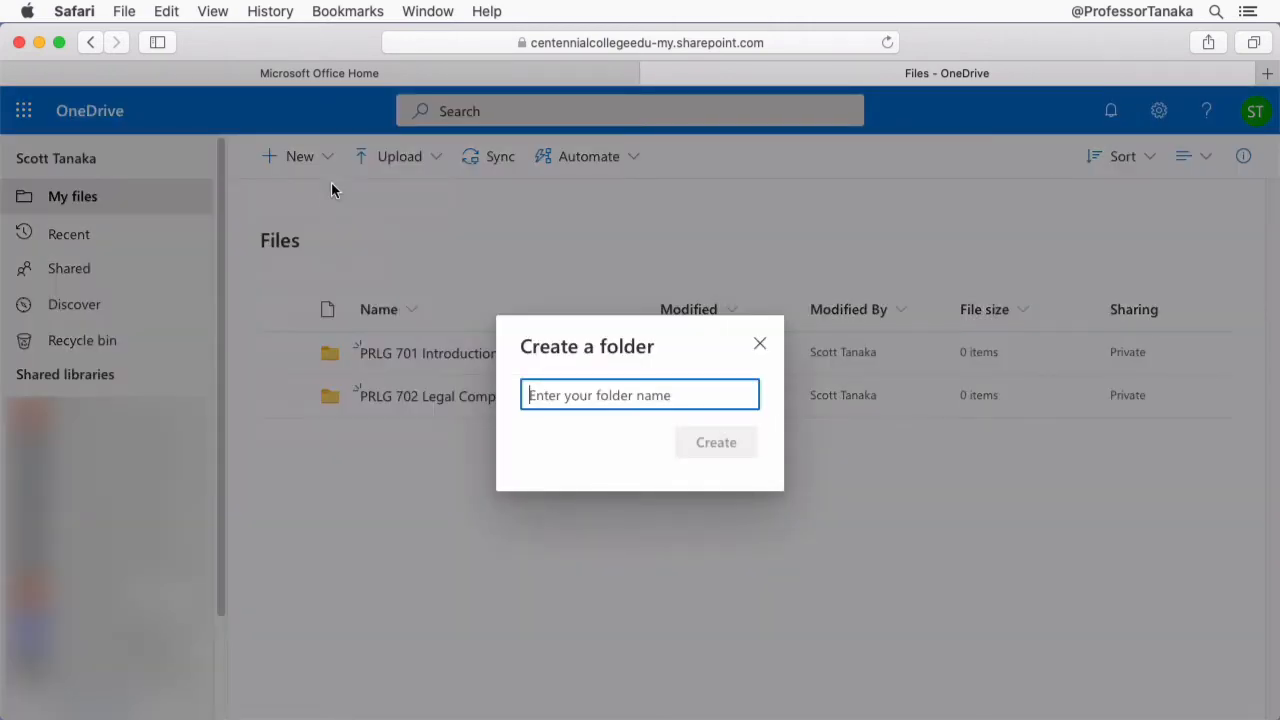
text(PRLG 703 Legal)
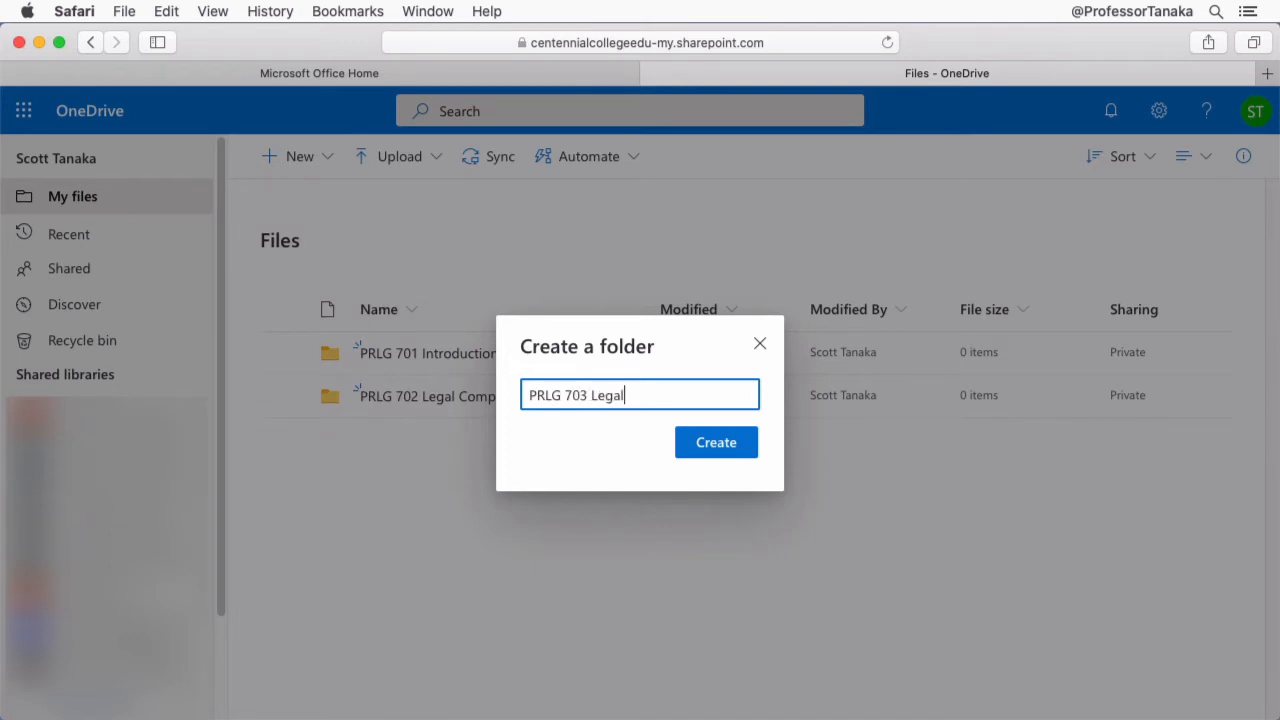
text(Research)
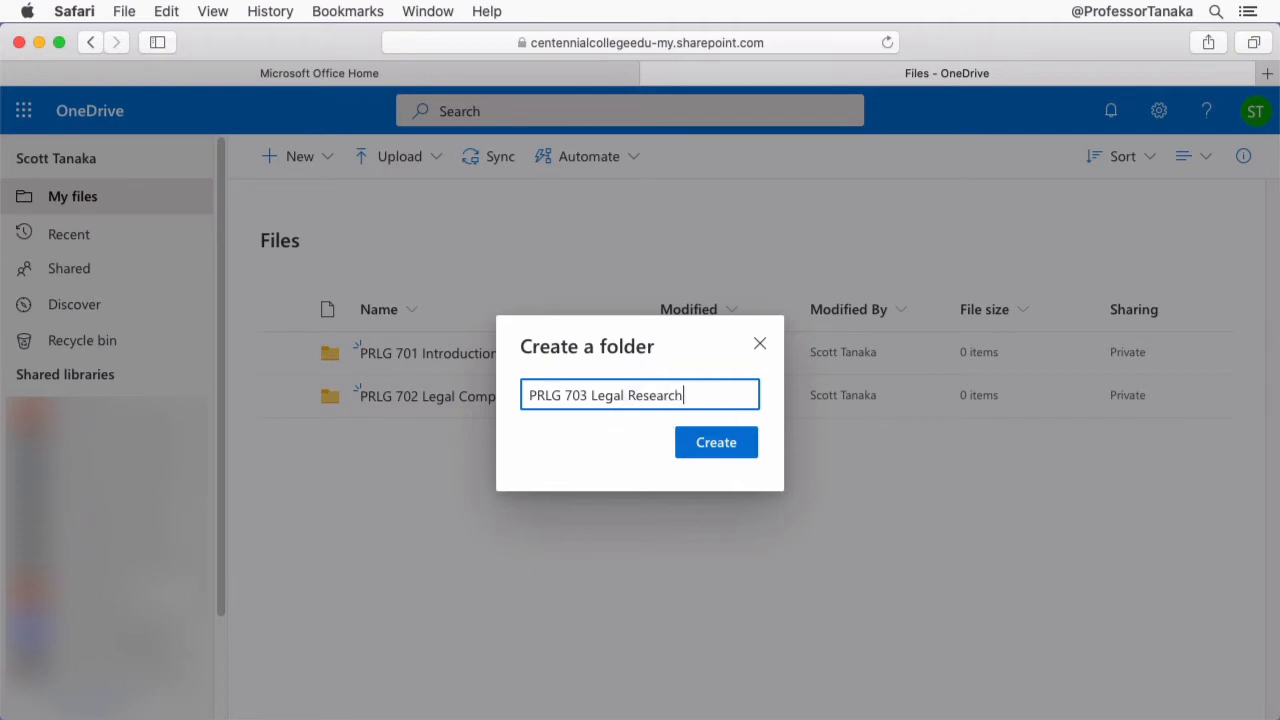
text(/)
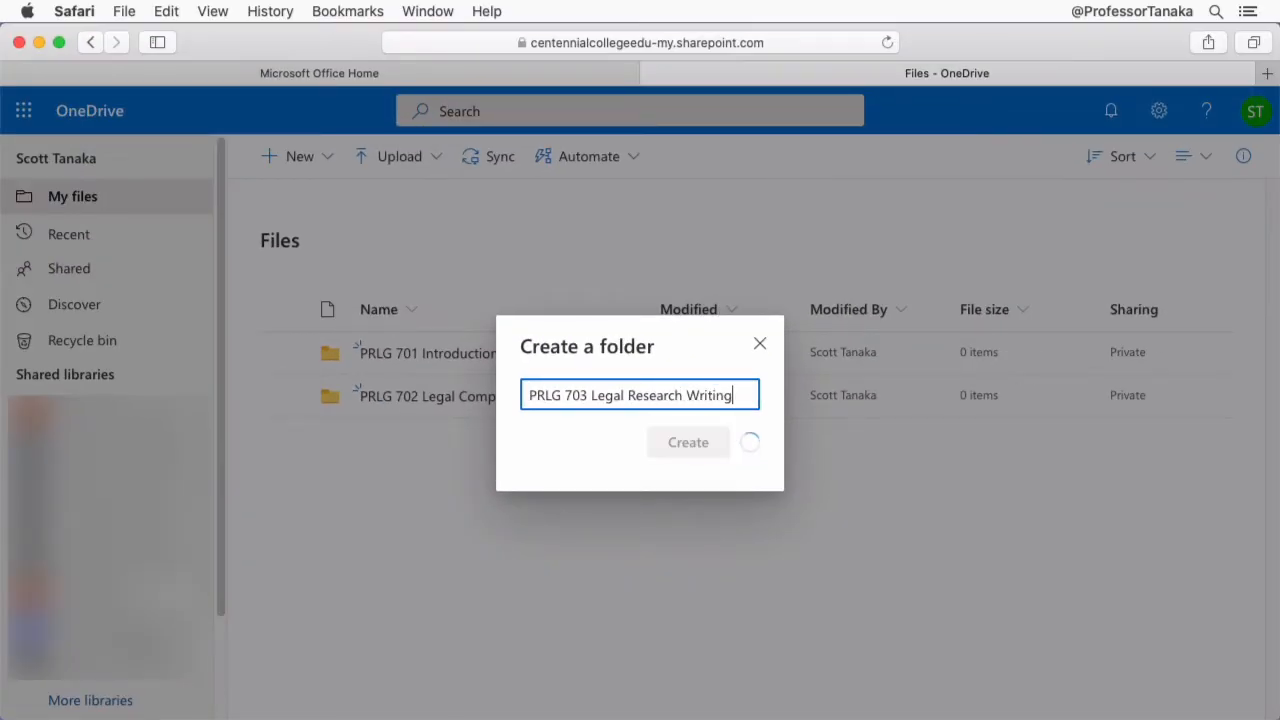
click(688, 442)
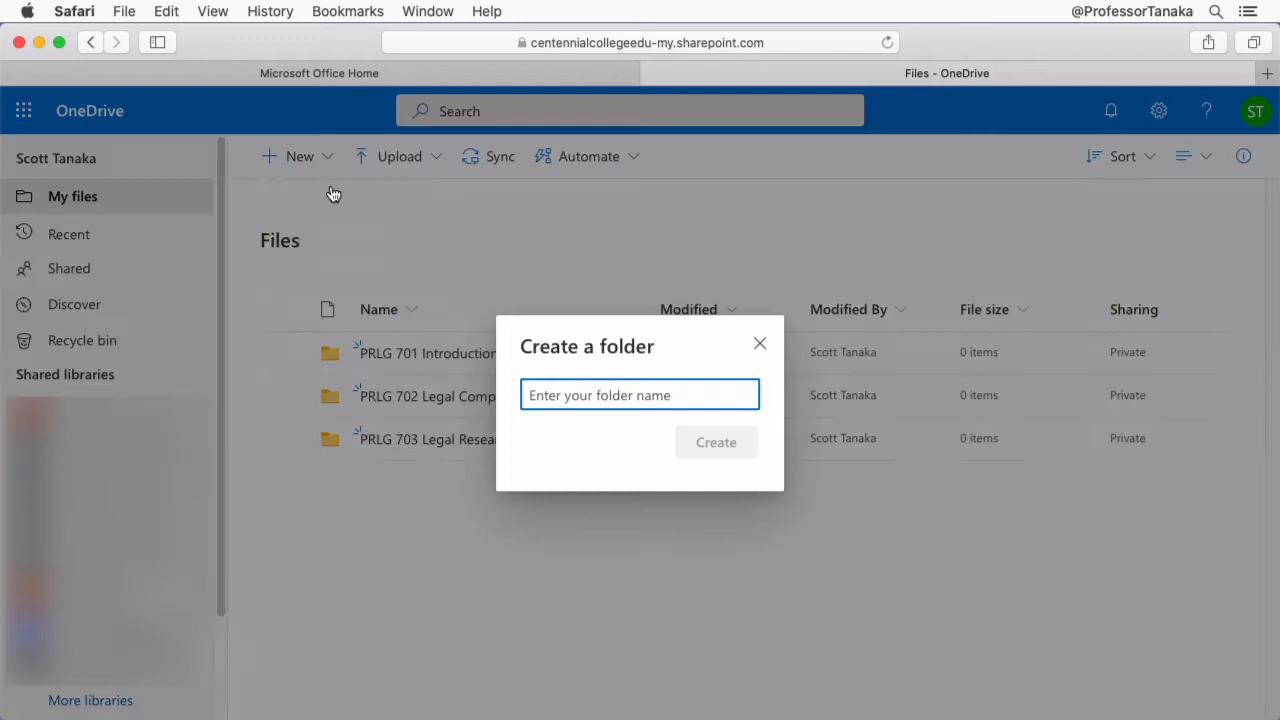
click(716, 442)
text(PRLG 706 Adm)
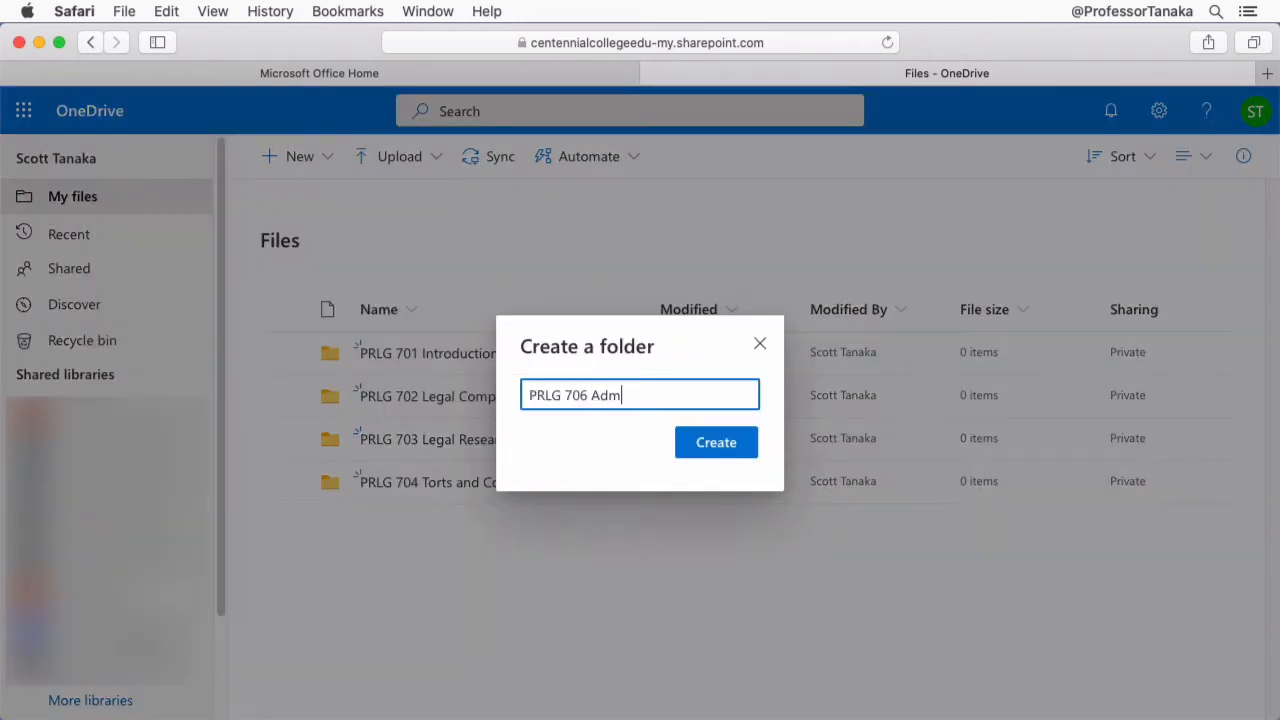
click(716, 442)
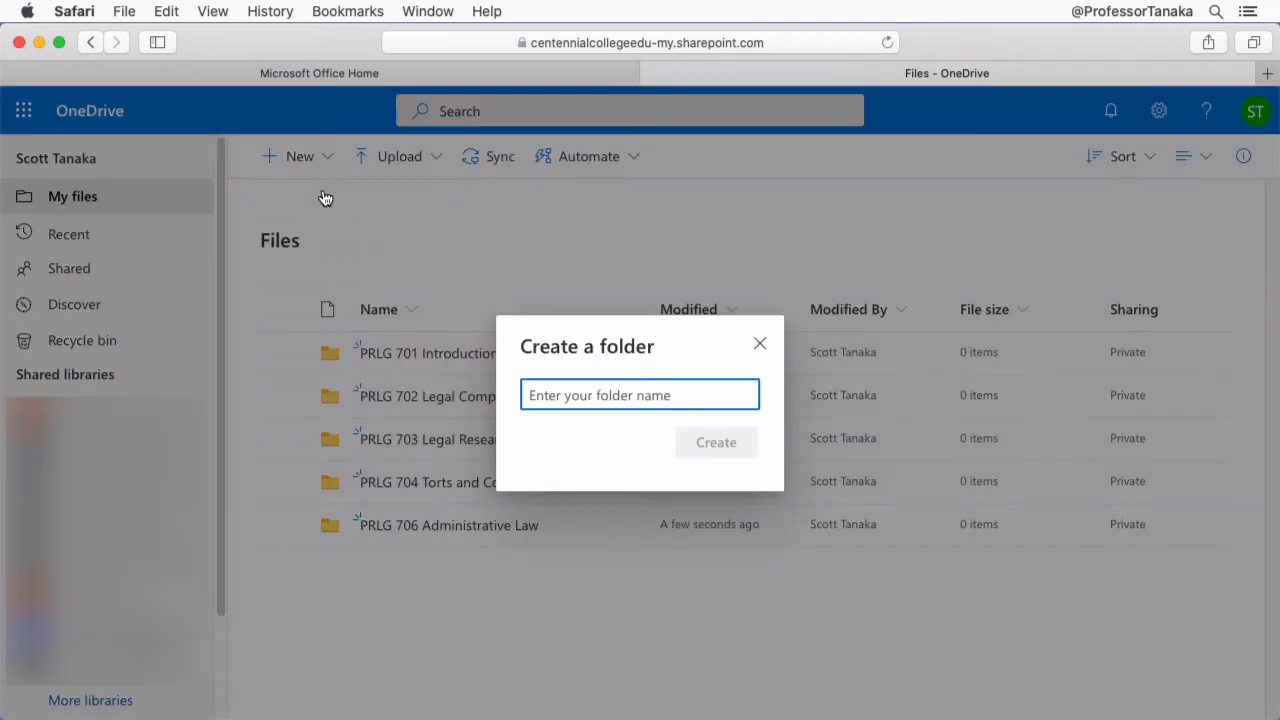
Create the PRLG 722 Communication Writing course folder.
text(PRLG 722 Communication)
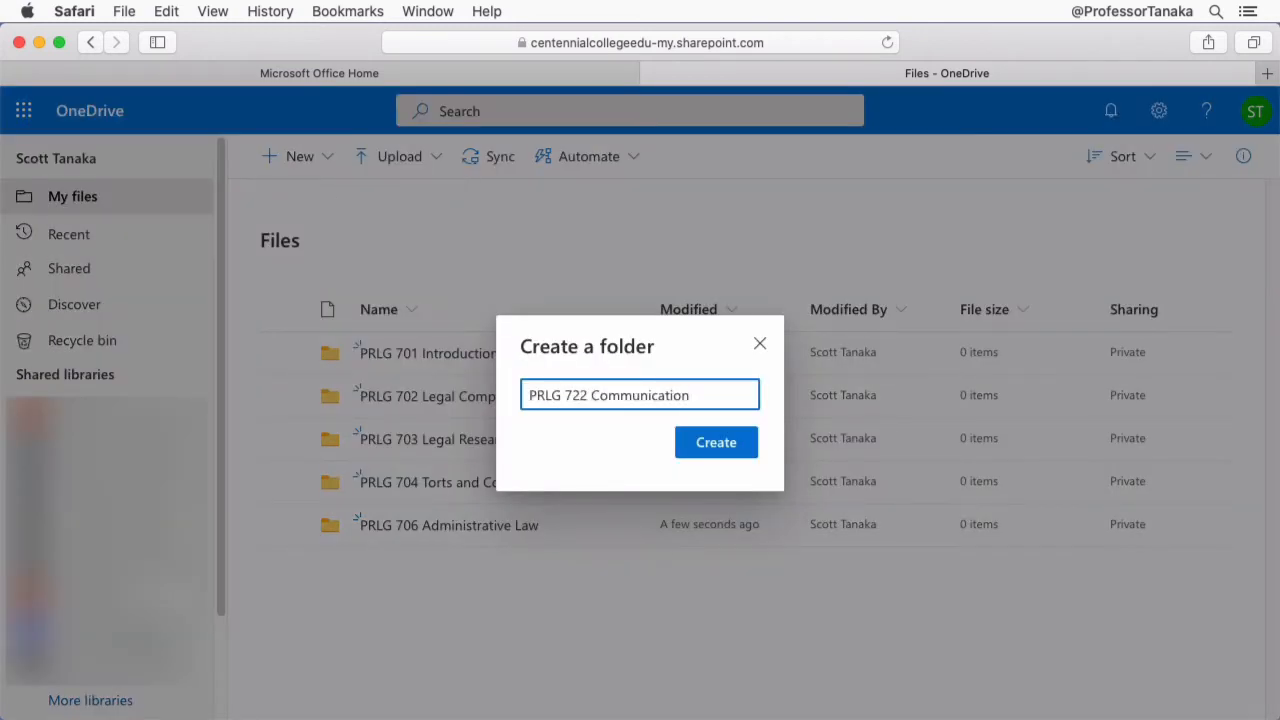
click(716, 442)
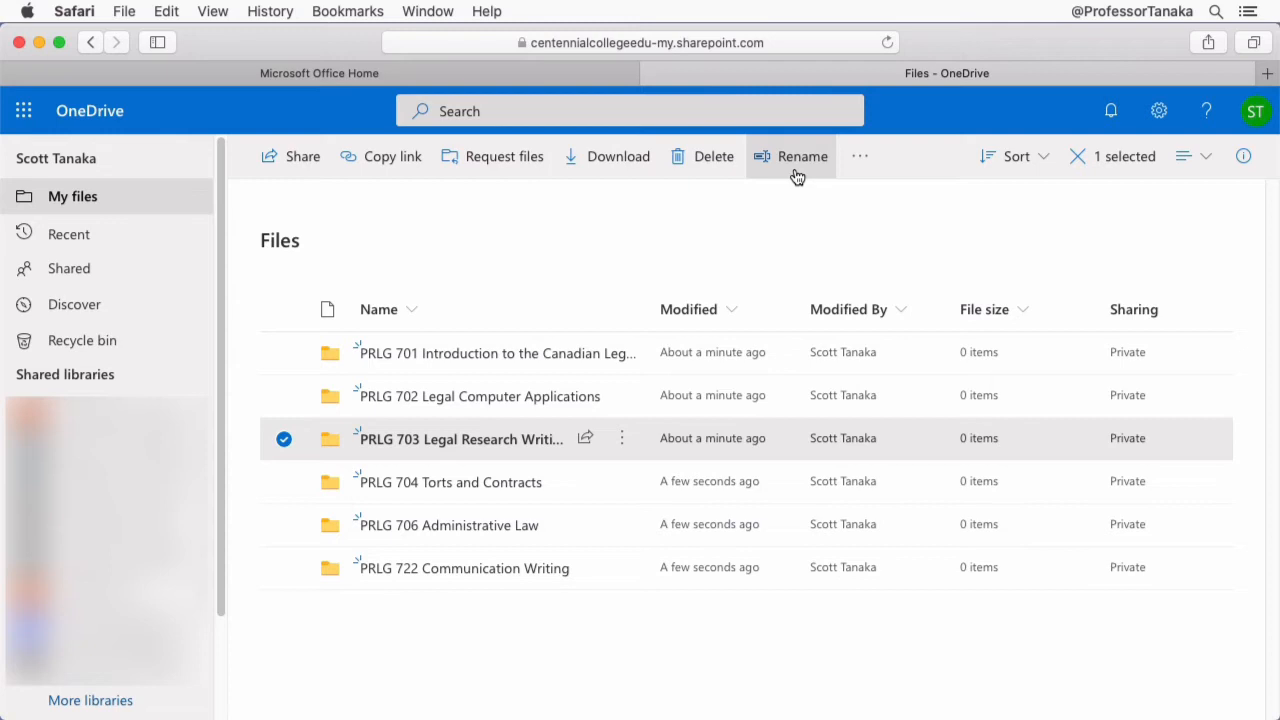
Rename the folder to 'PRLG 703 Legal Research and Writing'.
click(804, 156)
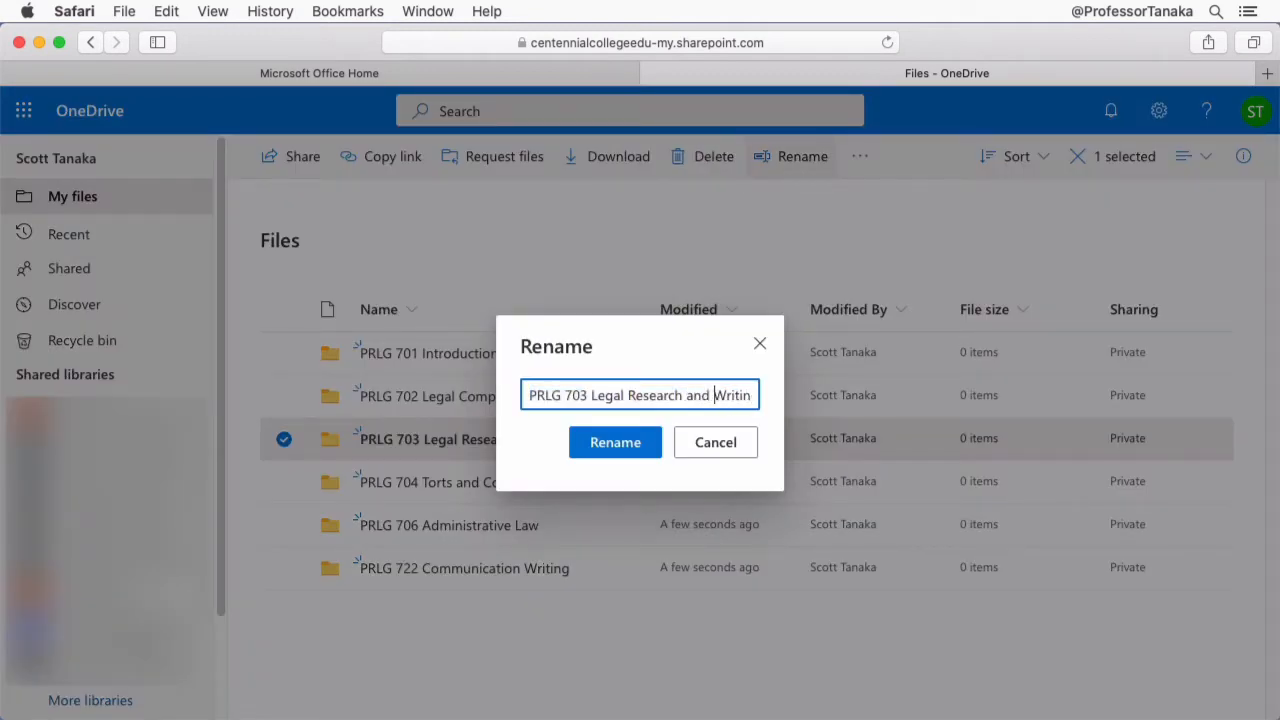
click(616, 442)
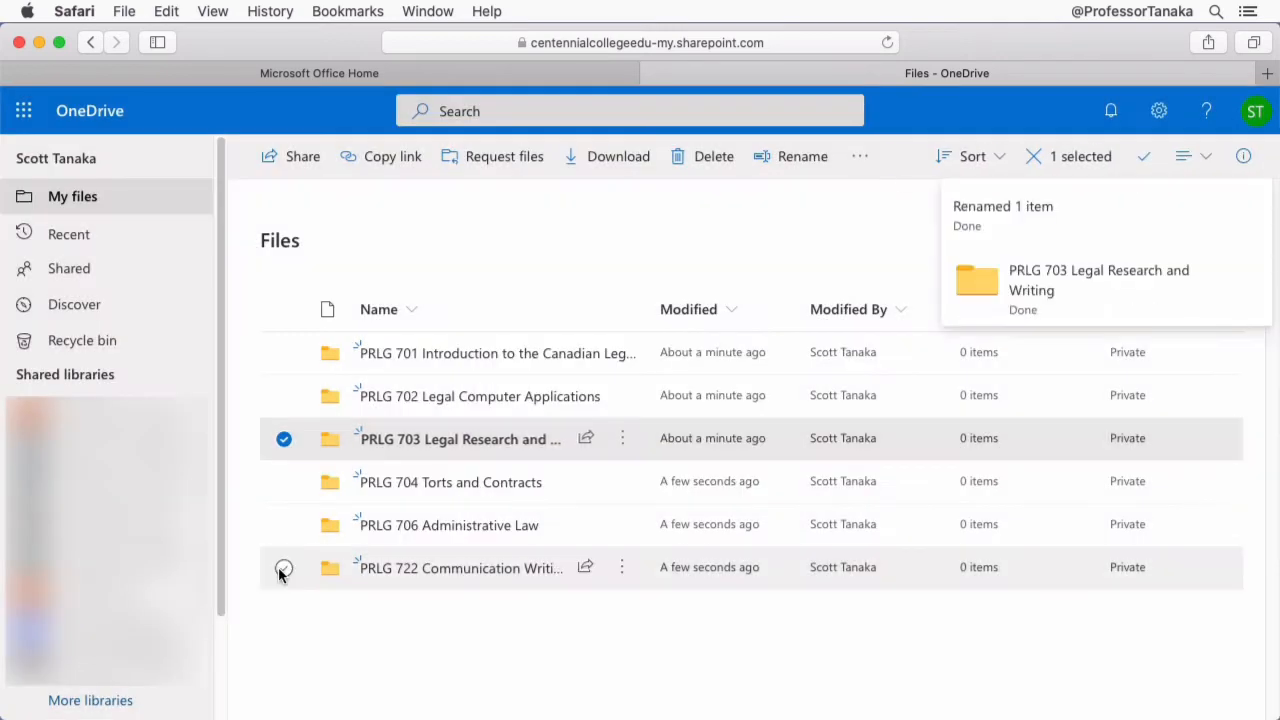
Rename the PRLG 722 folder to 'PRLG 722 Communication and Writing'.
click(284, 574)
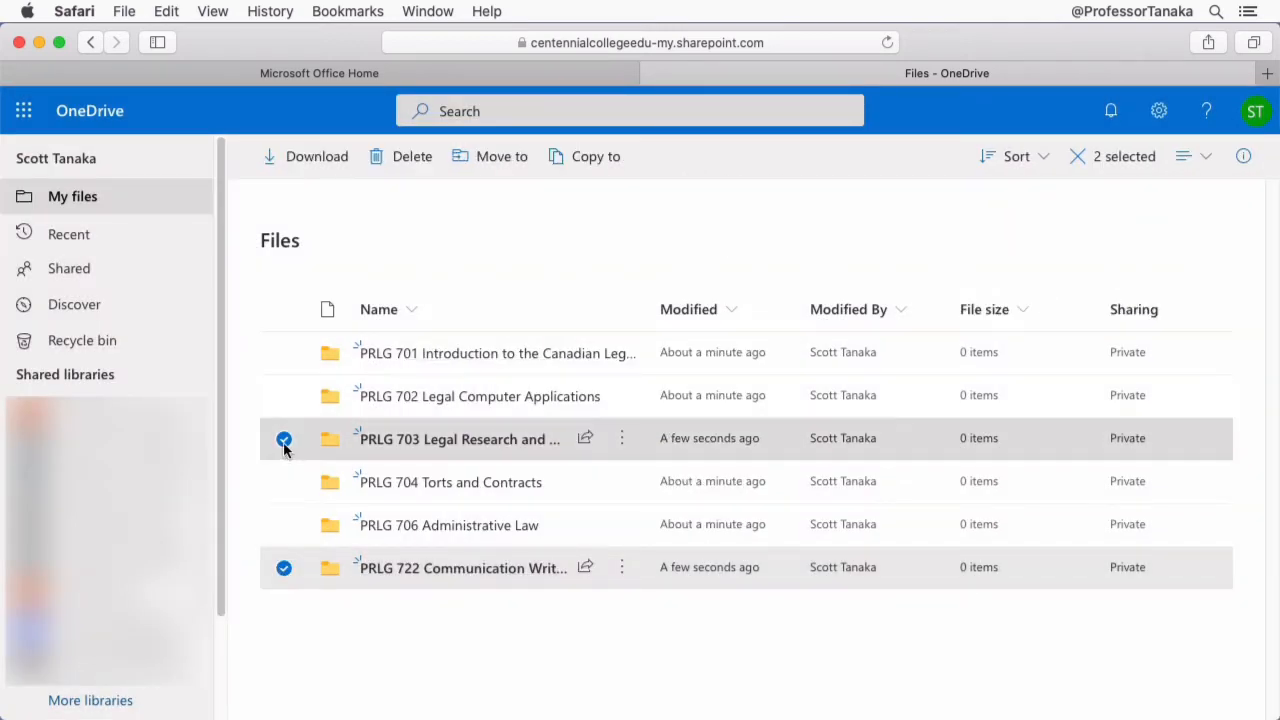
click(284, 440)
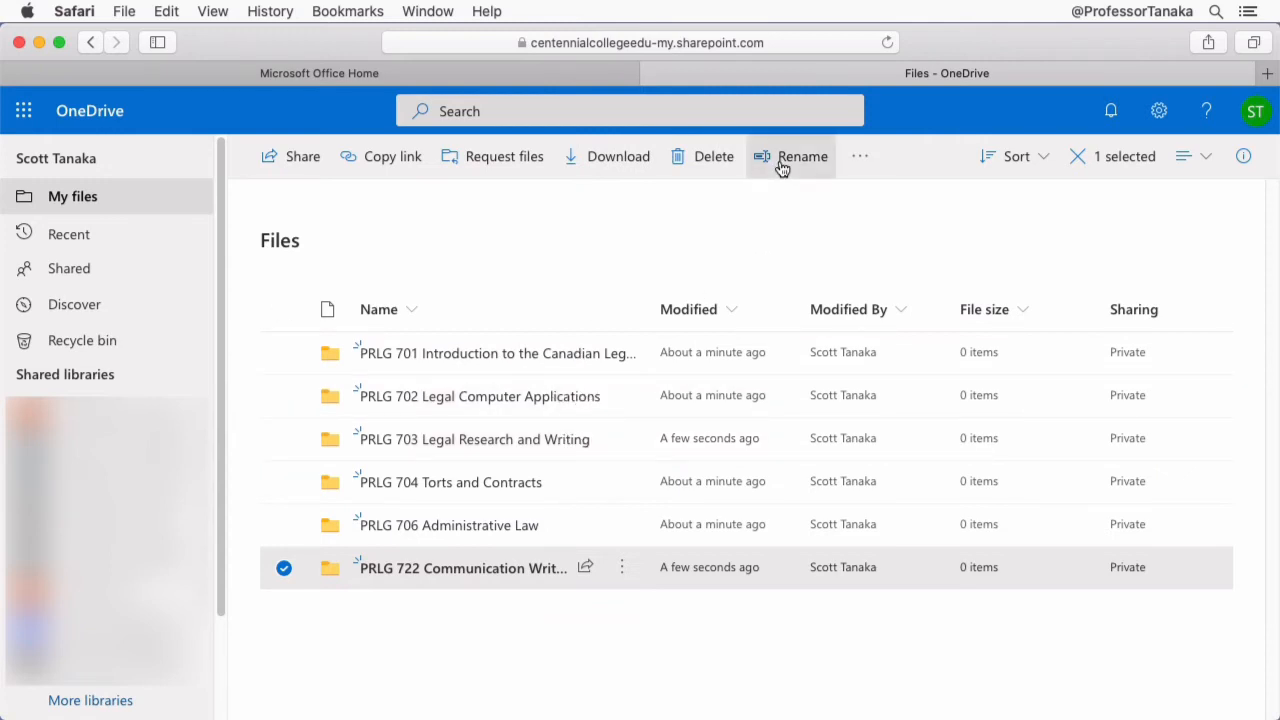
click(804, 156)
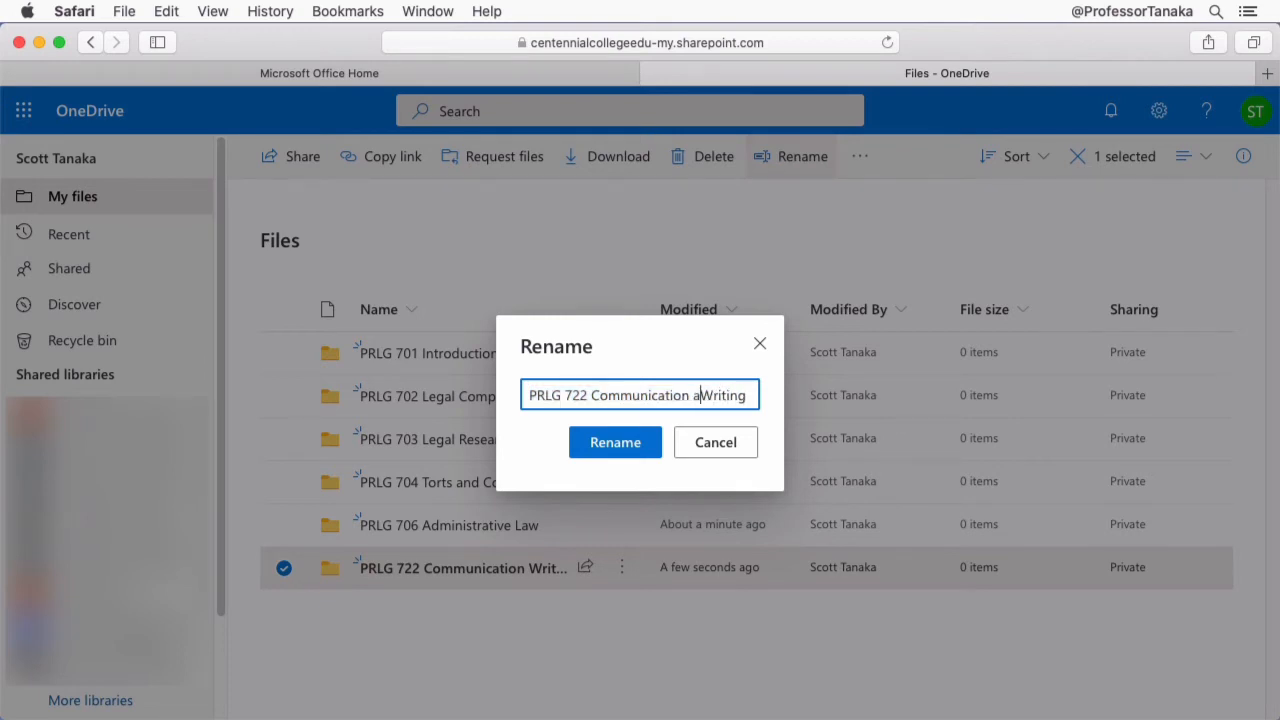
click(616, 442)
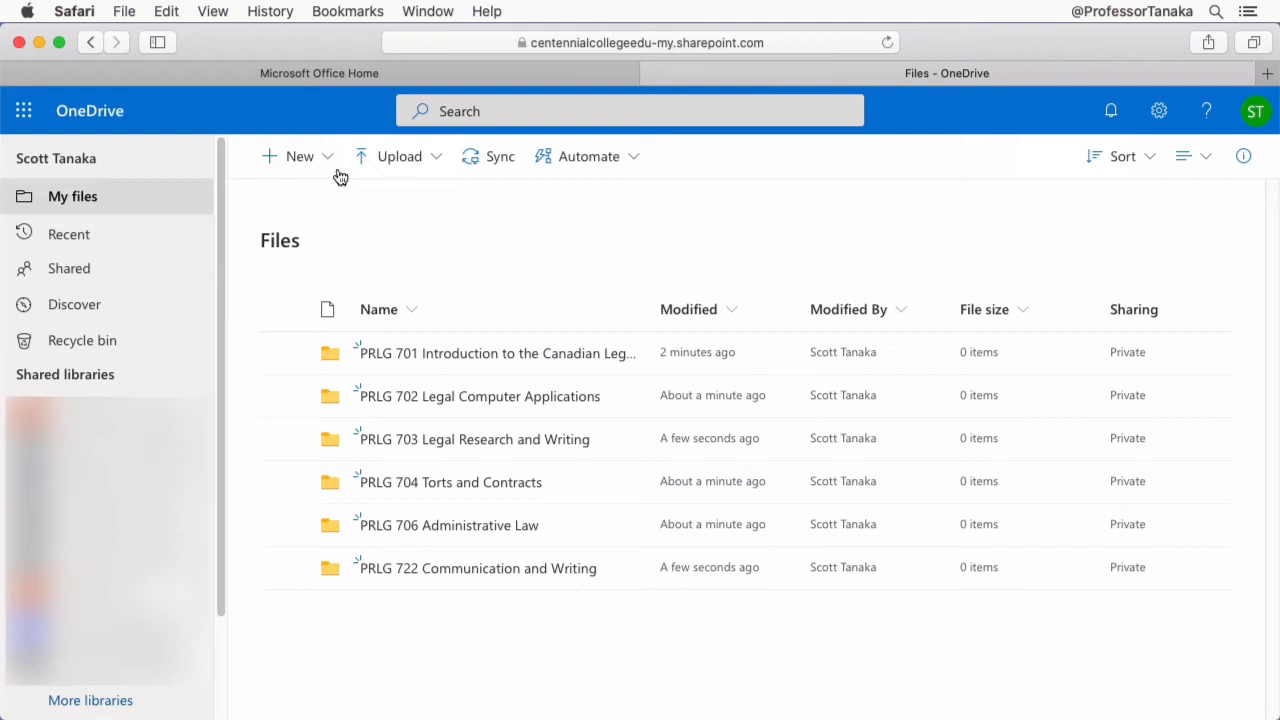
mouse_move(332, 168)
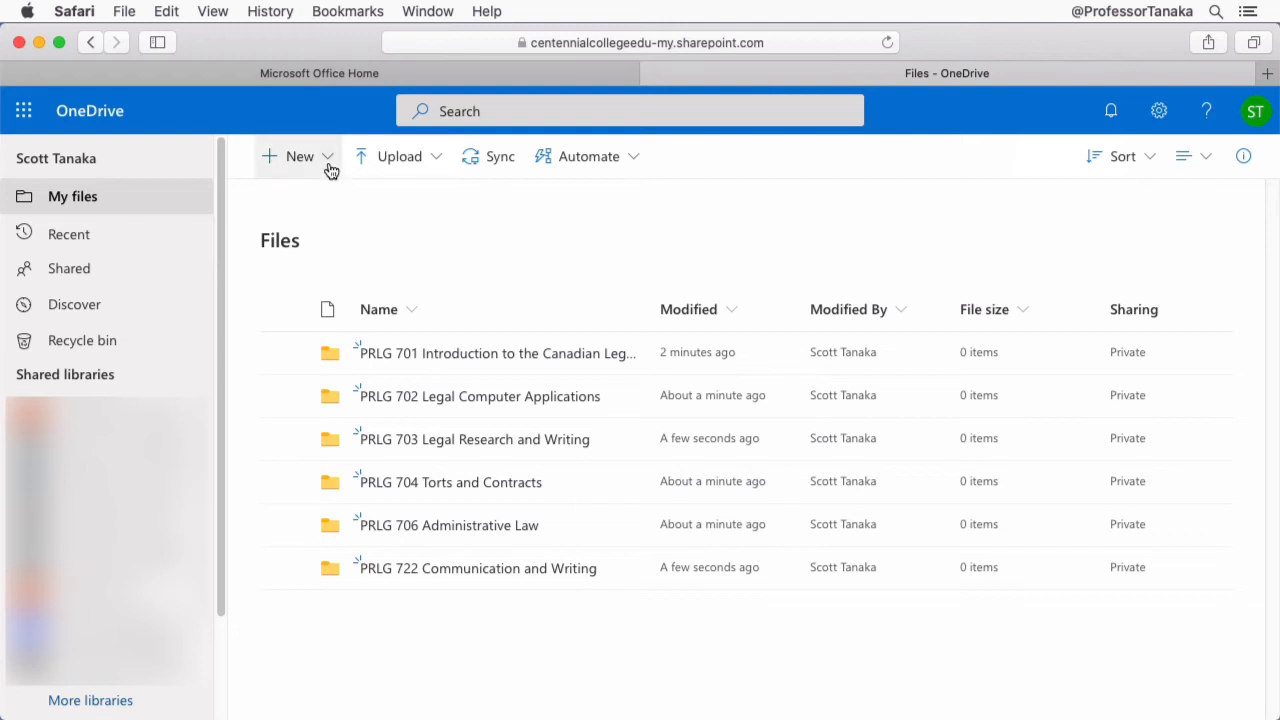
Create a new blank Word document from OneDrive's New menu.
click(300, 156)
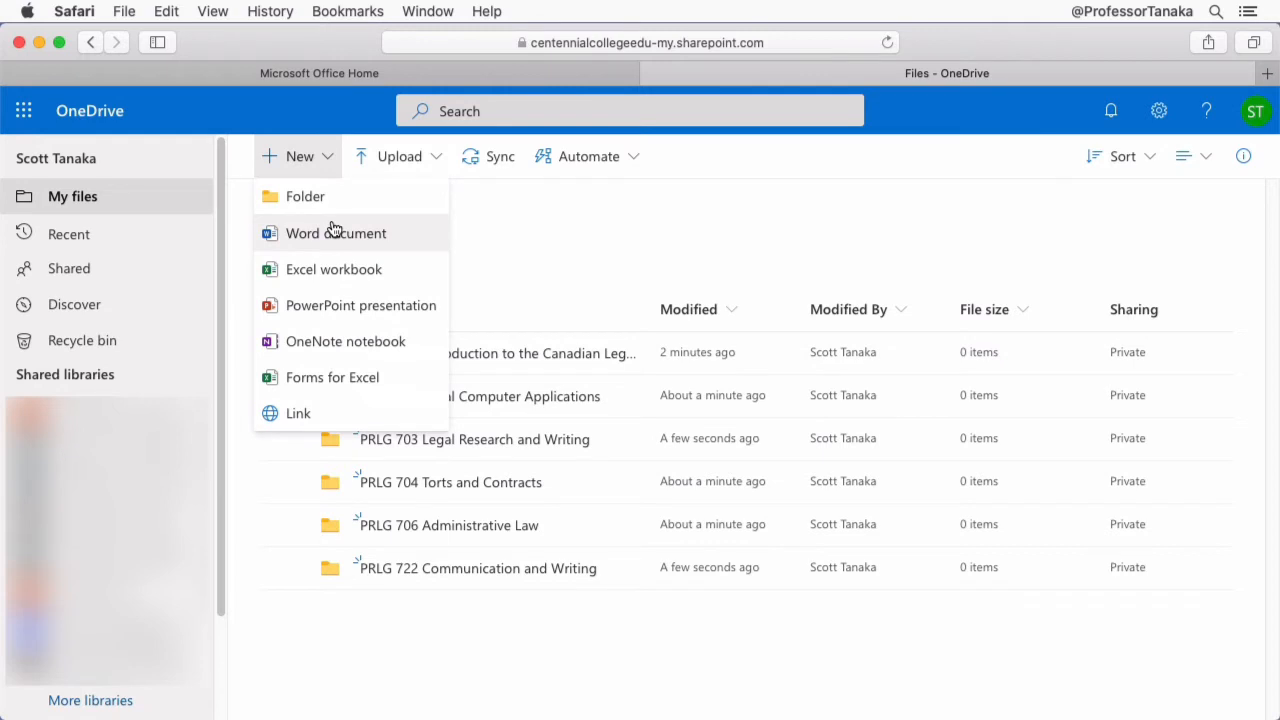
mouse_move(416, 236)
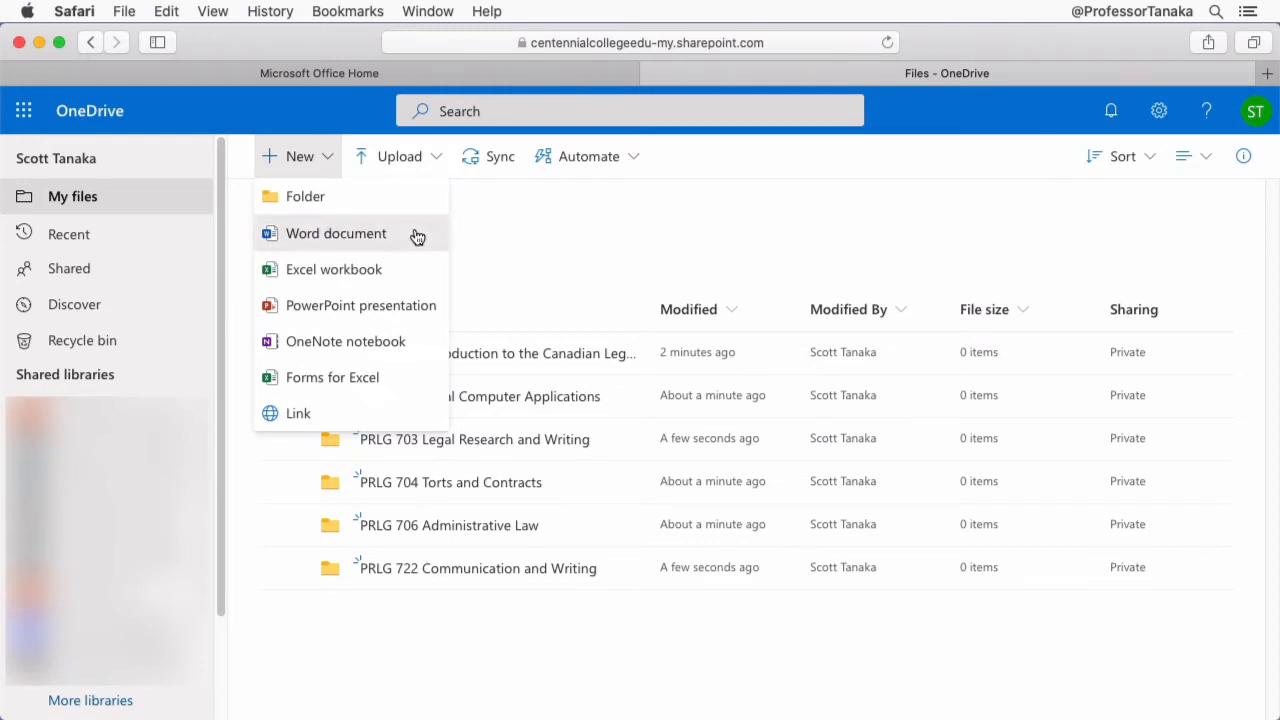
click(336, 232)
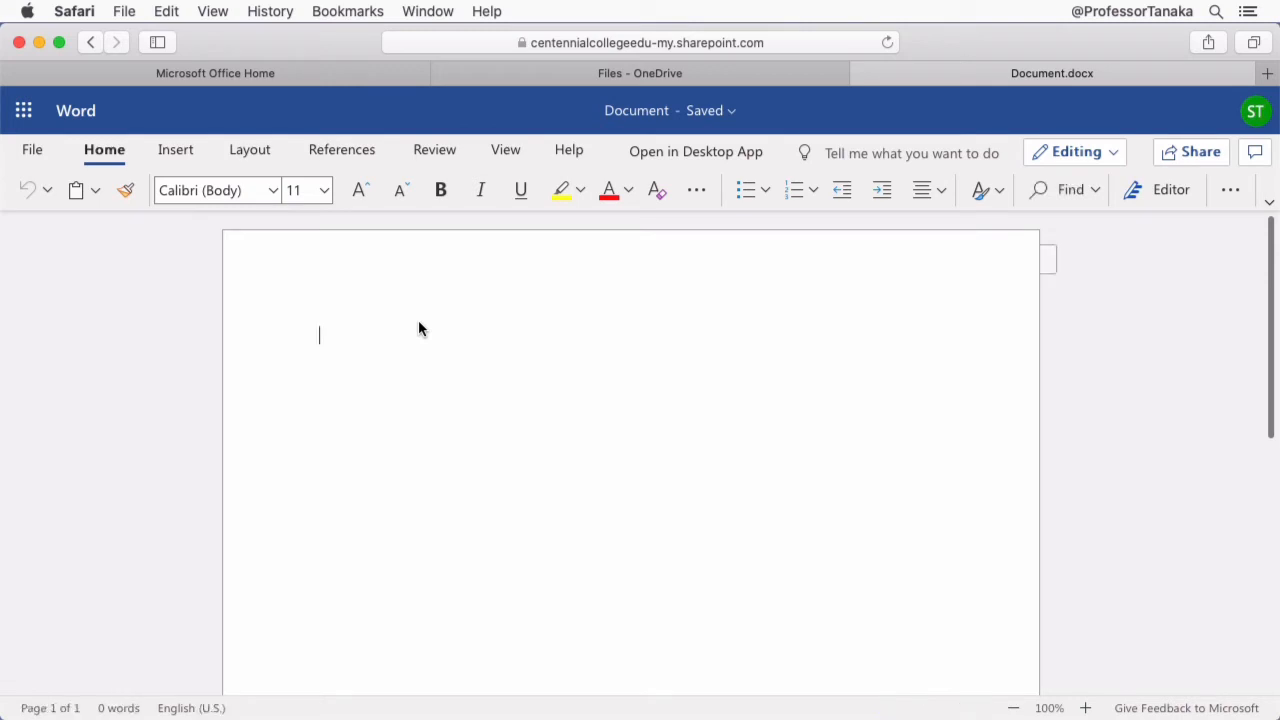
Write 'My typed notes for PRLG 701, day 1.' in the new document.
text(My t)
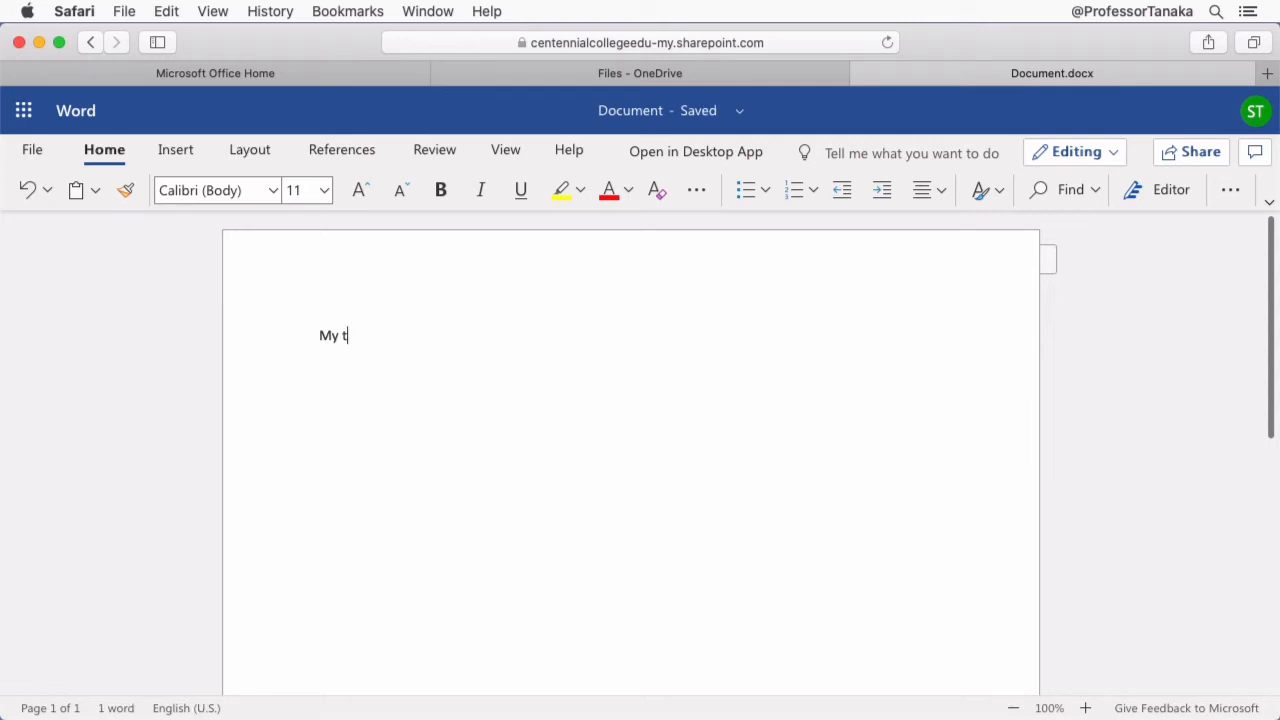
text(yped notes for)
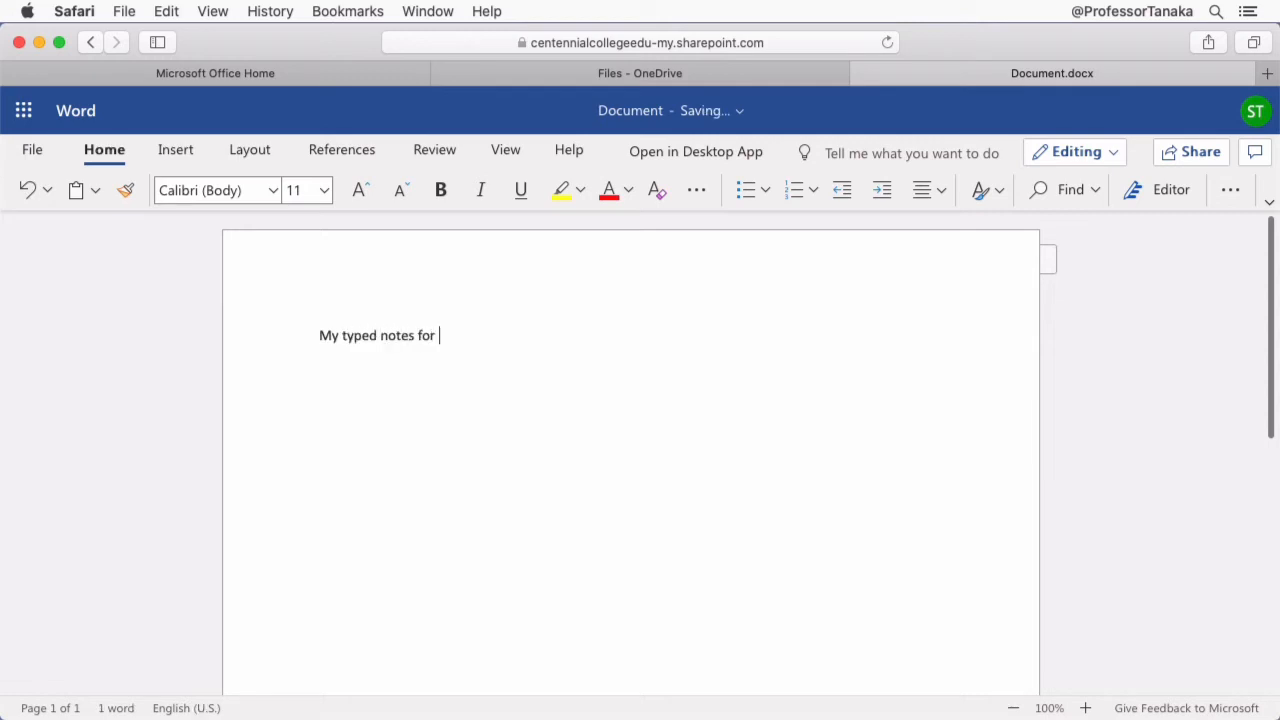
text(PR)
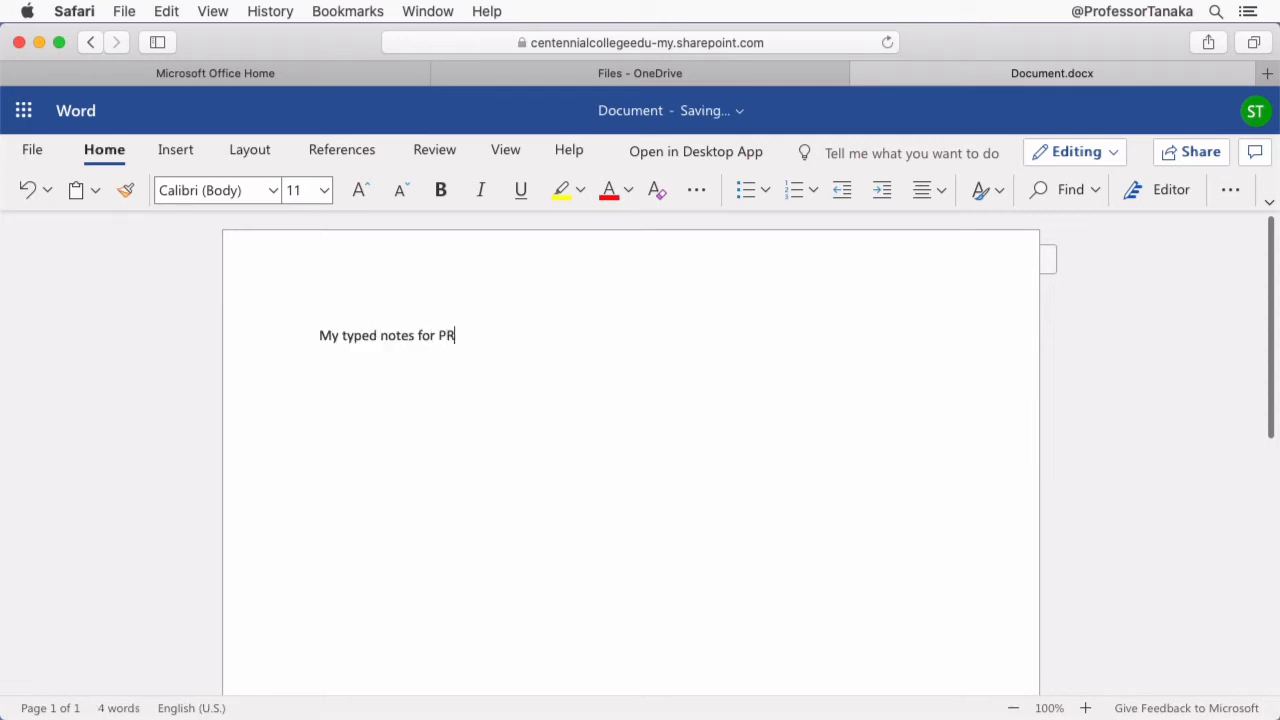
text(LG 701, day 1.)
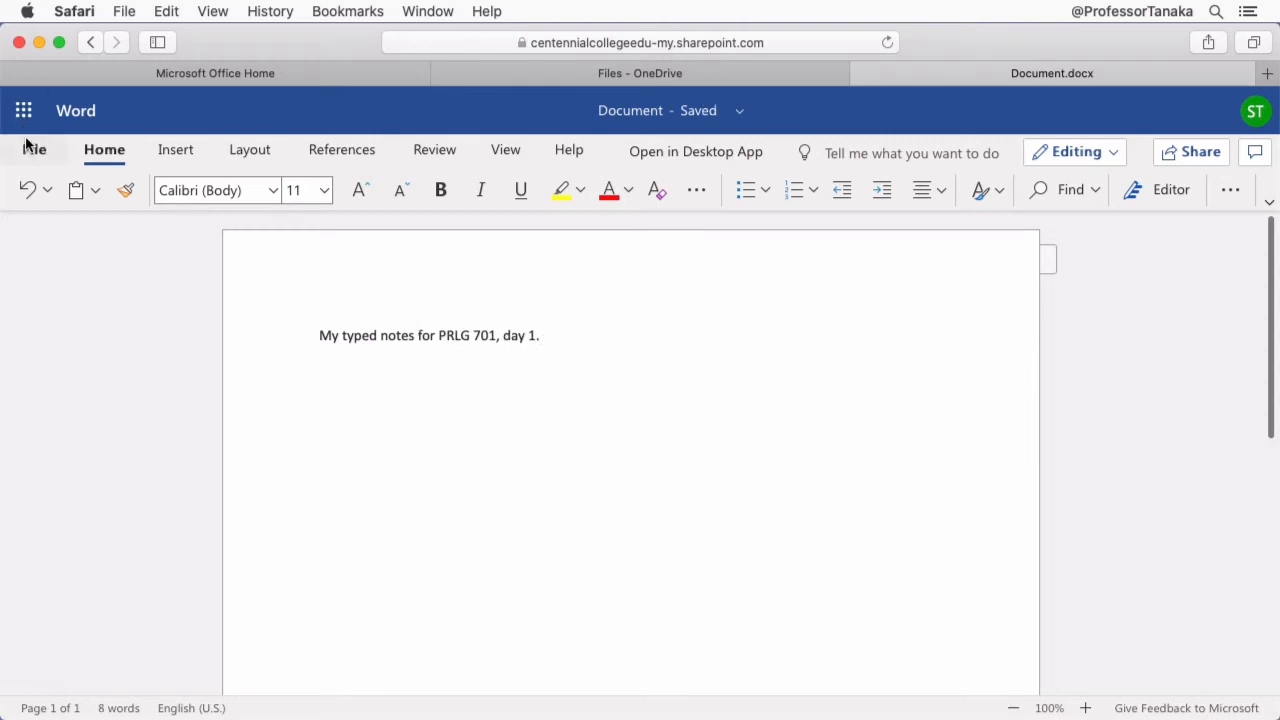
Save the document as 'Day 1' into the PRLG 701 course folder.
click(36, 148)
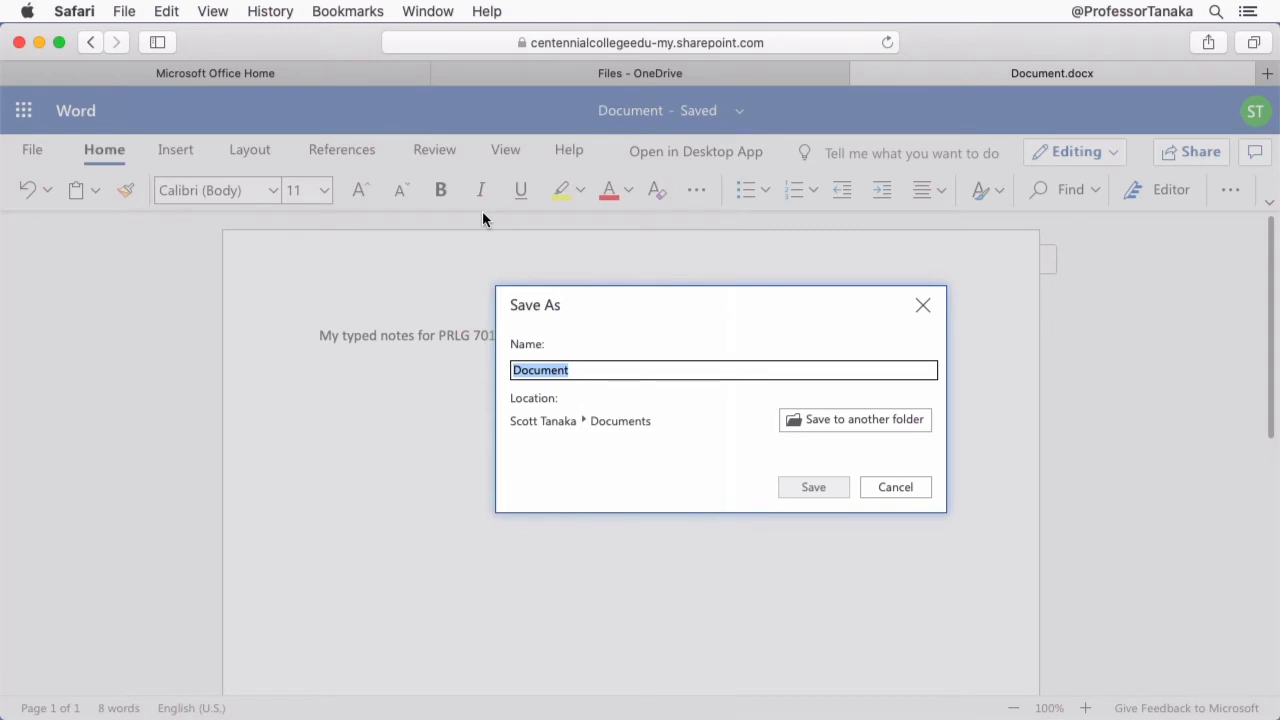
text(Day 1)
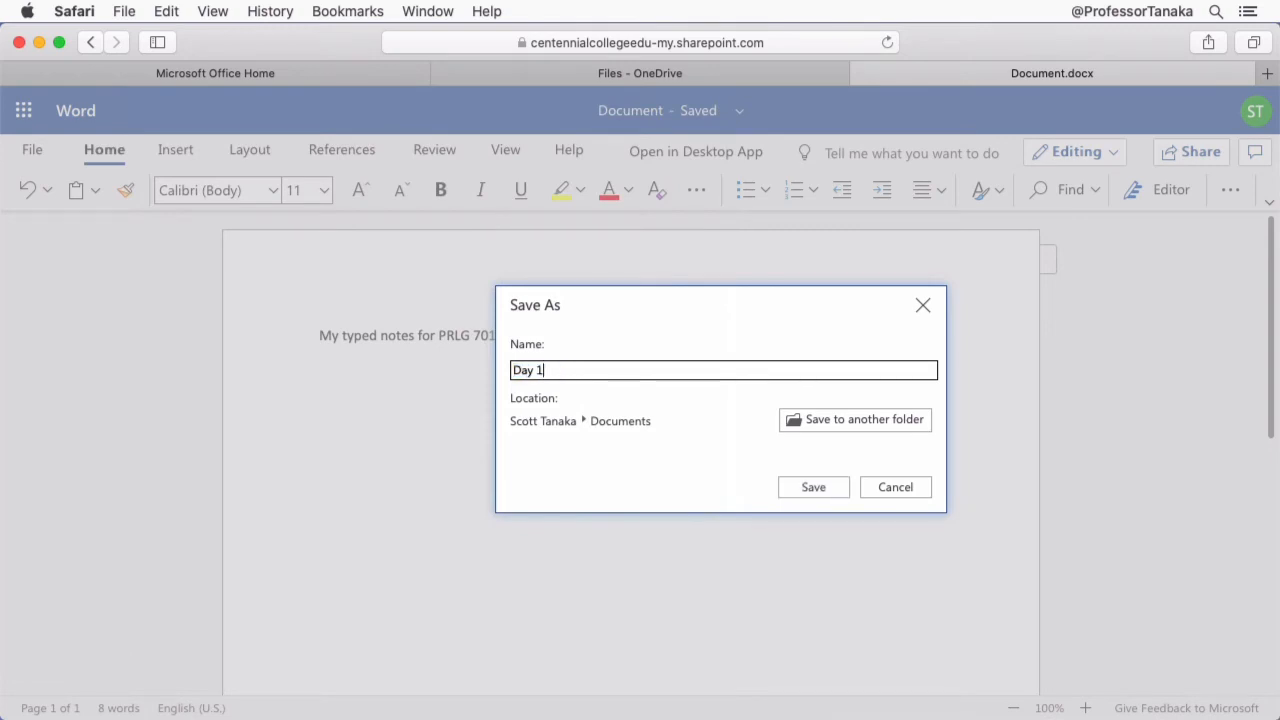
mouse_move(854, 420)
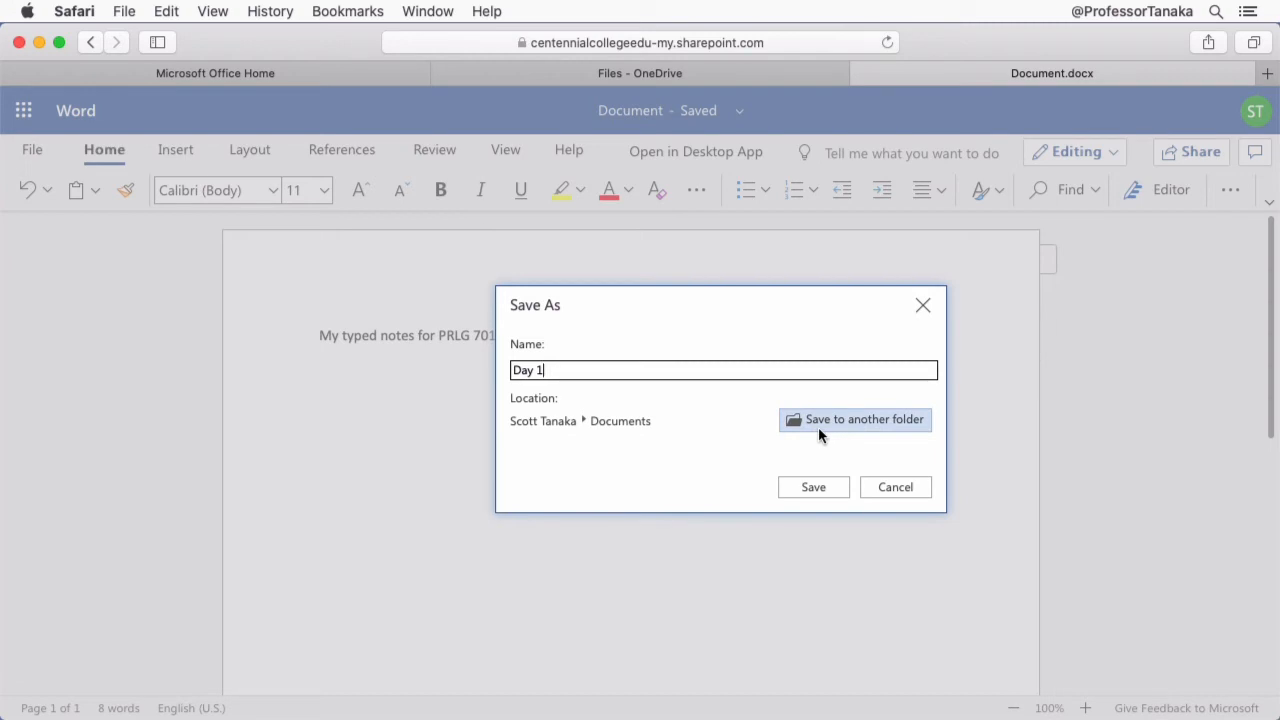
click(812, 488)
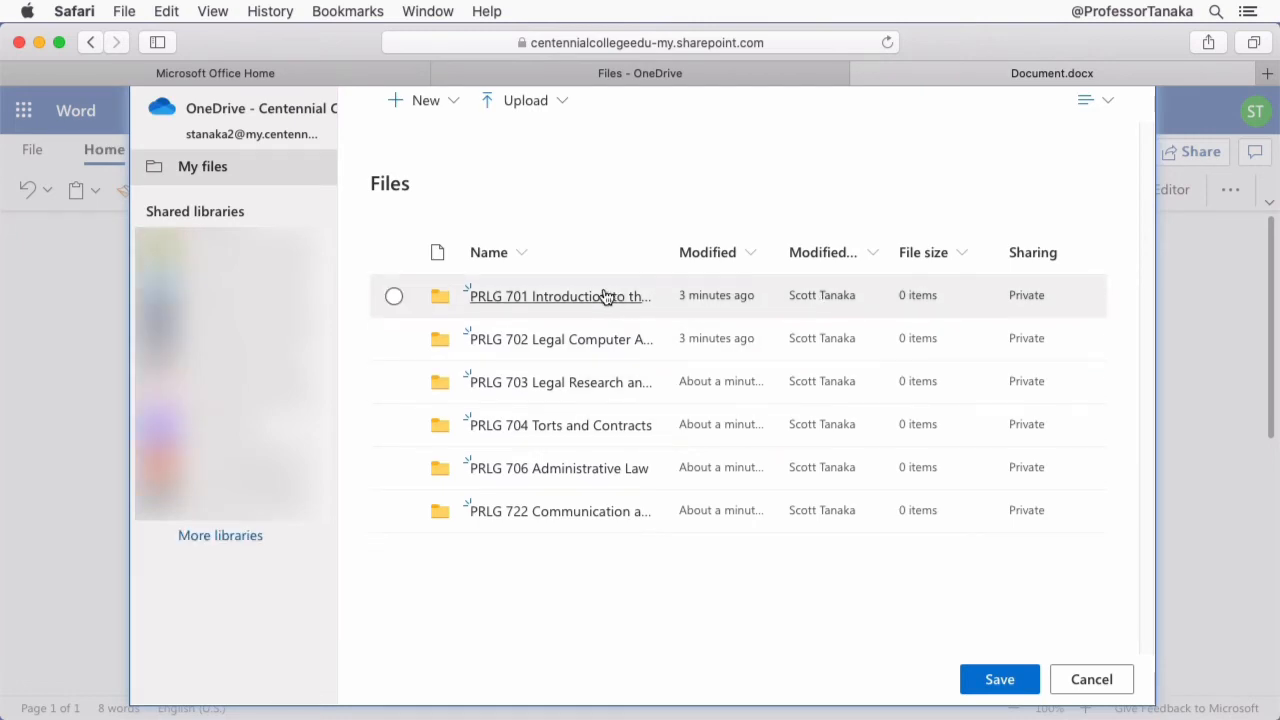
click(392, 296)
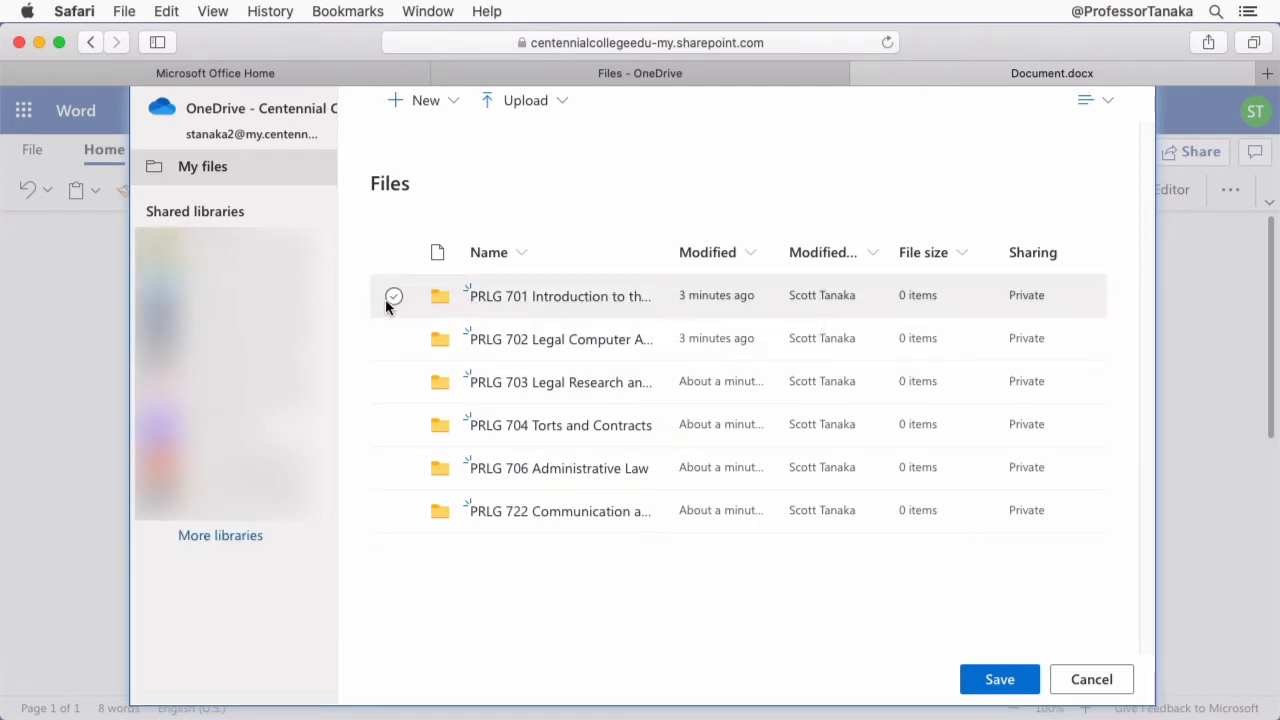
click(394, 296)
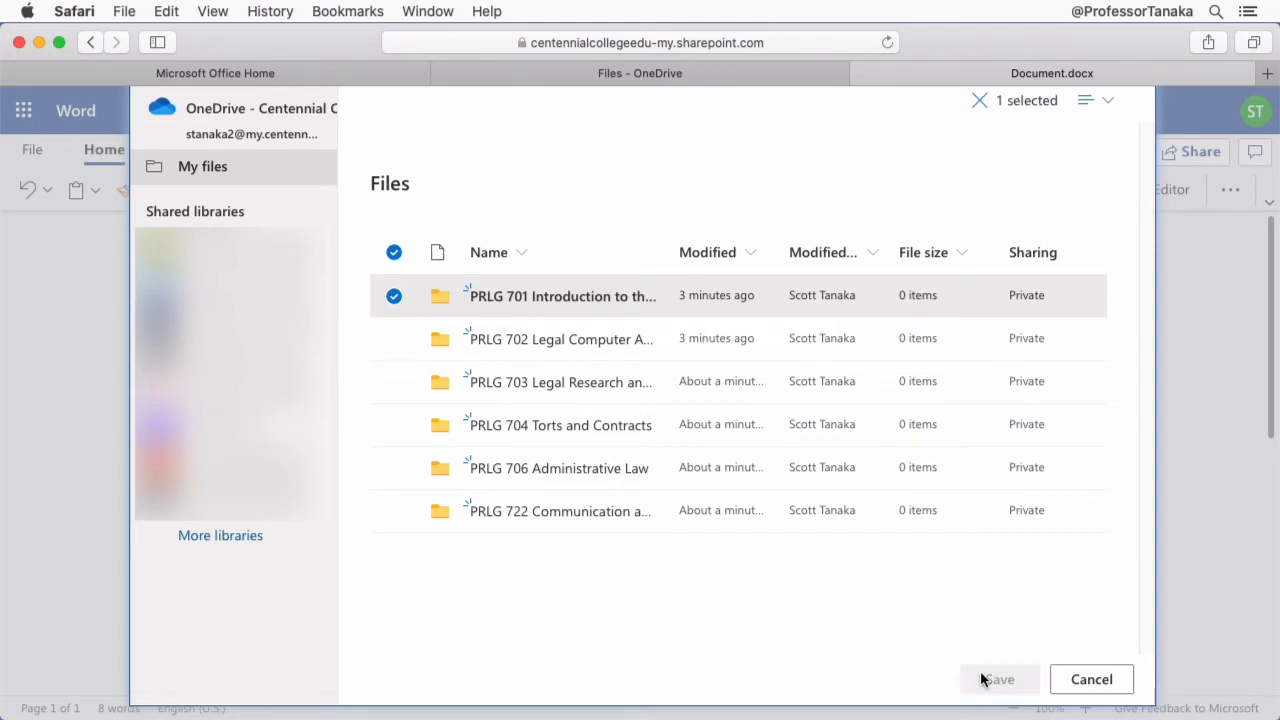
click(1000, 680)
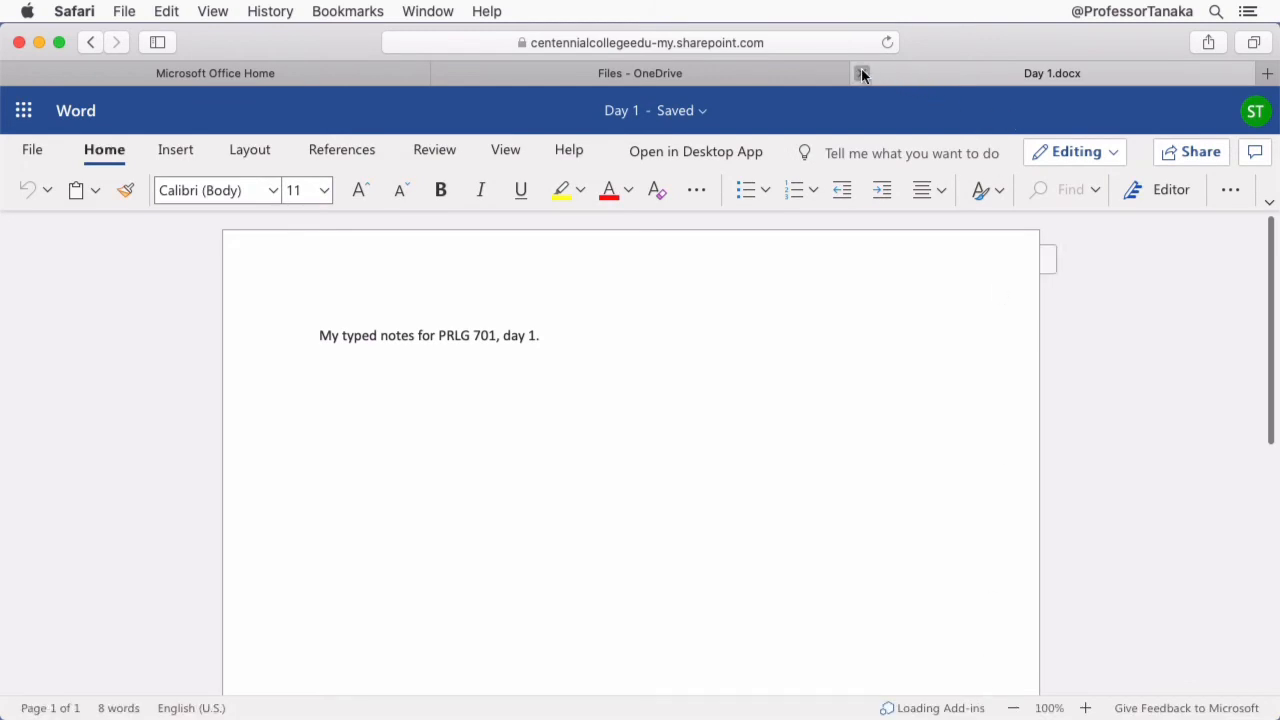
Check that PRLG 701 now lists Day 1.docx, then return to the notes document.
click(862, 72)
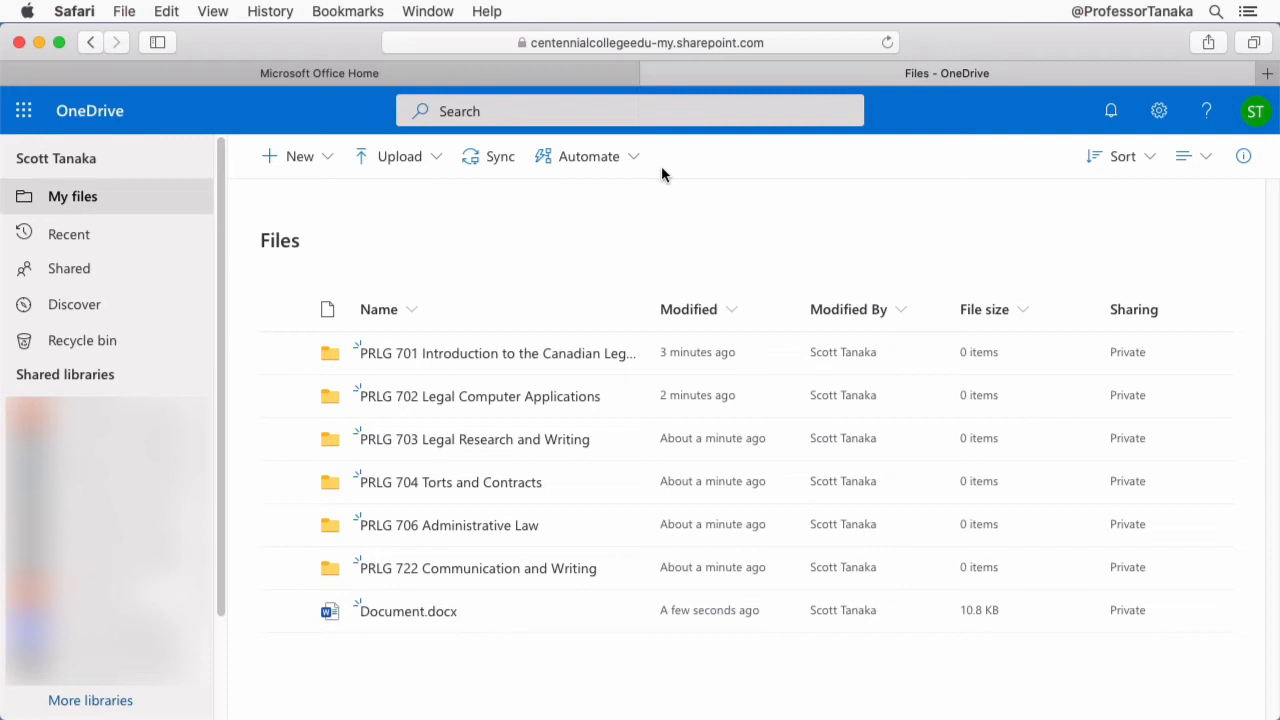
mouse_move(472, 630)
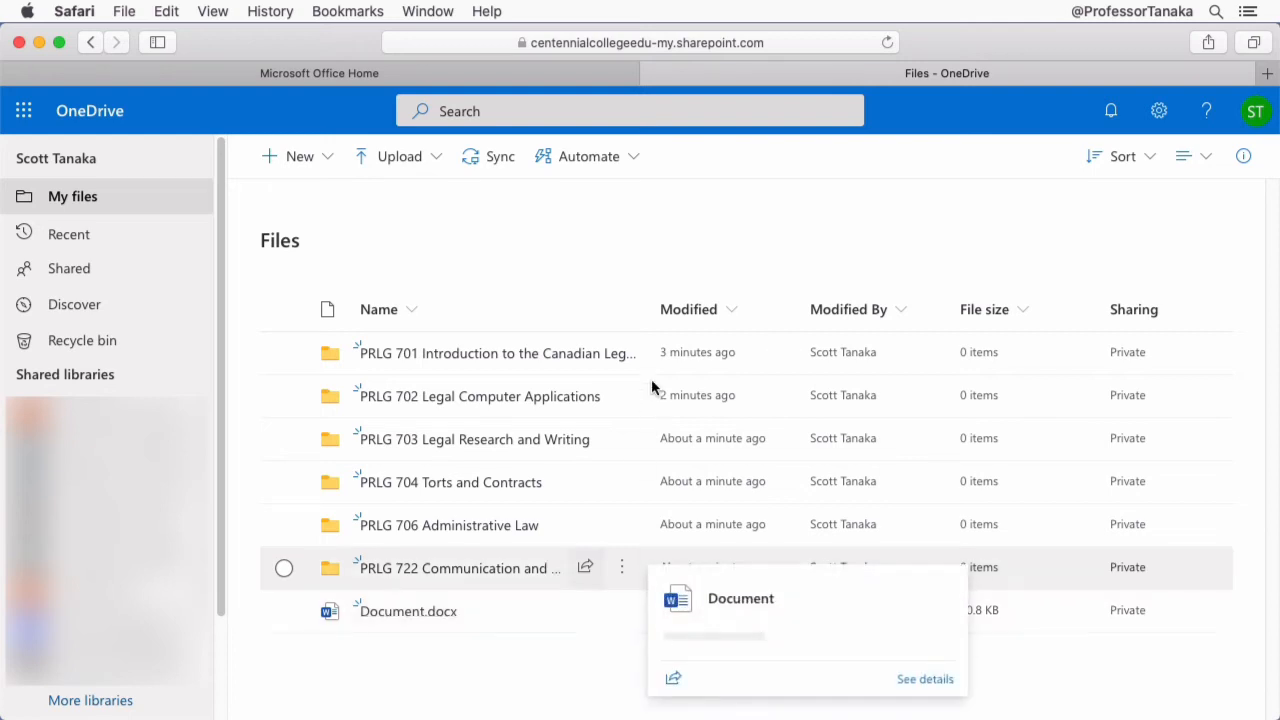
double_click(494, 352)
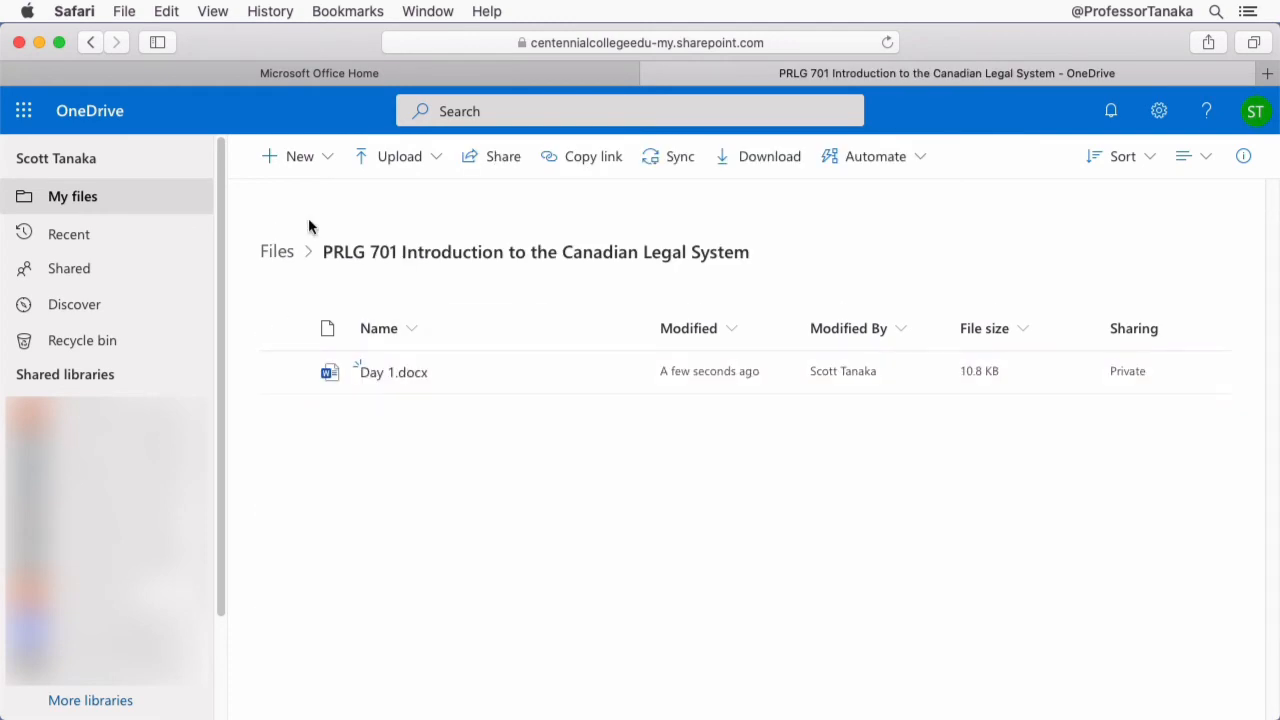
click(276, 252)
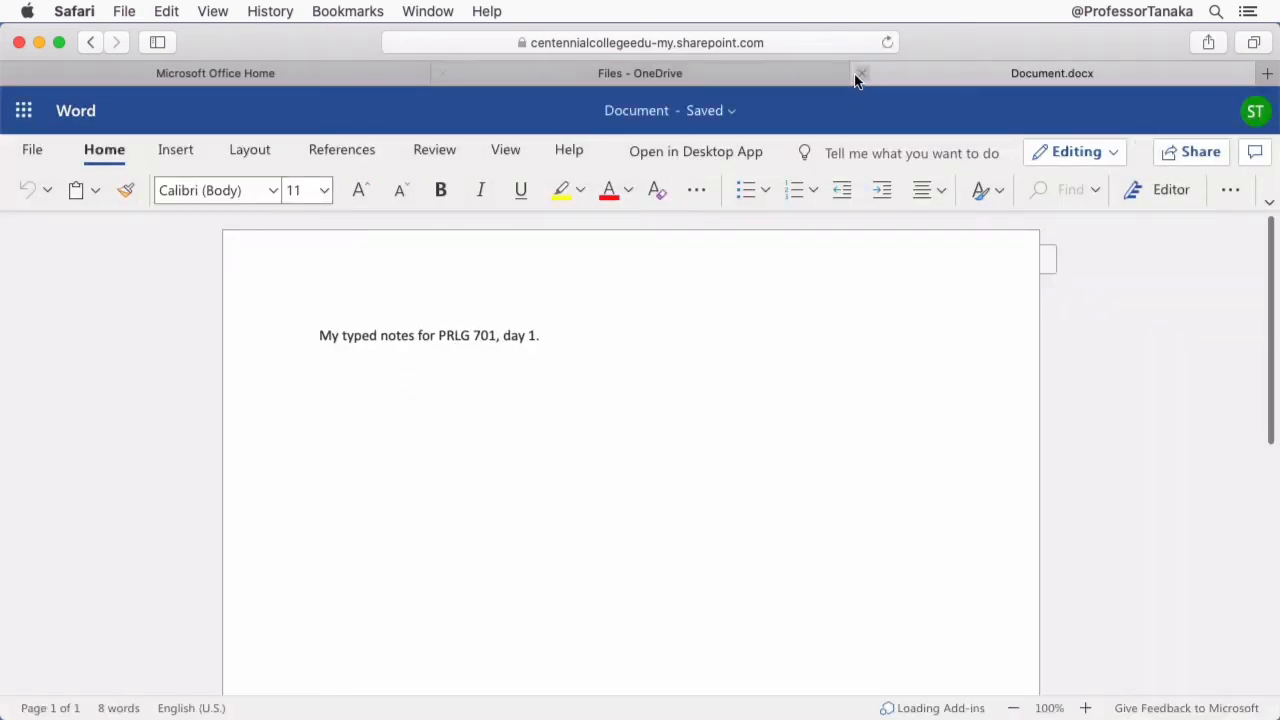
click(858, 72)
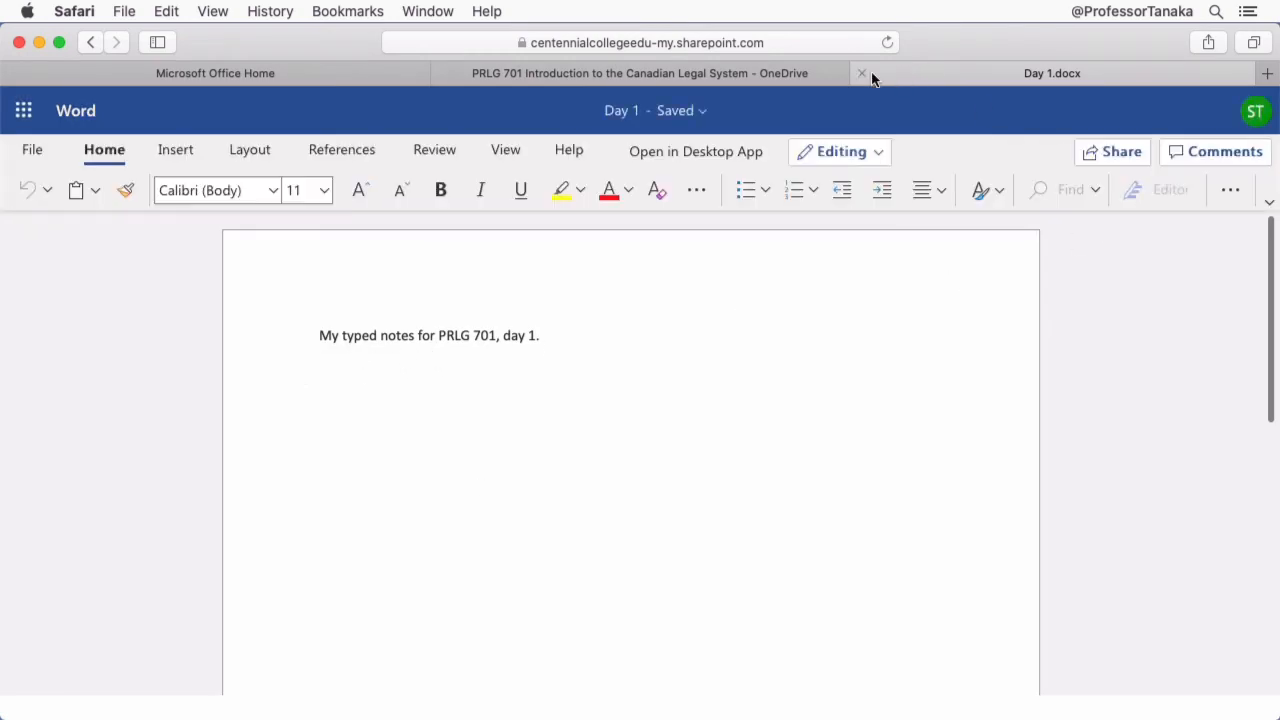
click(862, 72)
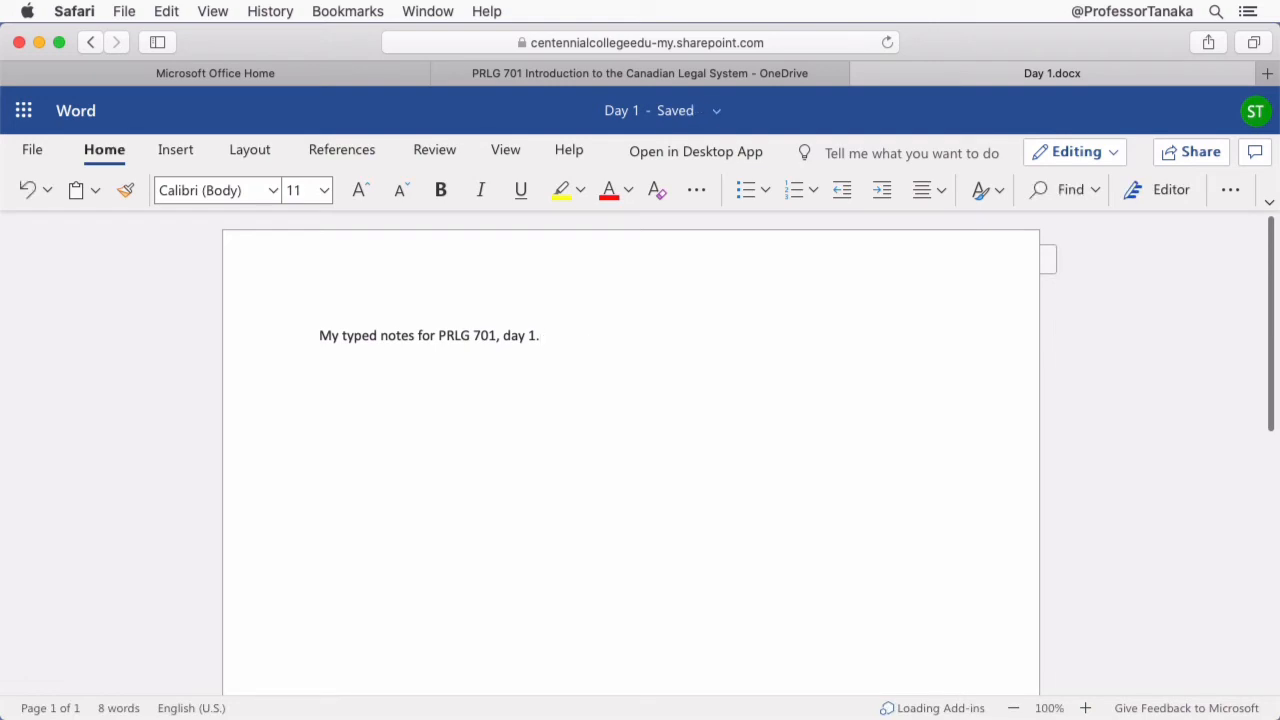
Add a second line: 'More things that are important for this class.'.
text(More th)
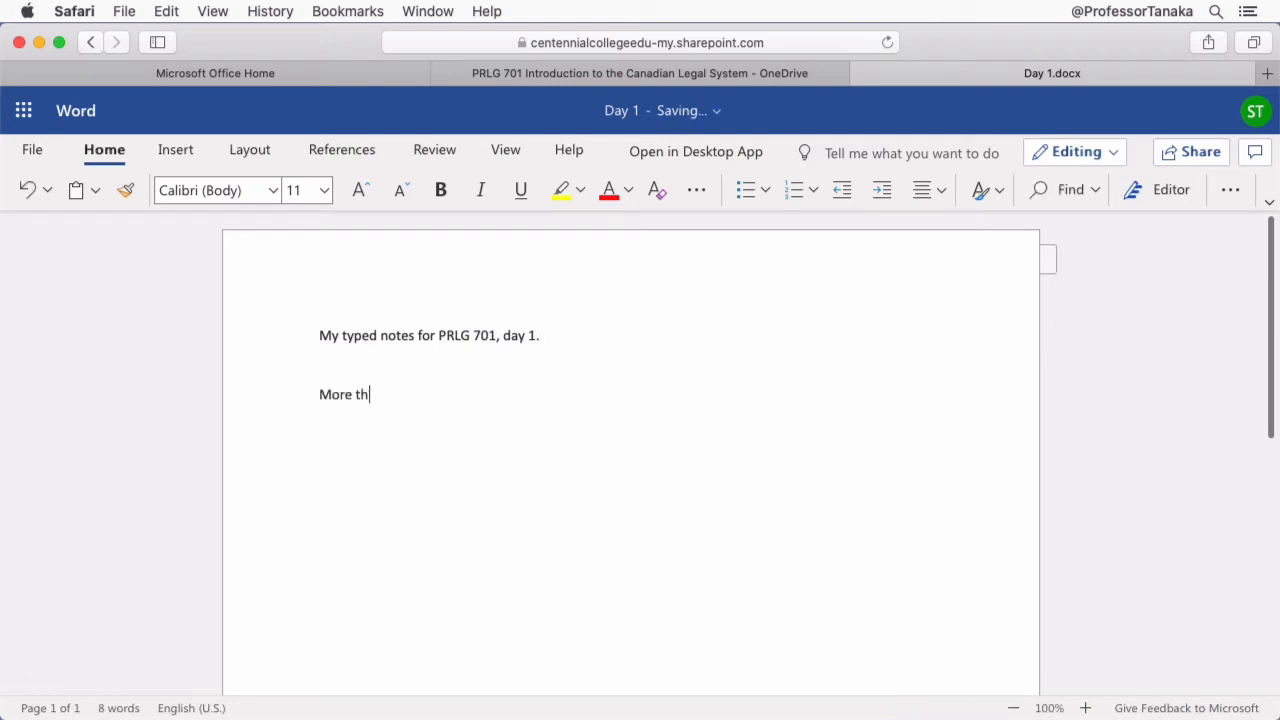
text(ings that ar)
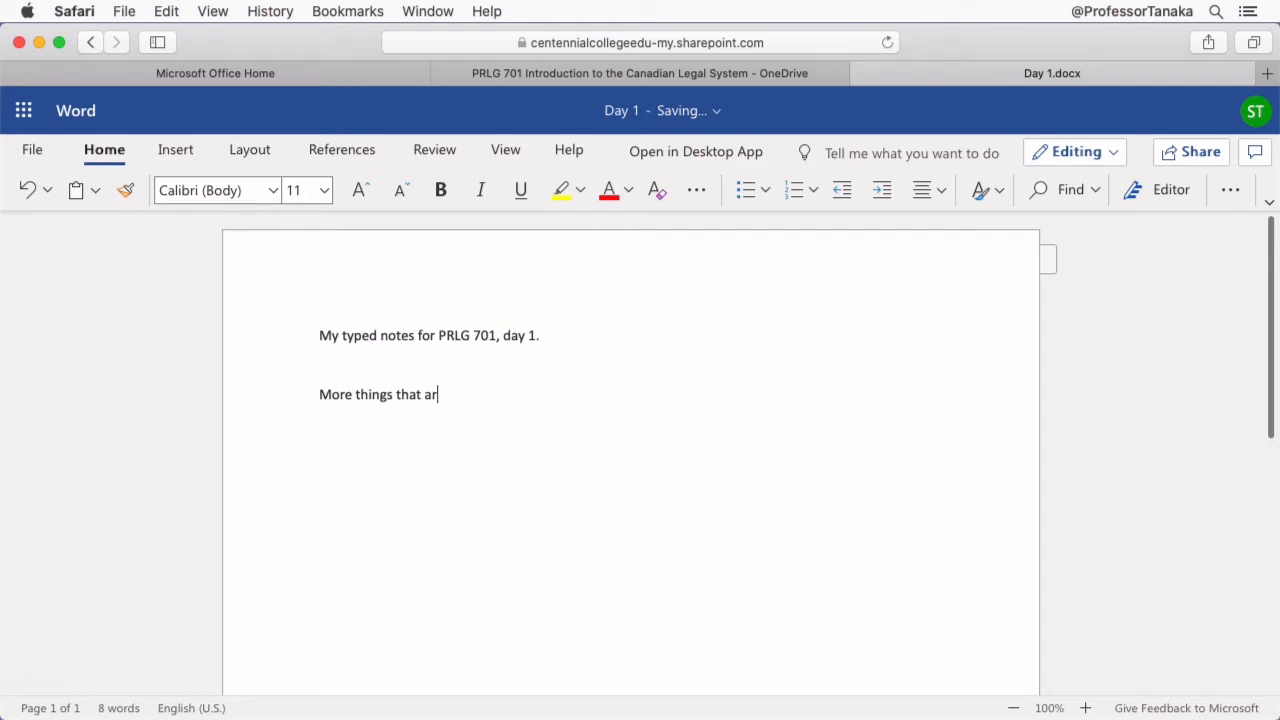
text(e important for this)
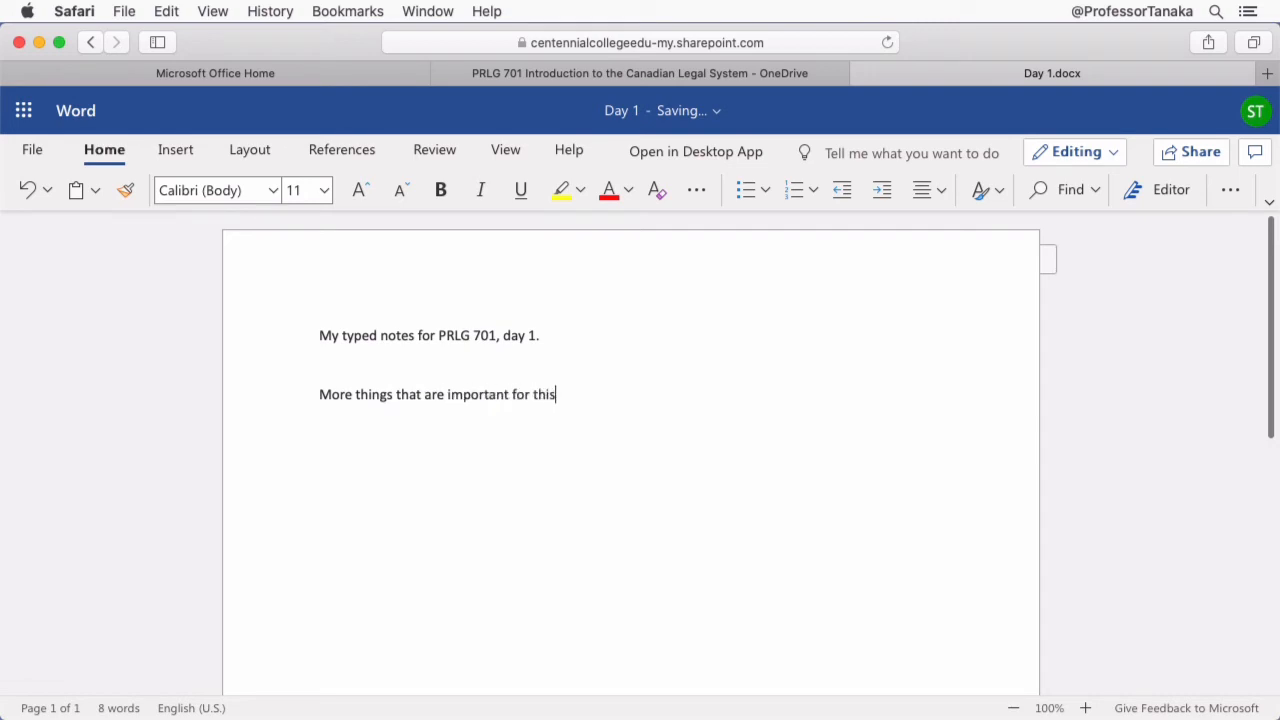
text(class.)
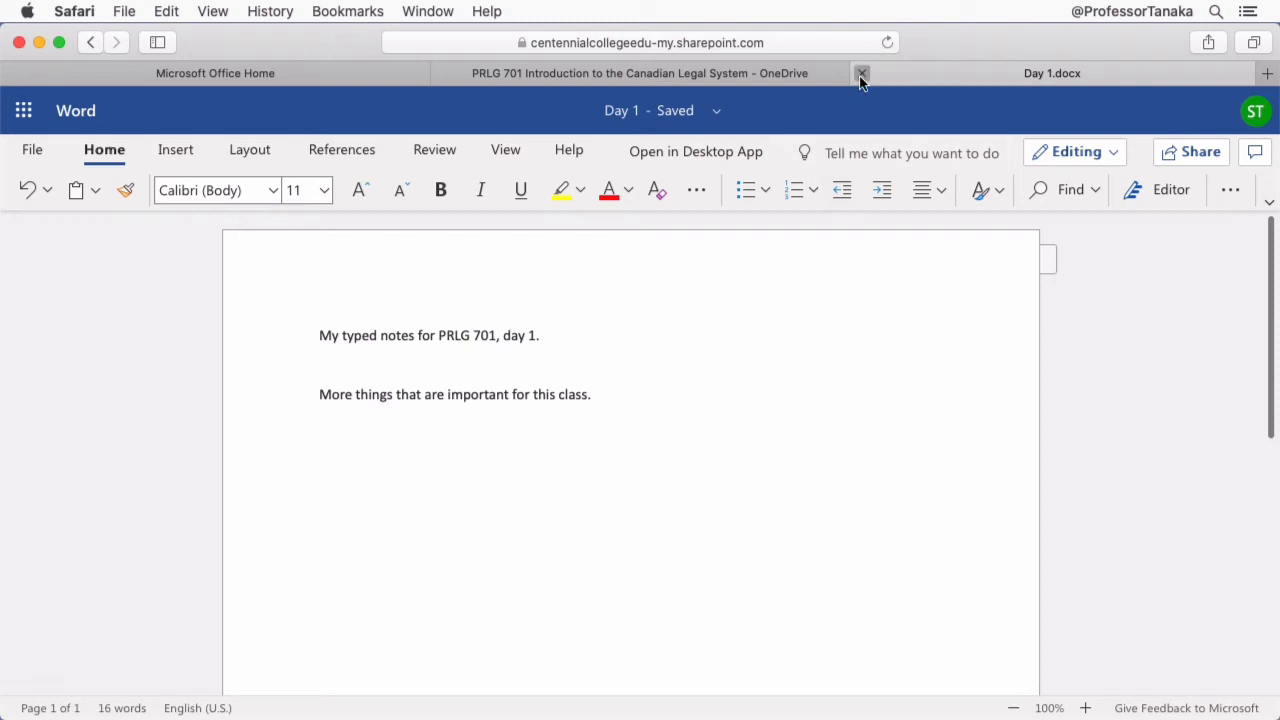
Review the top-level Files list, then go back into the PRLG 701 folder.
click(860, 72)
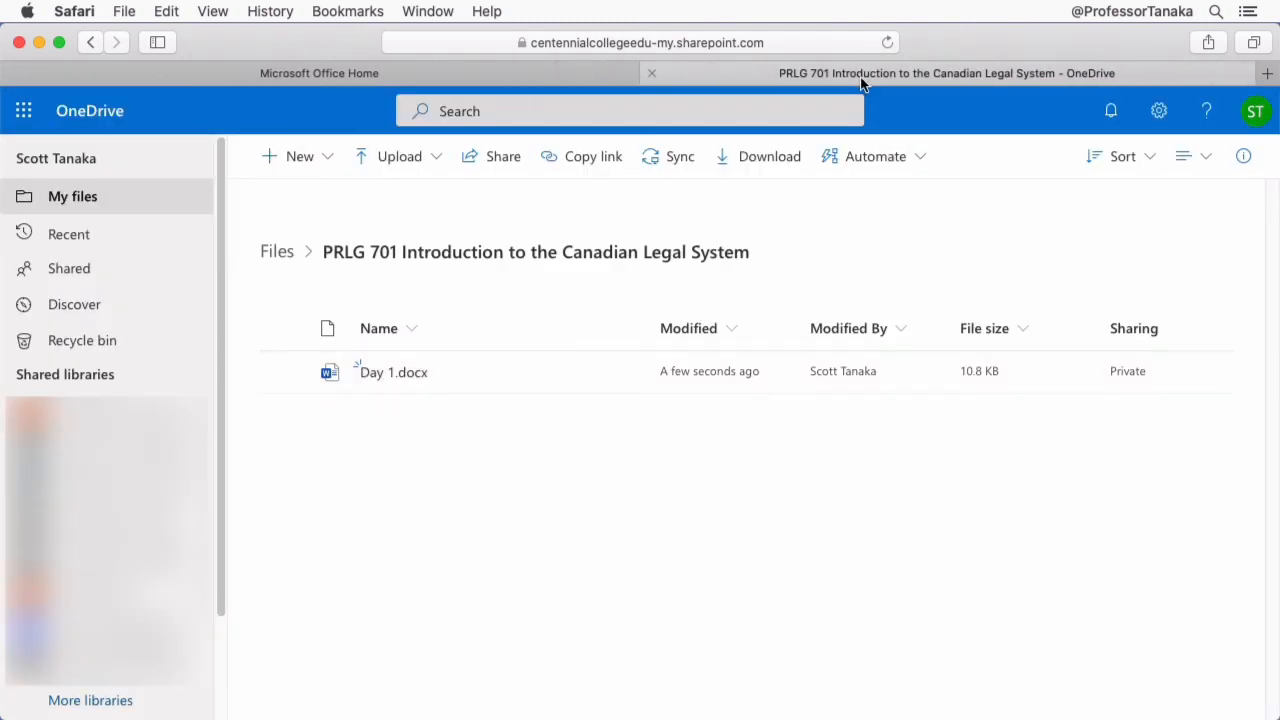
mouse_move(290, 252)
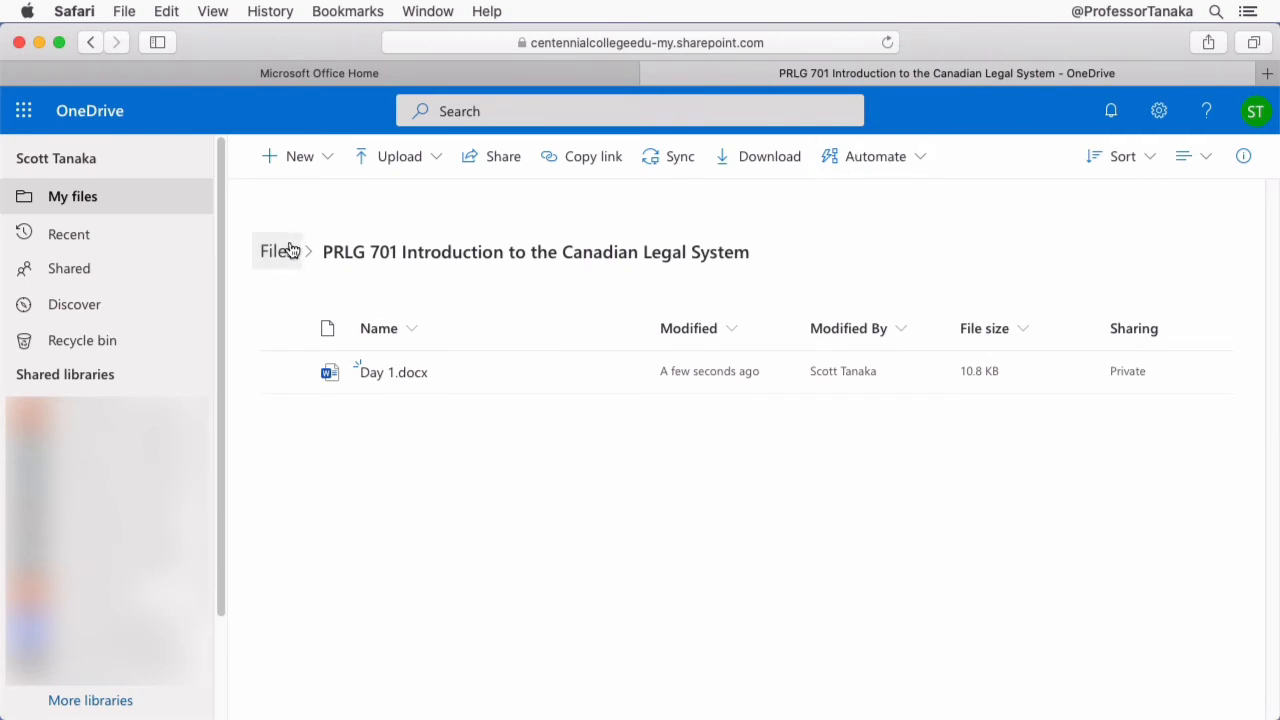
click(276, 252)
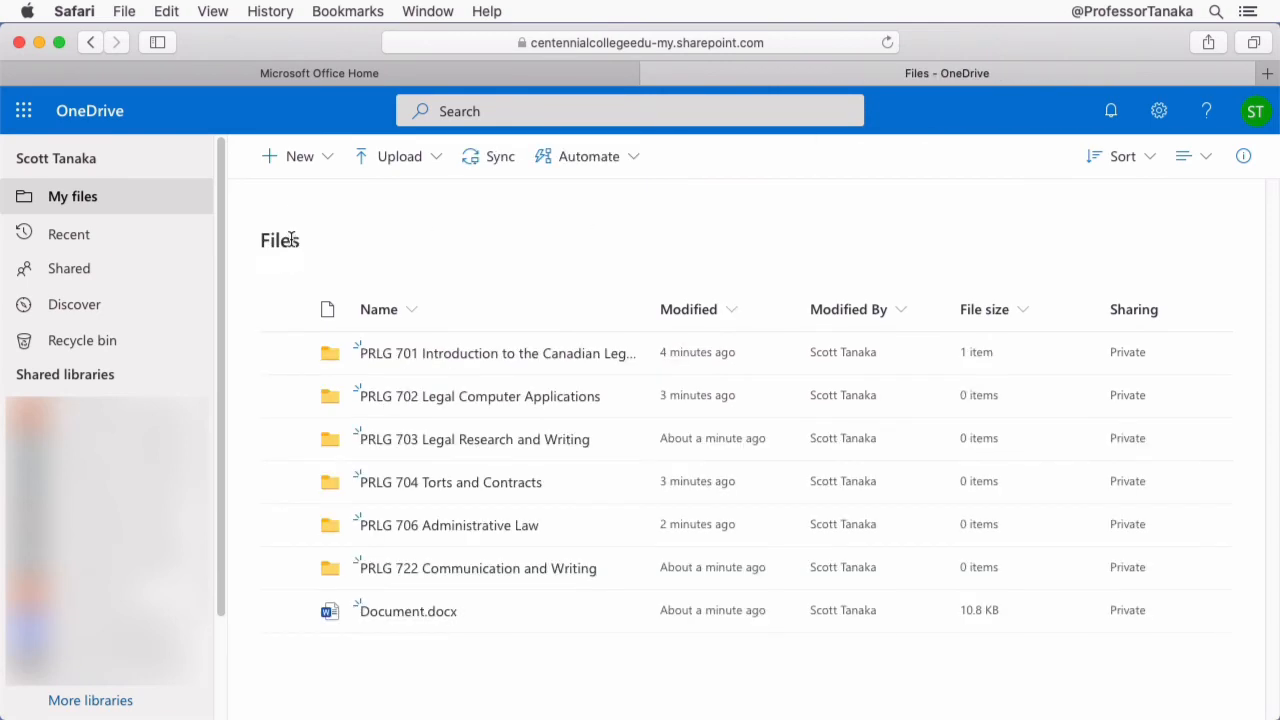
mouse_move(490, 690)
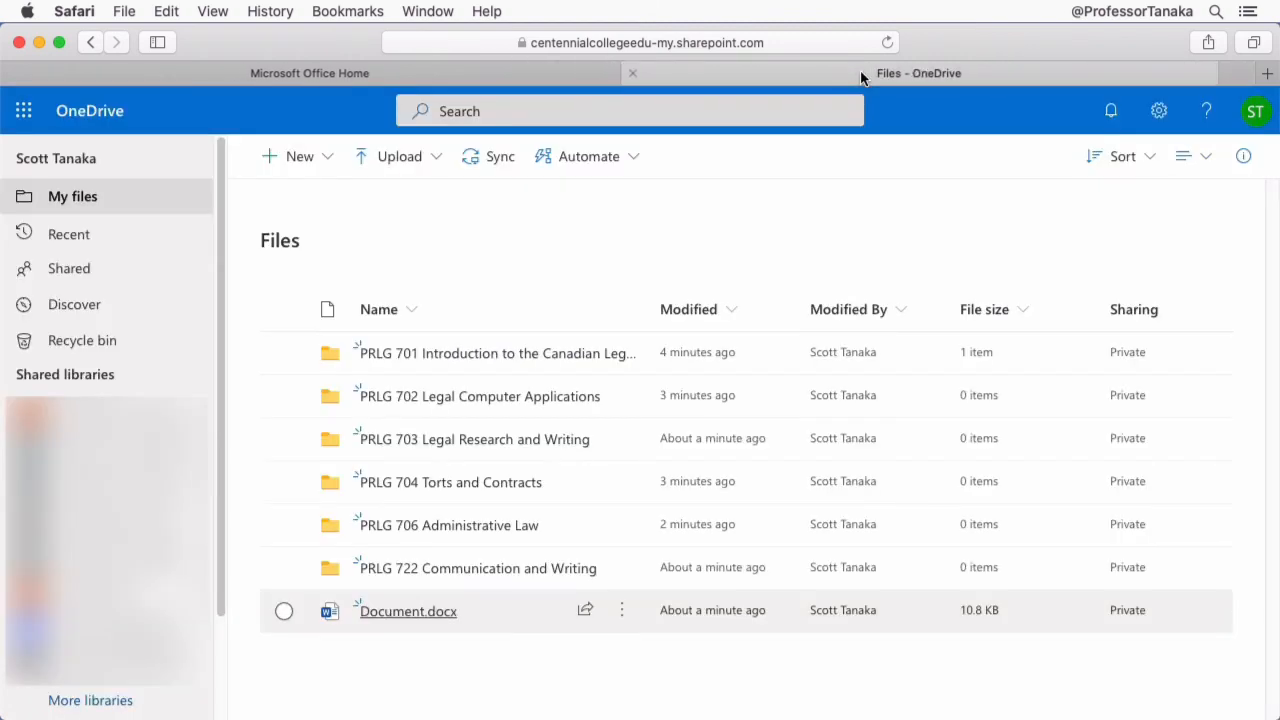
click(496, 352)
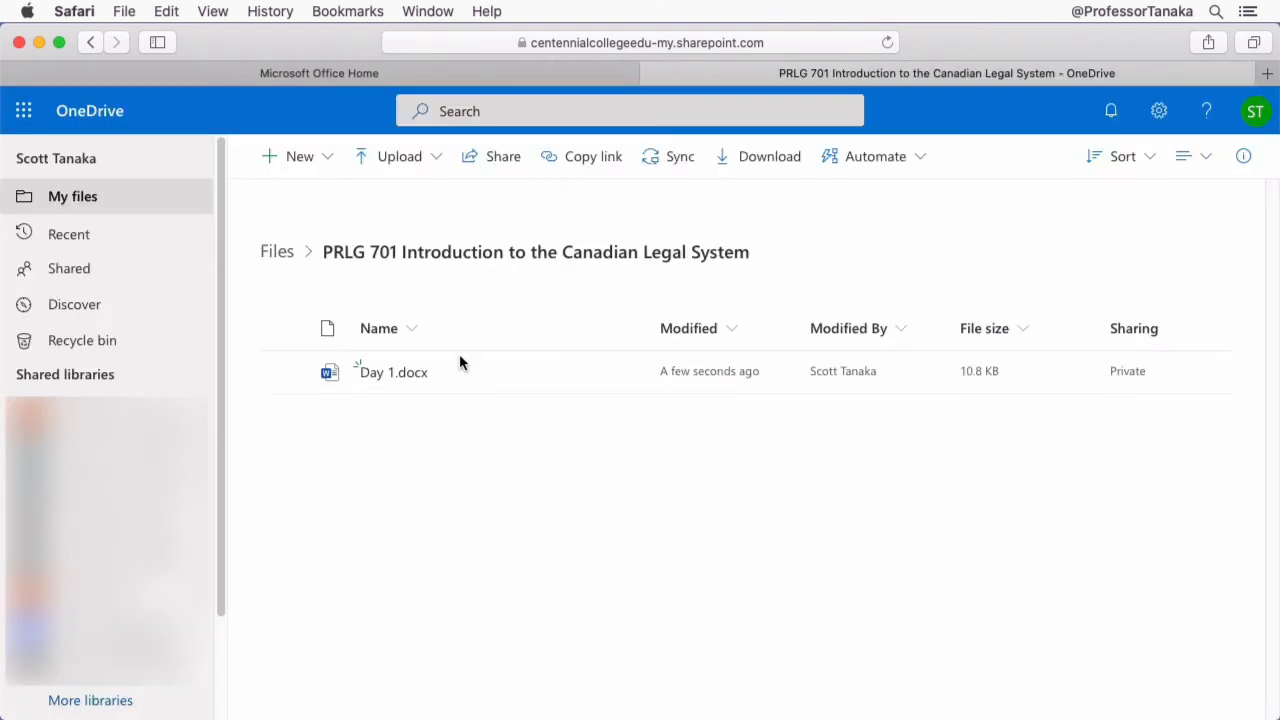
double_click(400, 370)
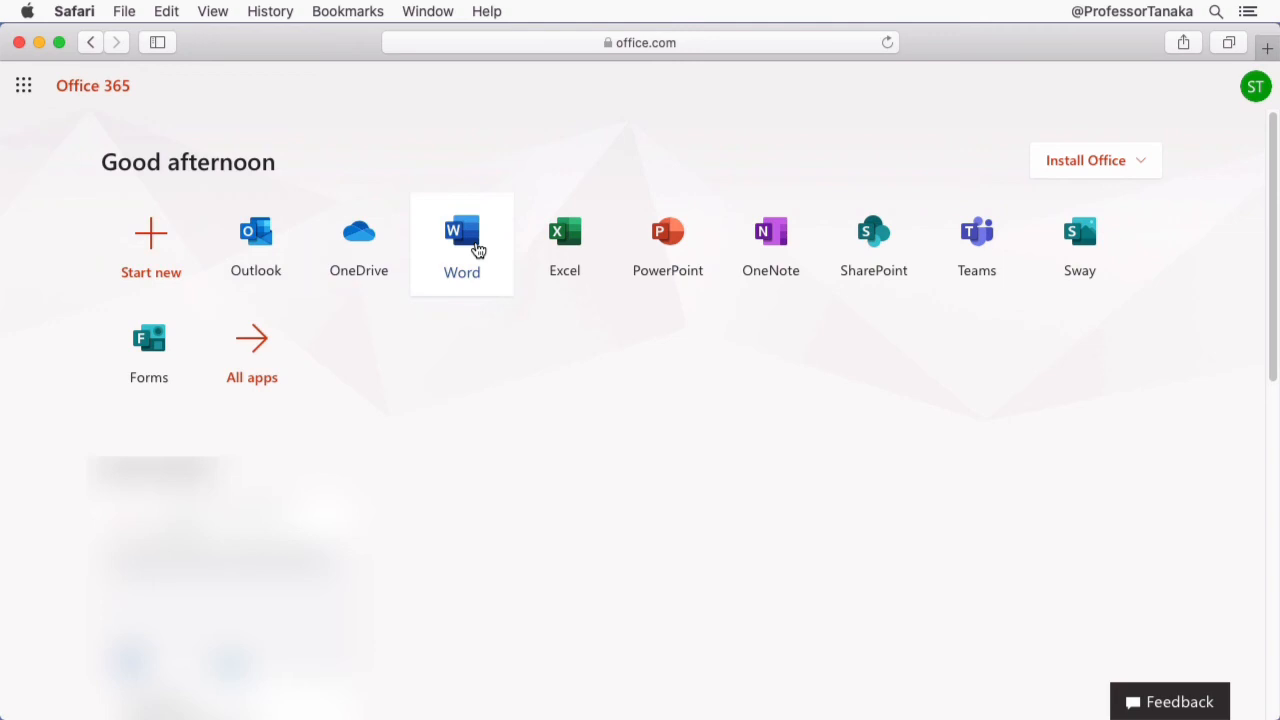
Start a new blank Word document from Office 365 home and write some research notes.
click(462, 240)
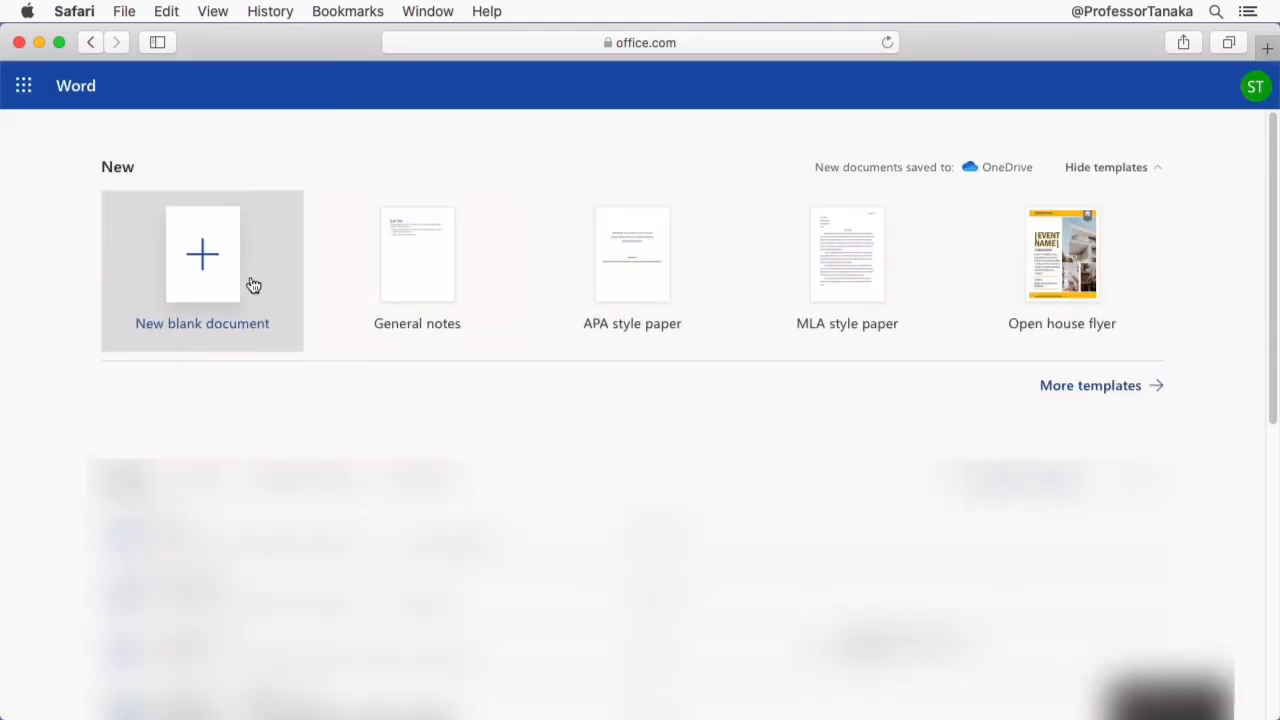
mouse_move(200, 284)
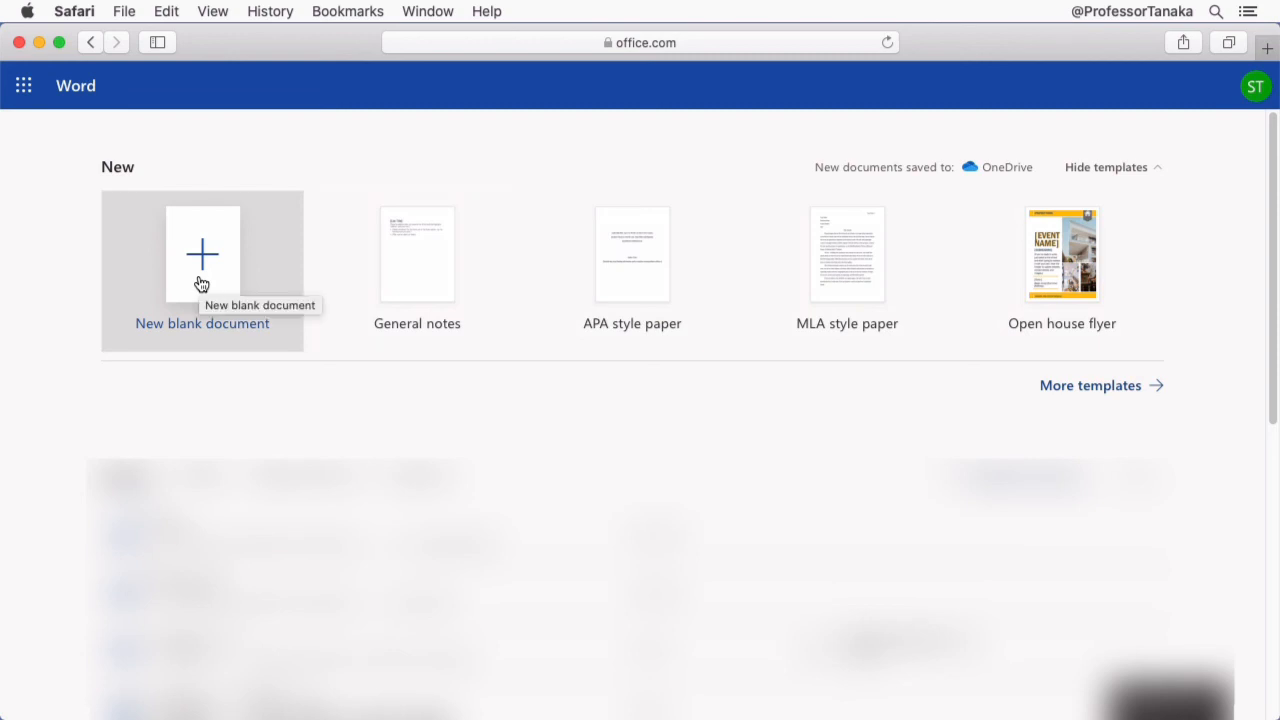
click(202, 252)
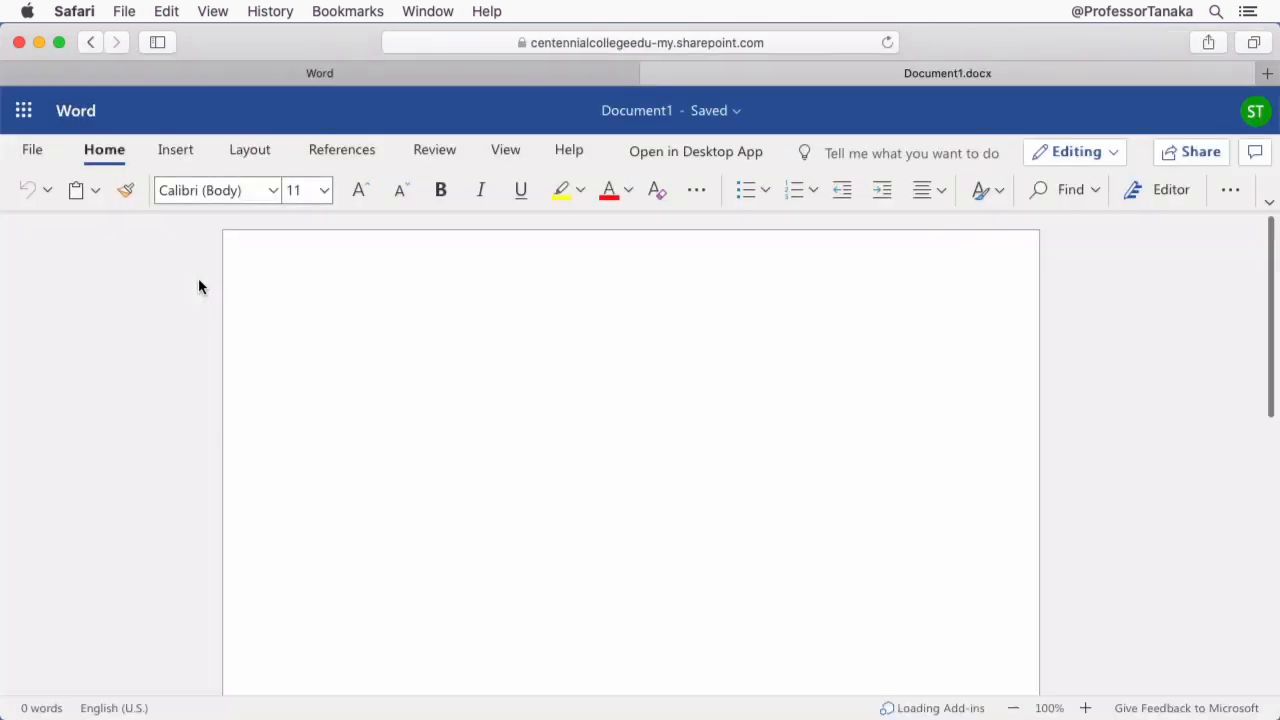
mouse_move(362, 328)
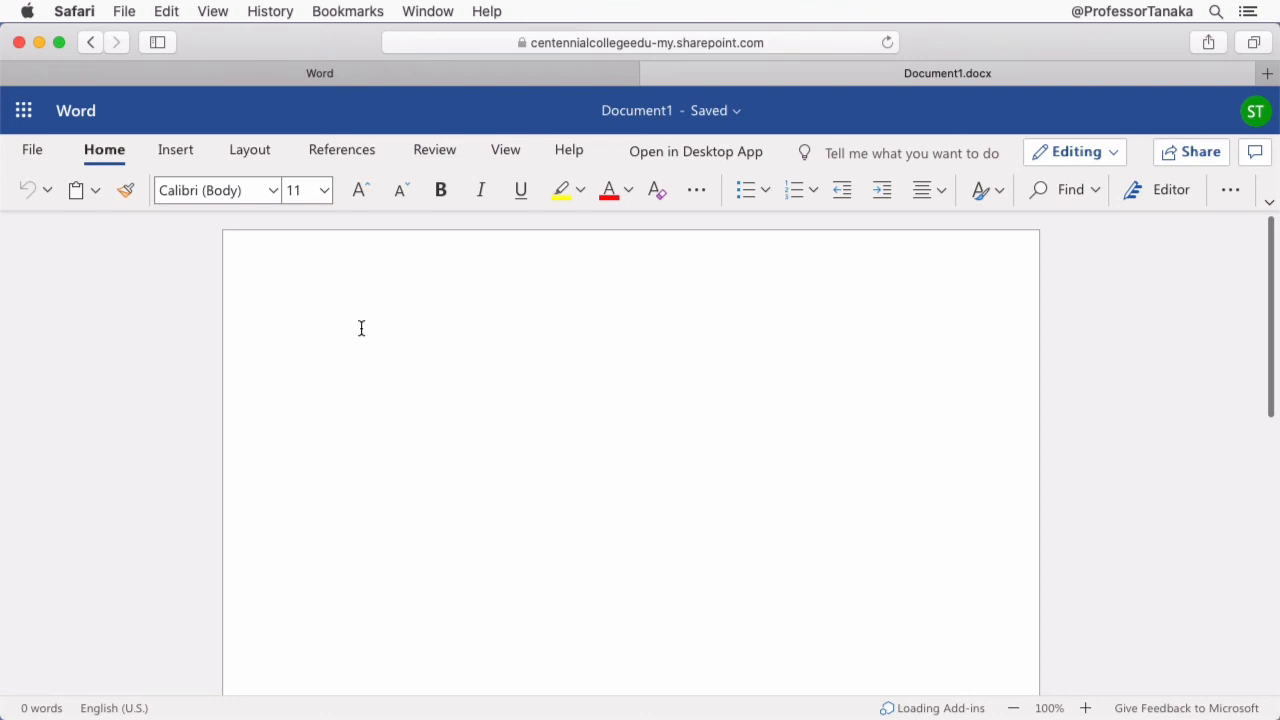
text(Some rese)
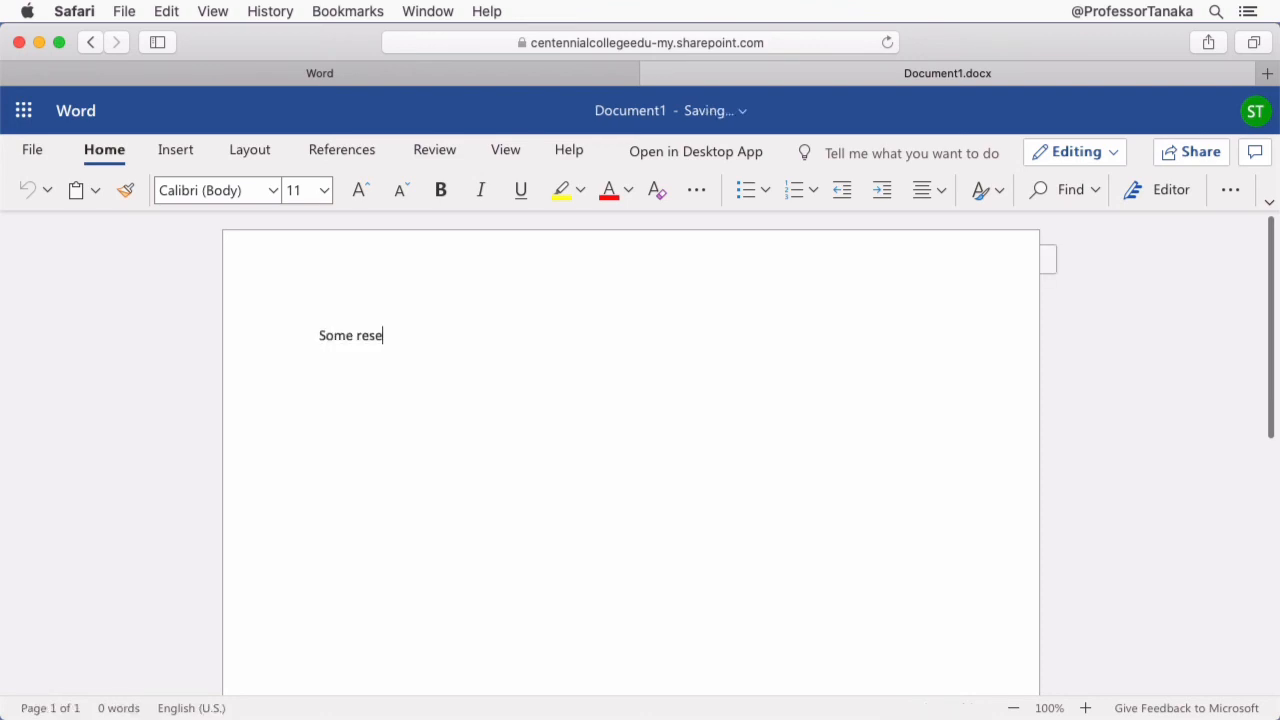
Save the notes document into the PRLG 703 Legal Research and Writing folder.
click(32, 148)
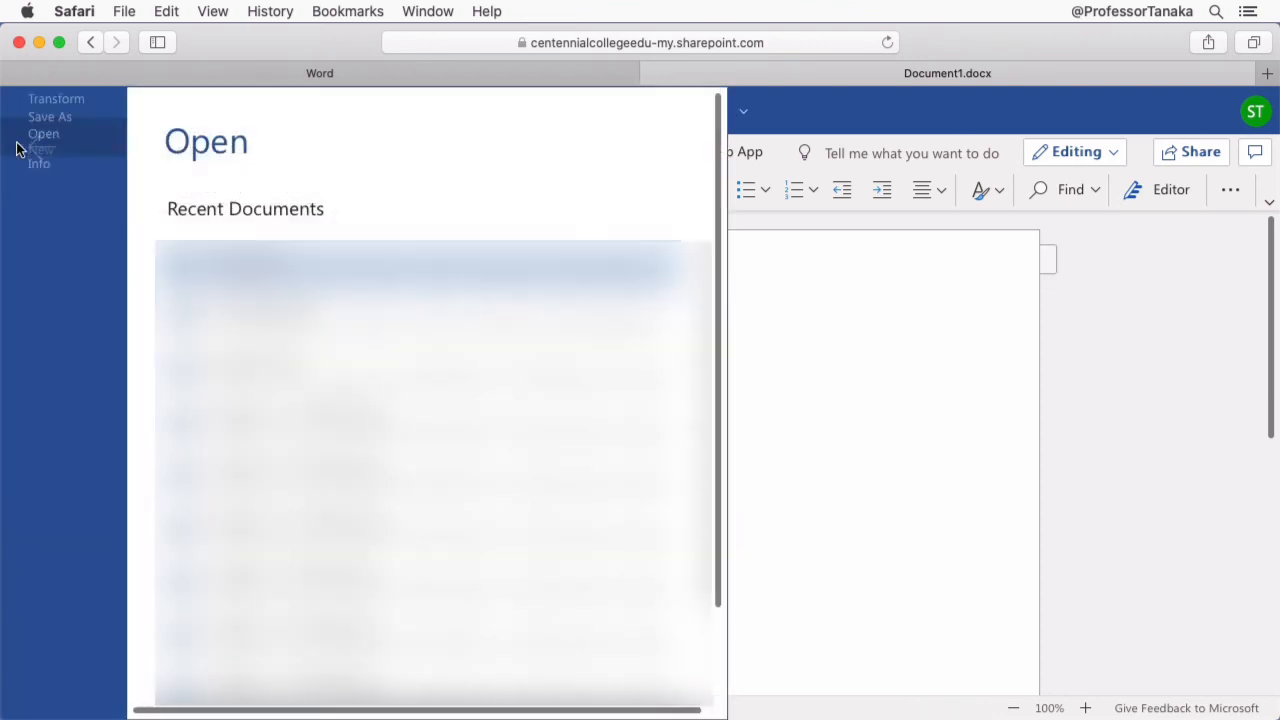
click(48, 116)
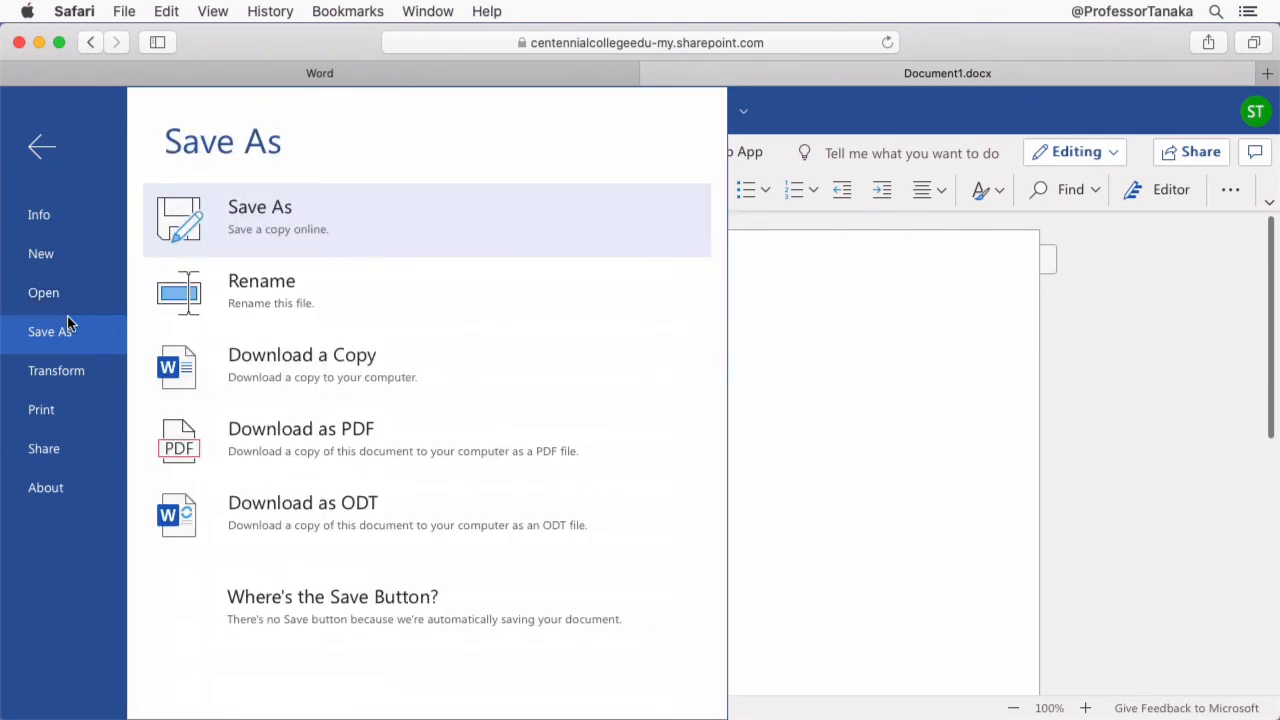
mouse_move(302, 228)
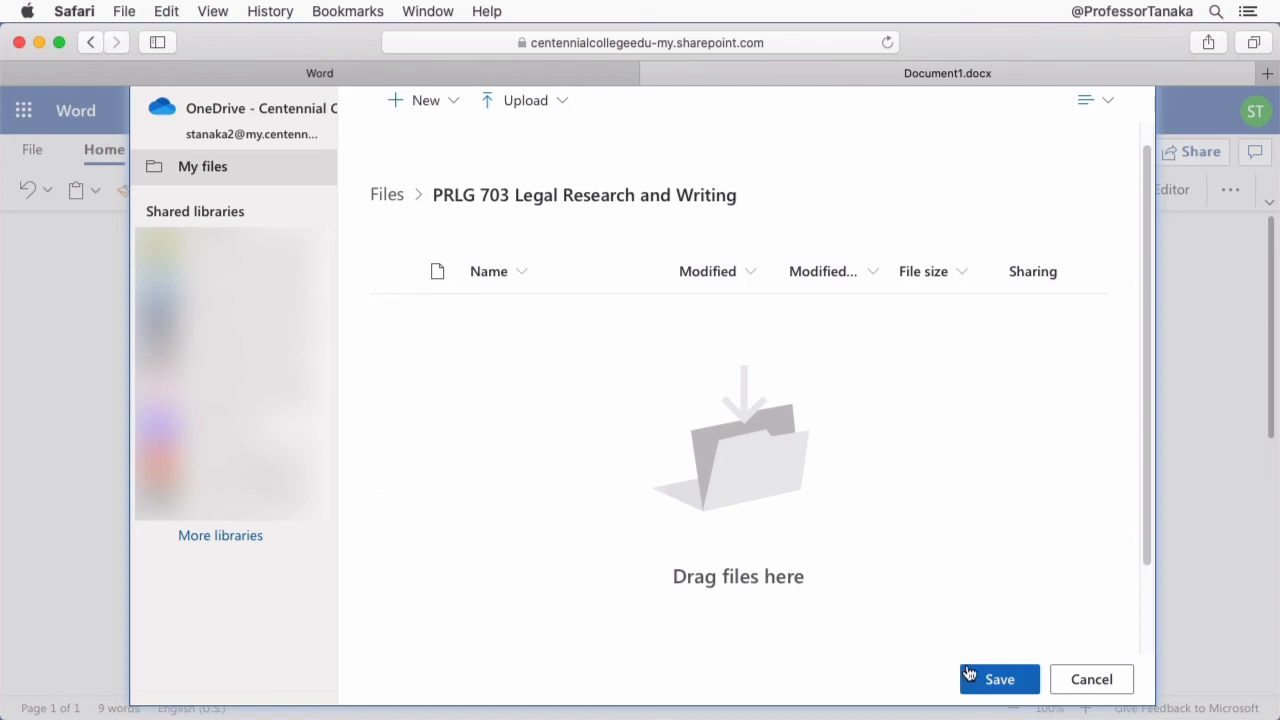
click(1000, 680)
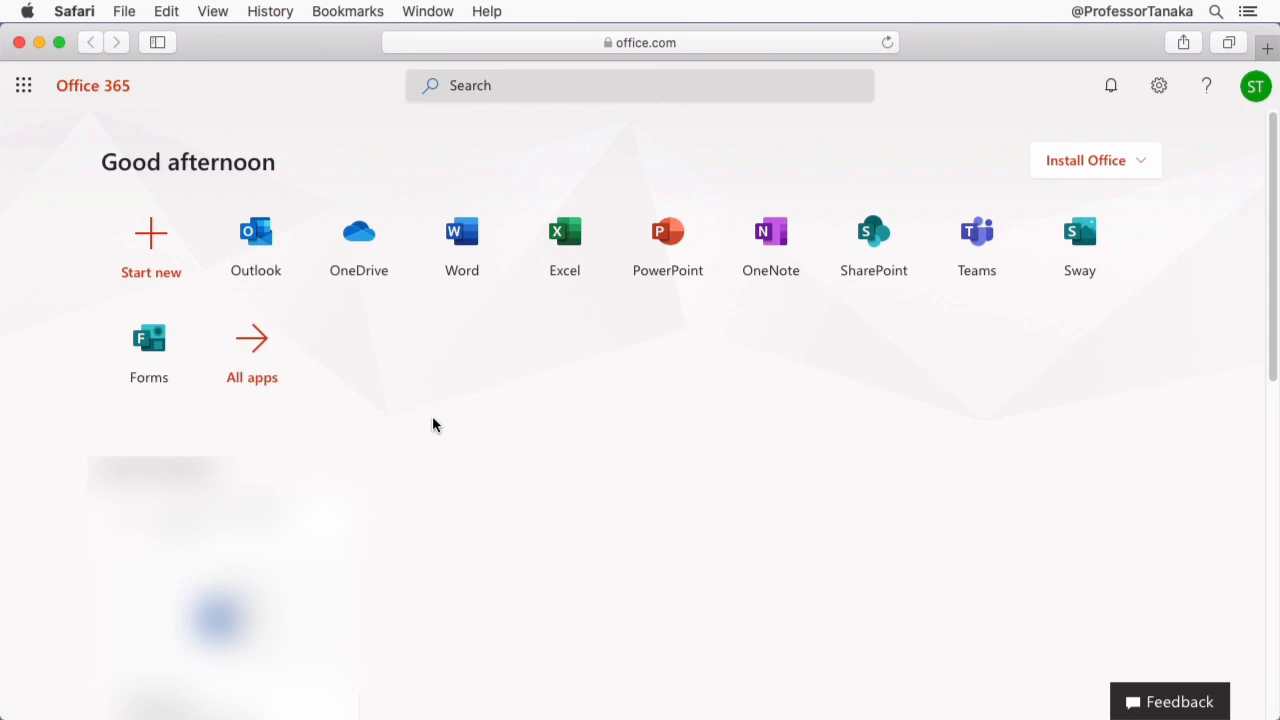
mouse_move(152, 244)
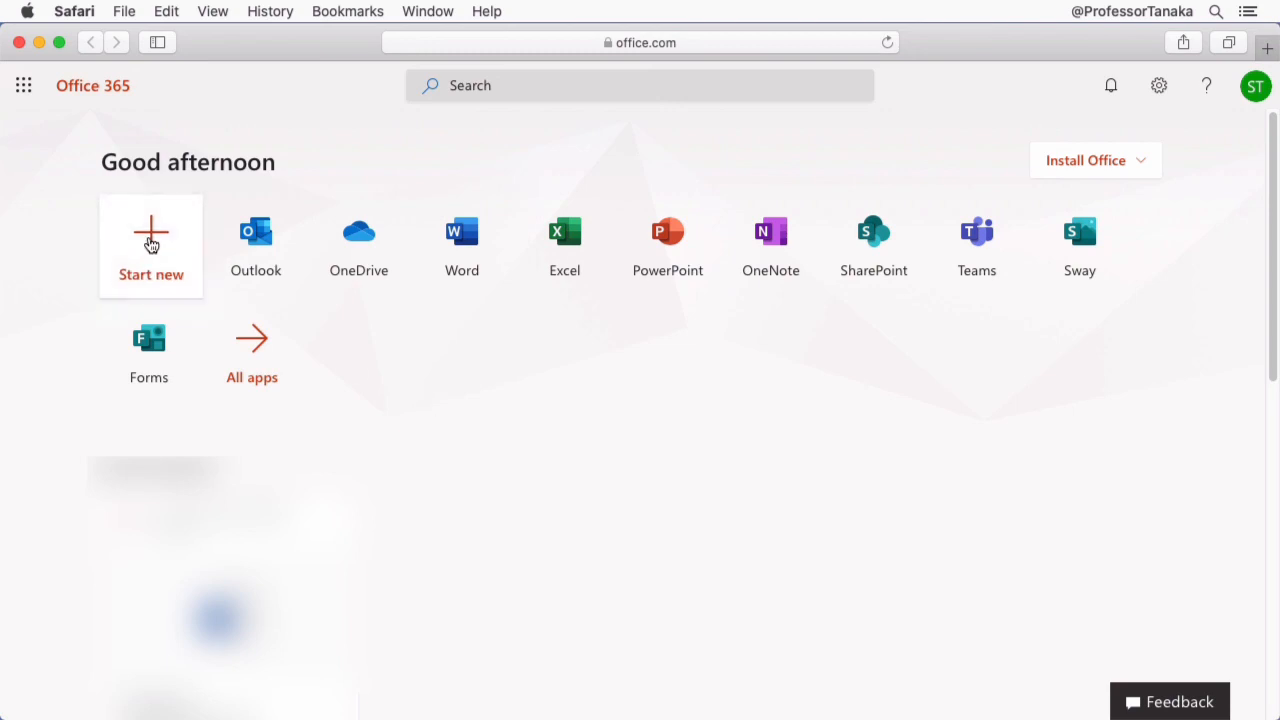
Create a new Word document and write 'thinking about the law and I wanted to type my thoughts before I forget'.
click(152, 244)
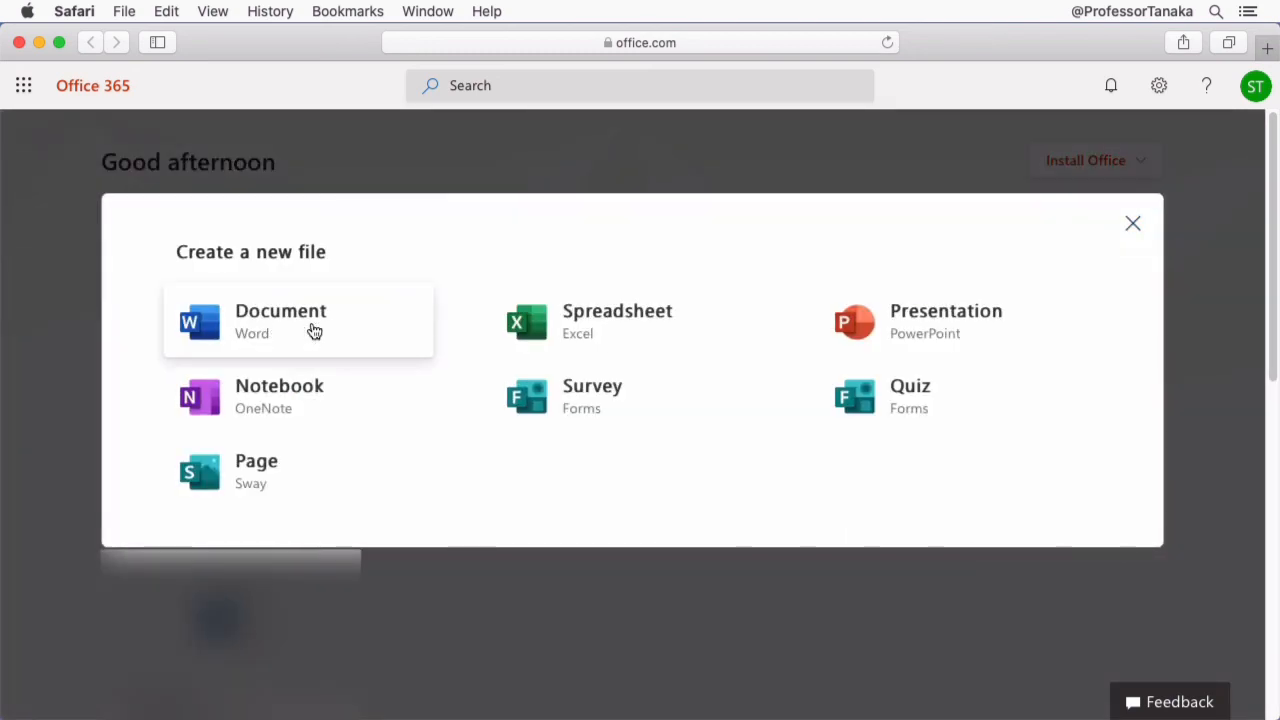
click(280, 320)
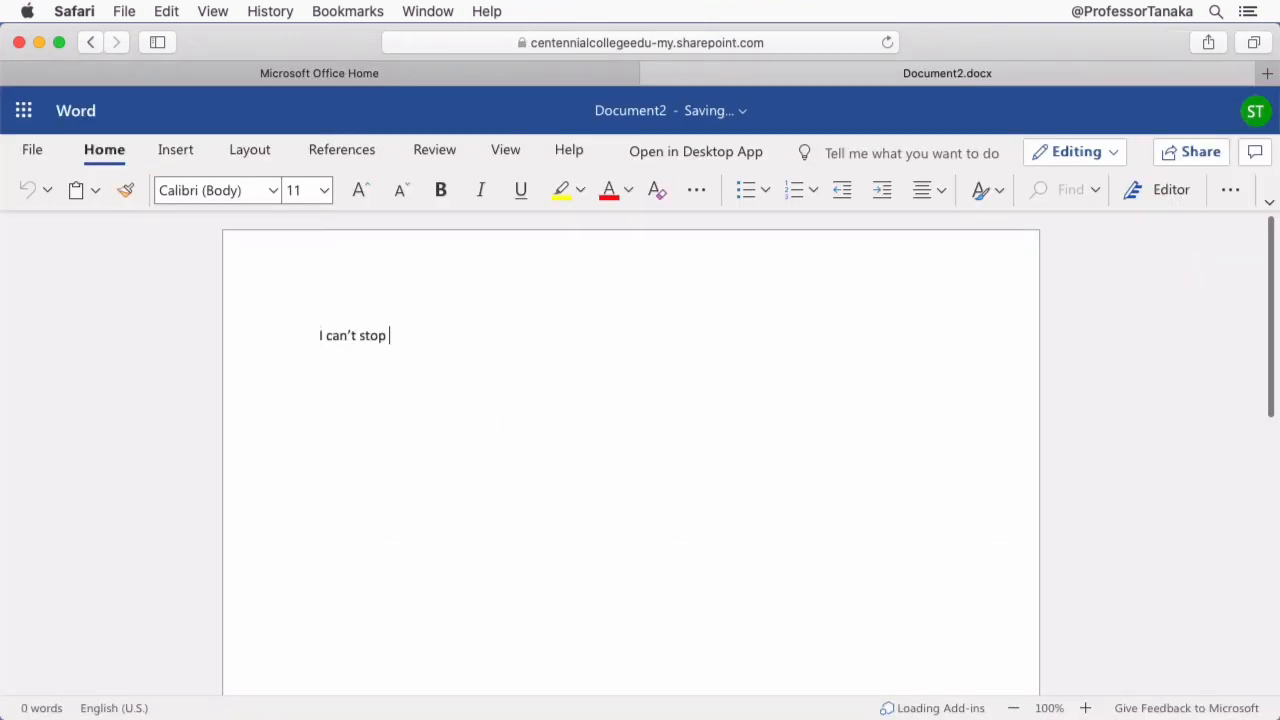
text(thinking about the law and I wanted to type my thoughts before I forget)
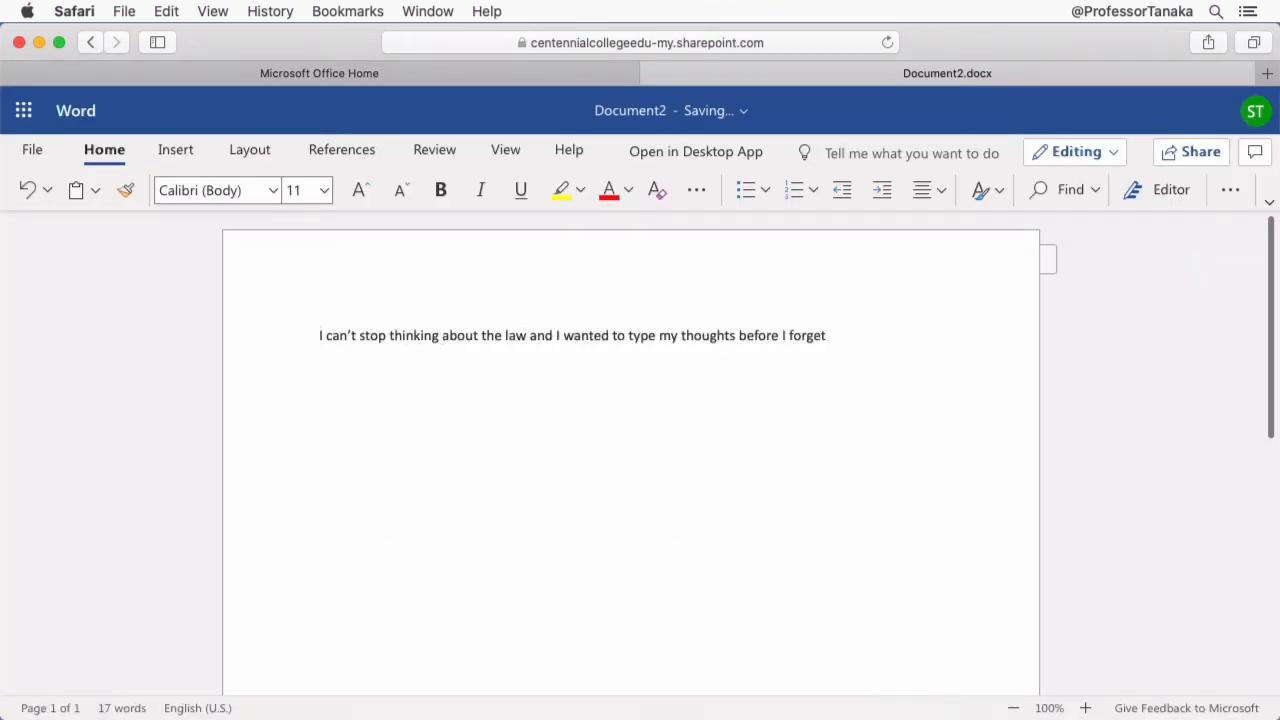
Bring up the Save As settings for Document2 from the File menu.
click(32, 148)
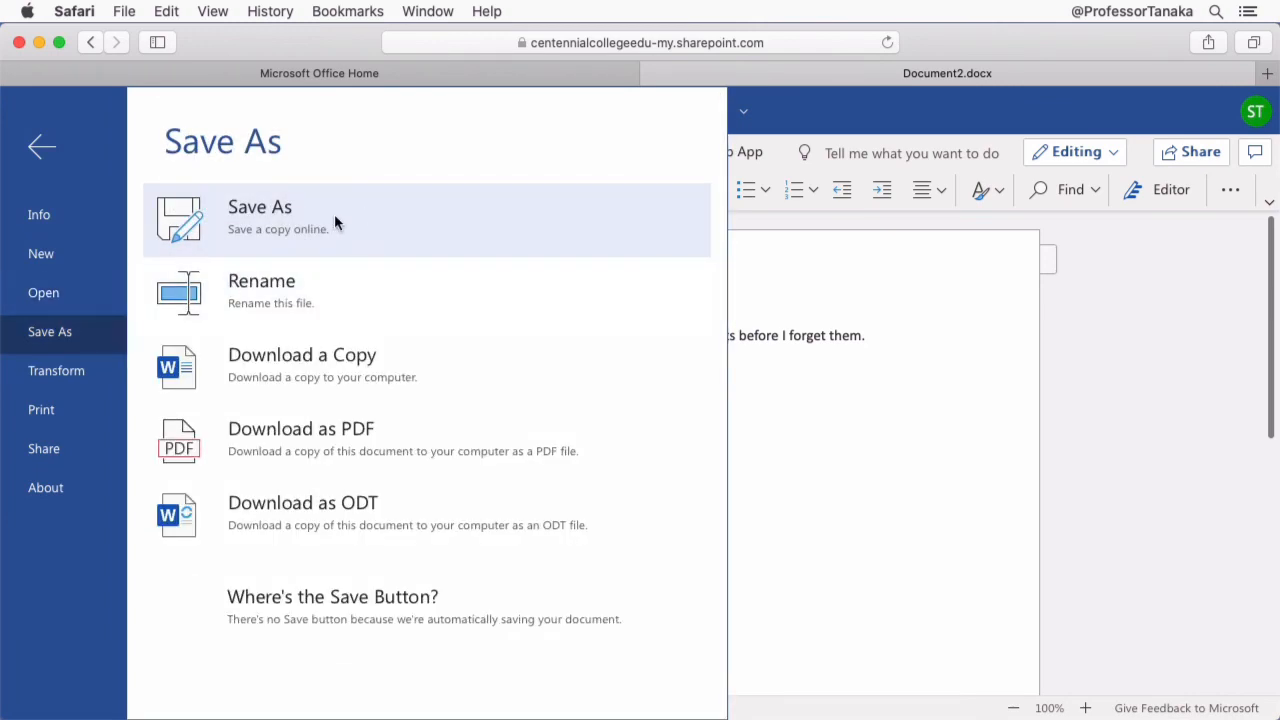
click(260, 206)
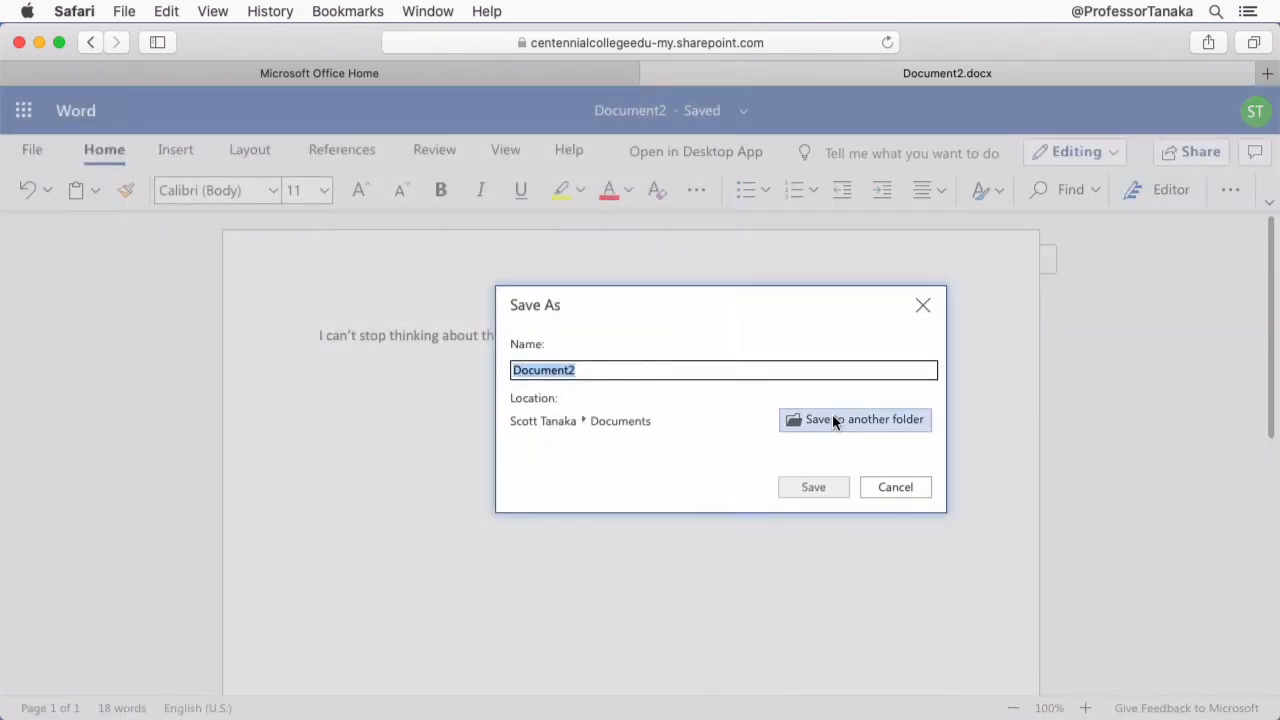